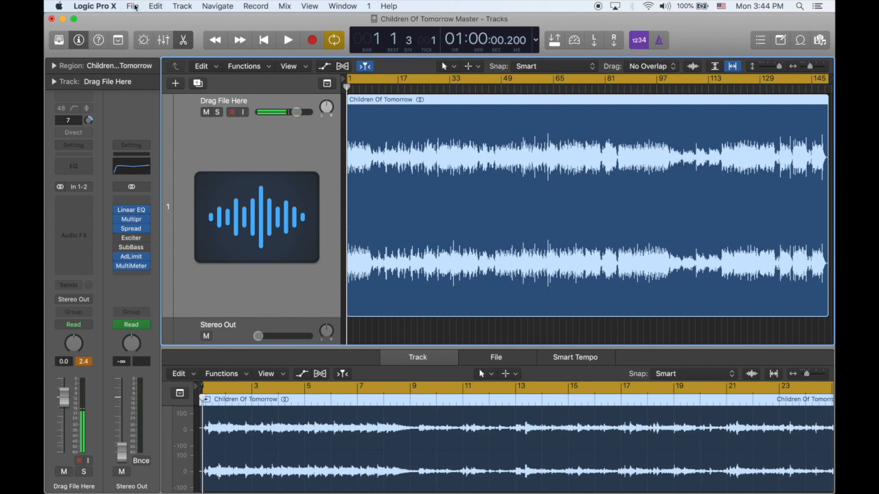
Bounce the whole project as PCM plus MP3, saved as Children Of Tomorrow
click(130, 5)
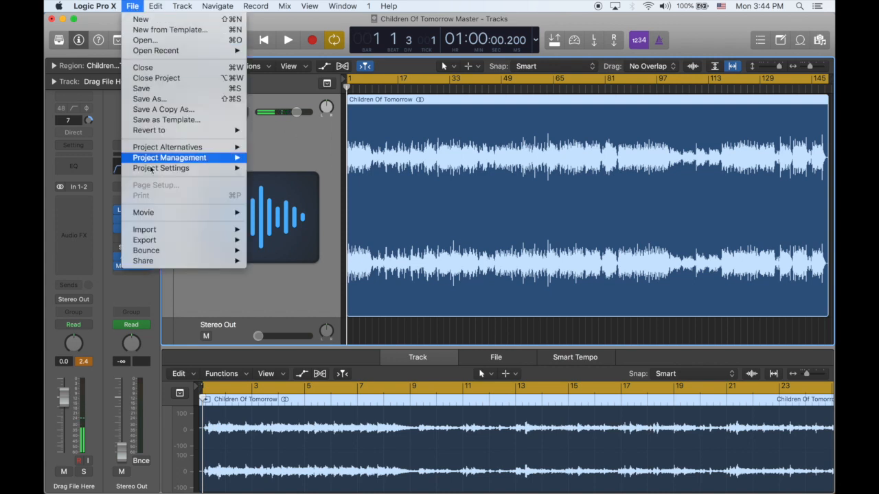
mouse_move(145, 250)
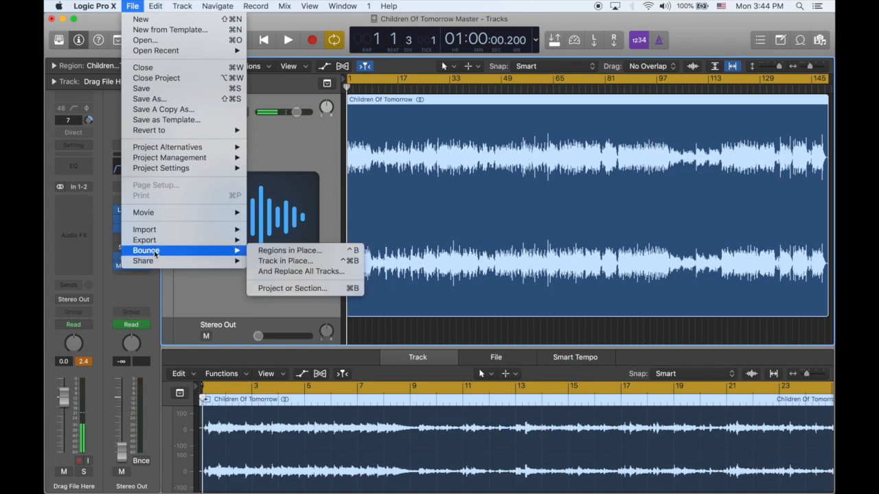
click(310, 294)
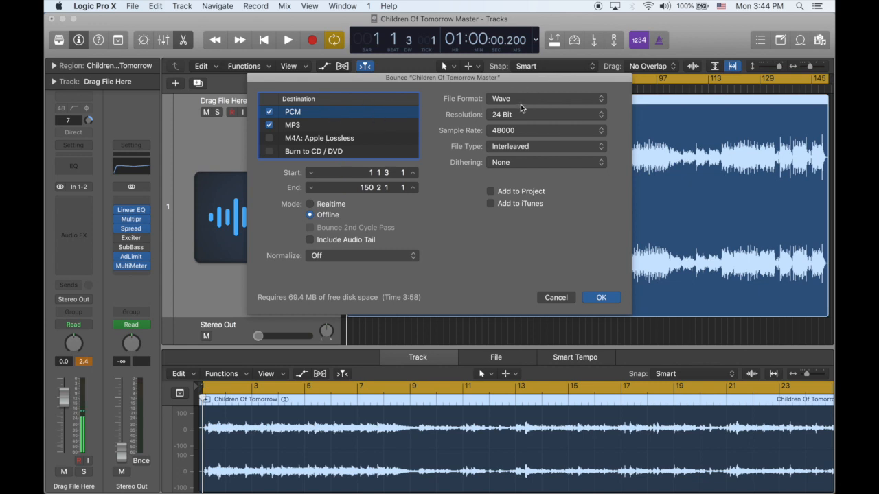
click(293, 124)
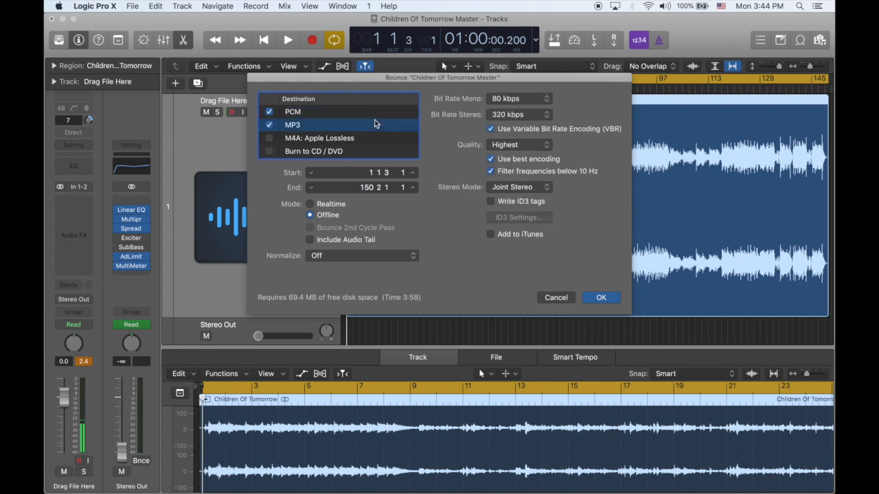
mouse_move(564, 200)
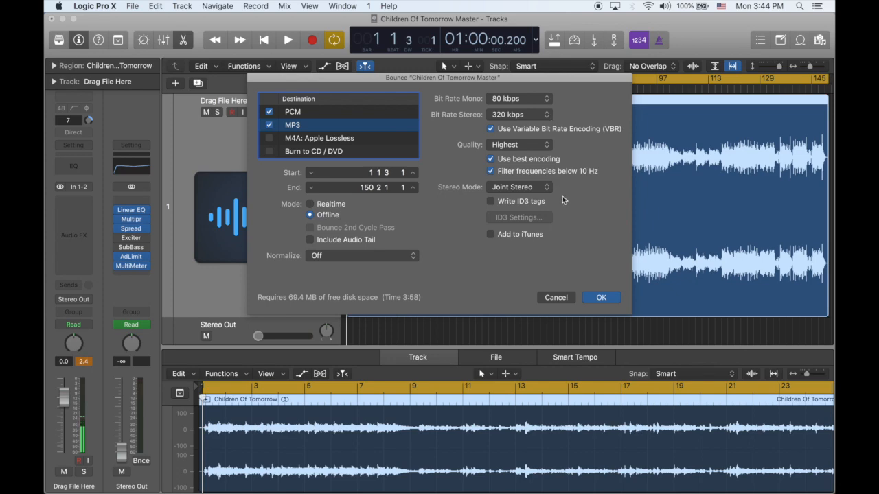
mouse_move(618, 310)
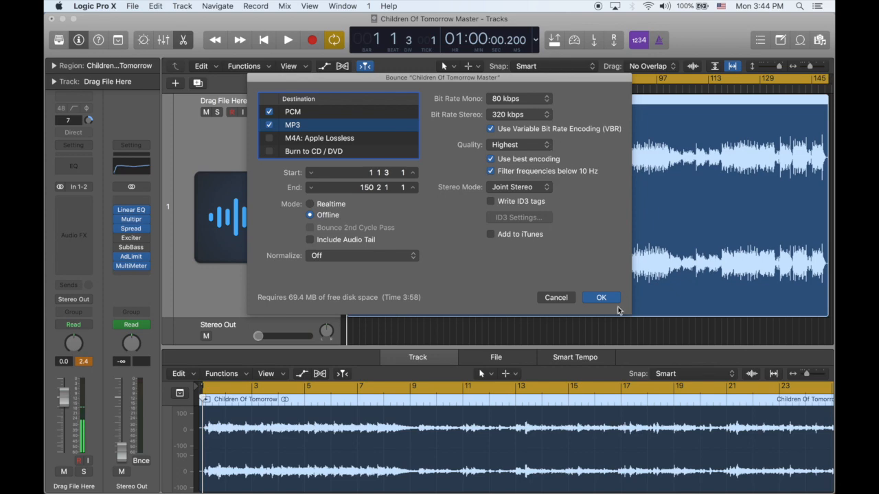
click(601, 297)
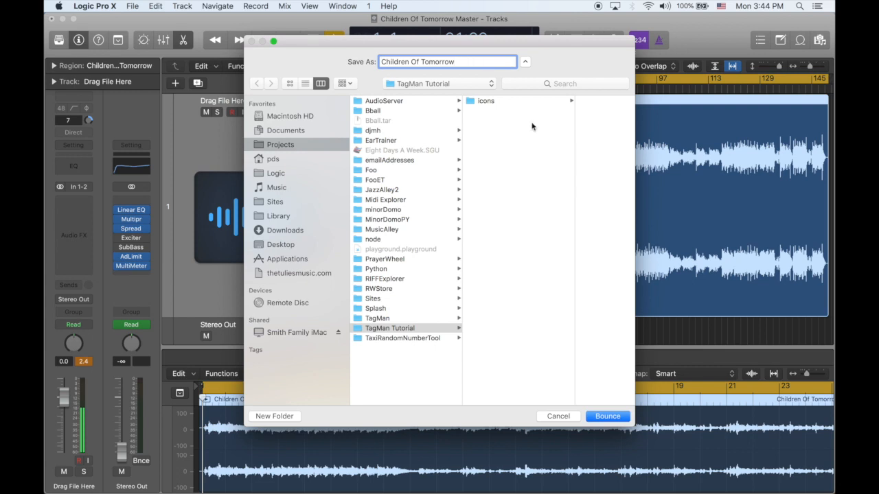
click(607, 416)
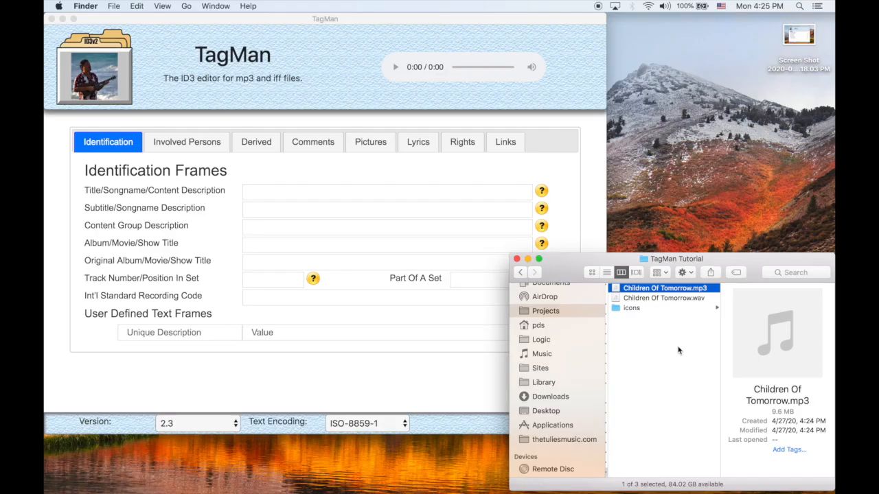
mouse_move(687, 308)
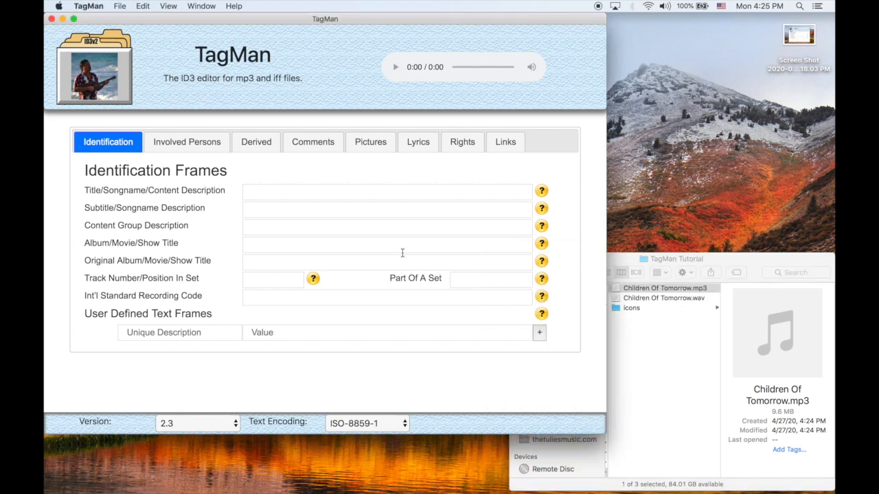
Open Children Of Tomorrow.wav in TagMan for tagging
click(119, 6)
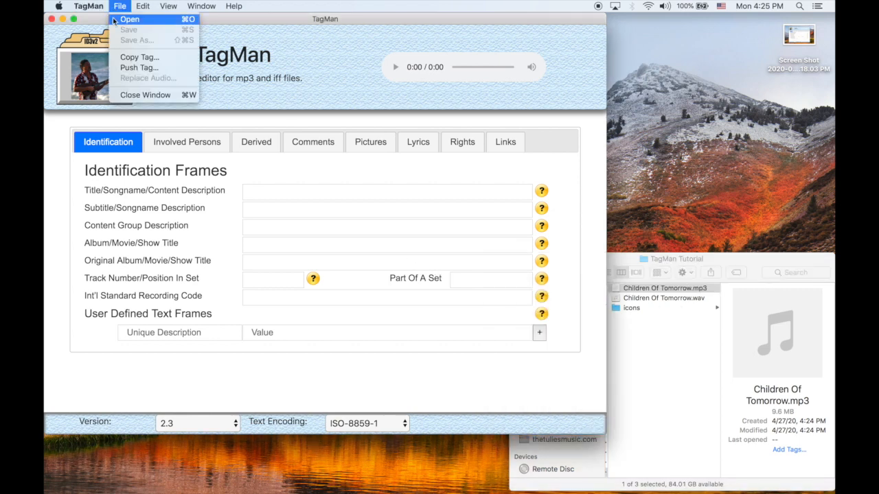
click(130, 19)
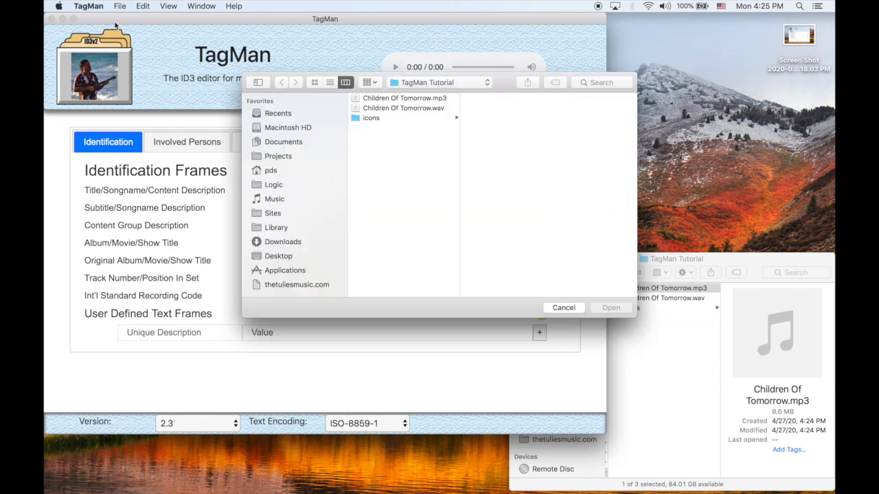
click(404, 107)
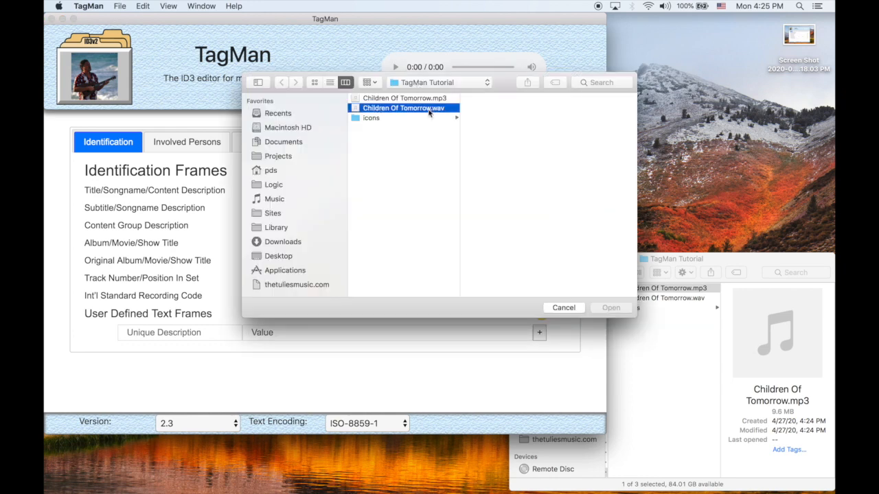
click(610, 307)
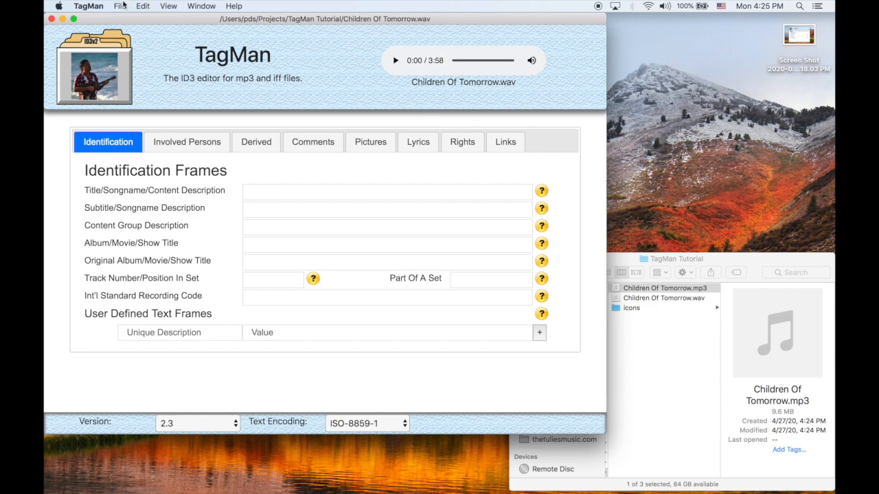
Save a copy of the file as Children Of Tomorrow.aif
click(118, 6)
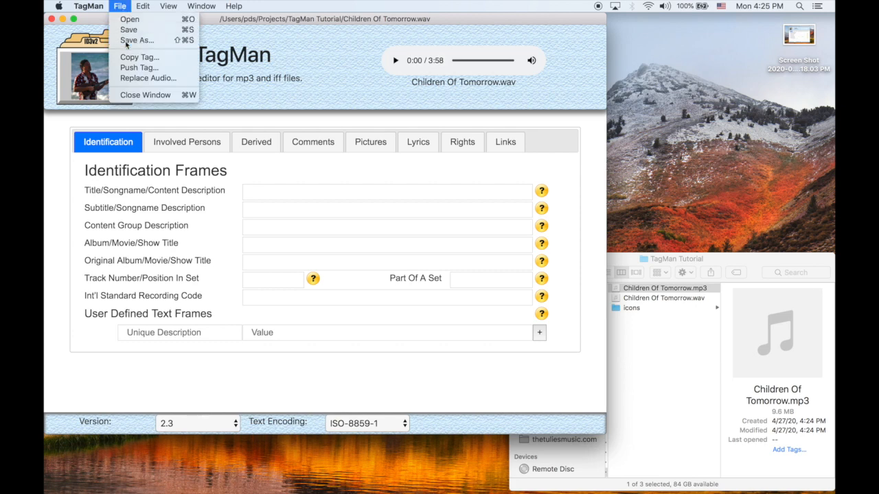
click(137, 40)
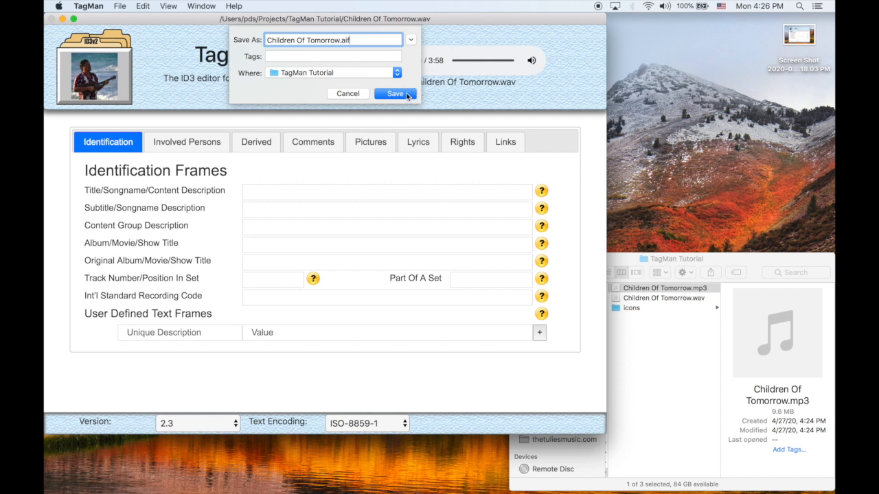
click(396, 94)
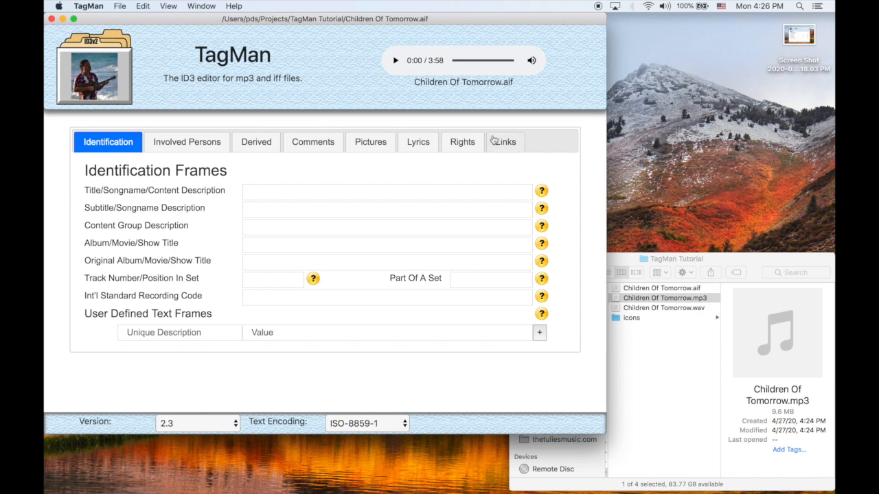
mouse_move(348, 96)
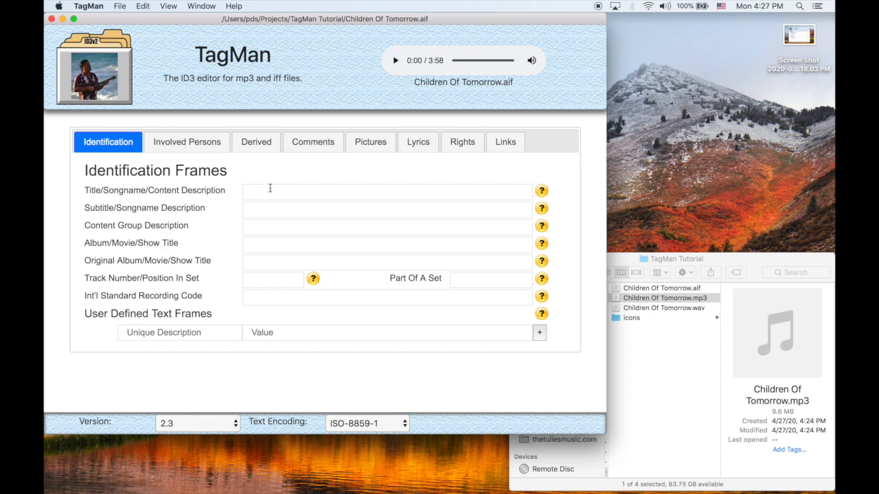
mouse_move(312, 172)
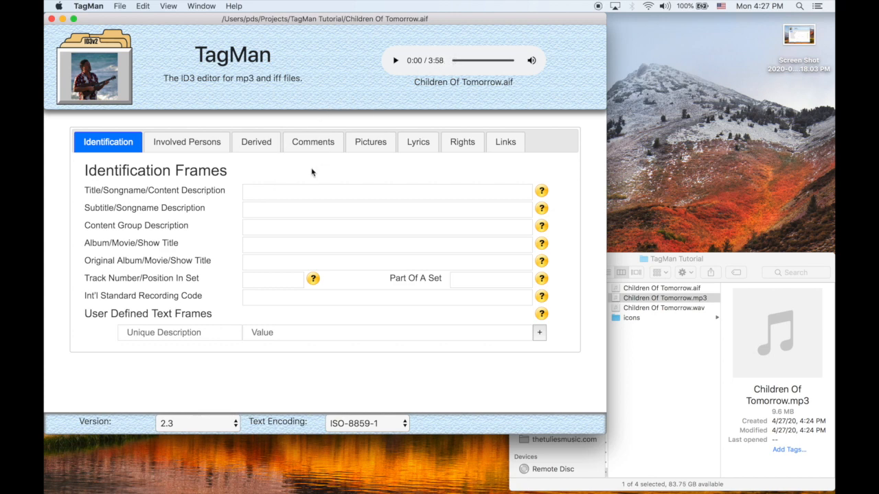
Enter Children Of Tomorrow in the Title/Songname field on the Identification tab
click(294, 195)
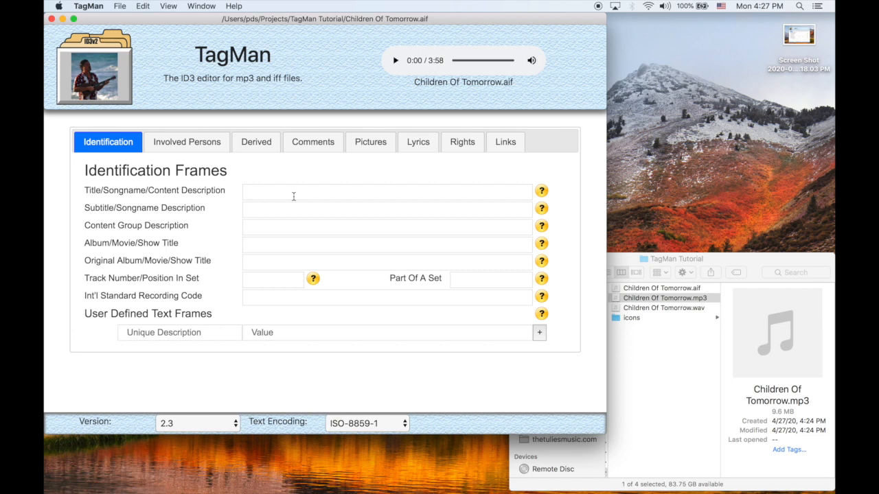
text(Children)
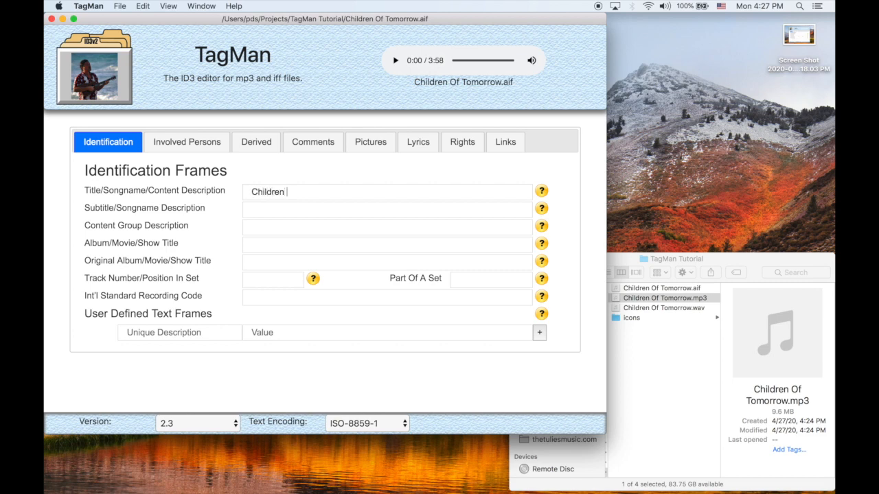
text(Of Tom)
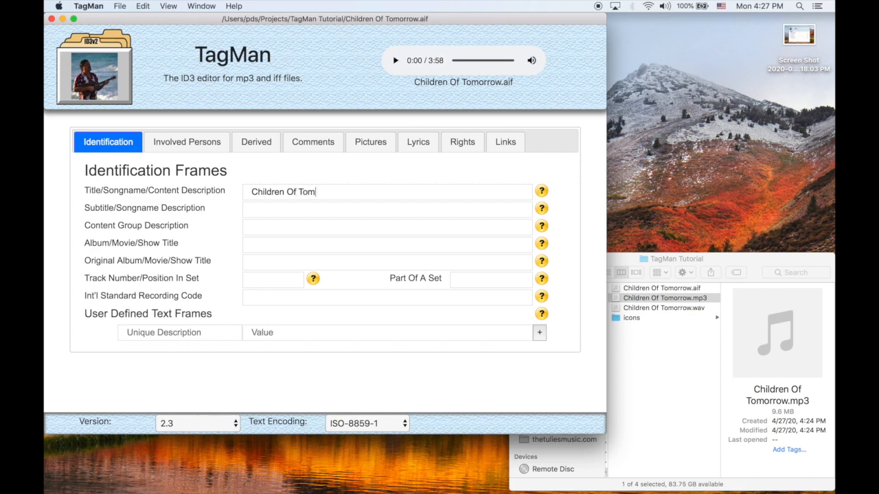
text(orrow)
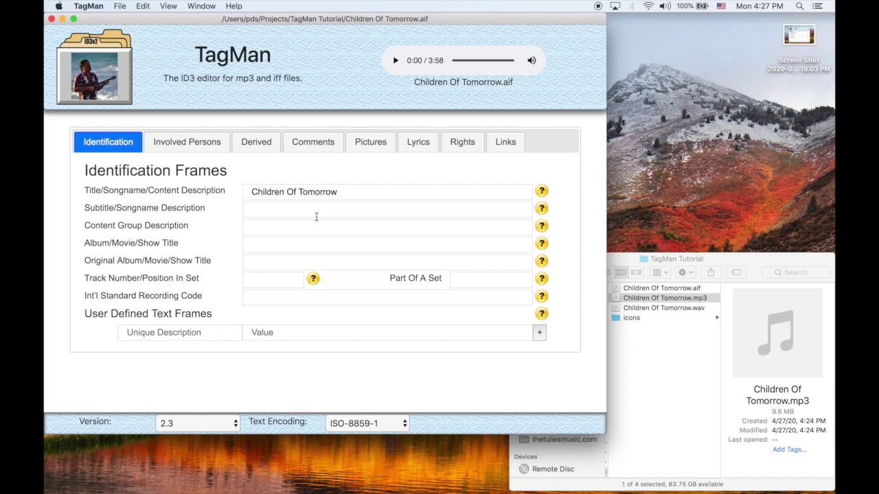
mouse_move(318, 223)
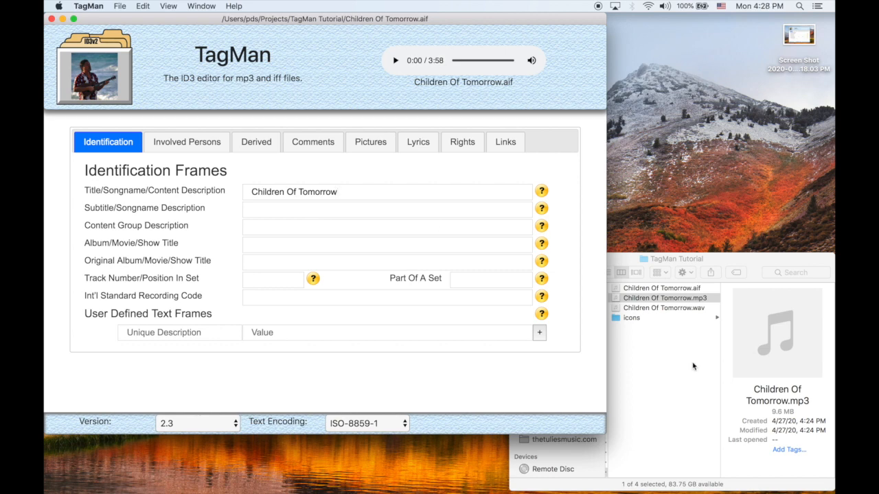
Save the tag to the AIF and check its Finder preview shows the title Children Of Tomorrow
click(663, 298)
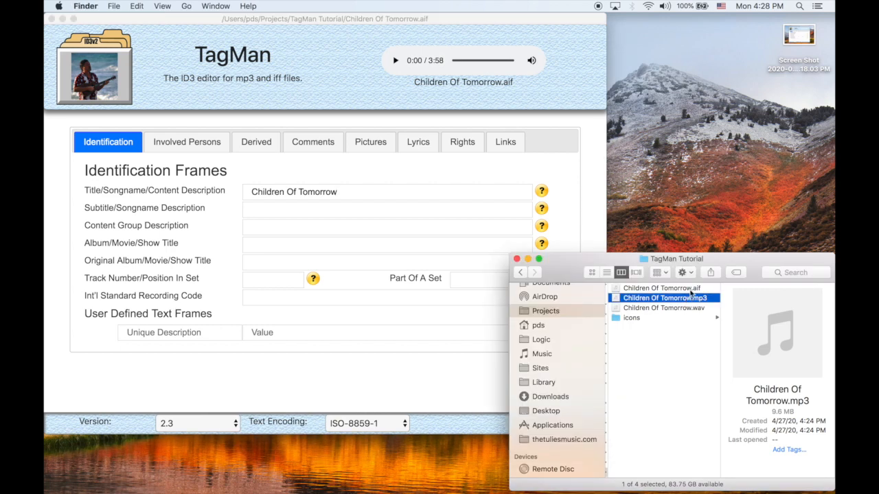
click(665, 289)
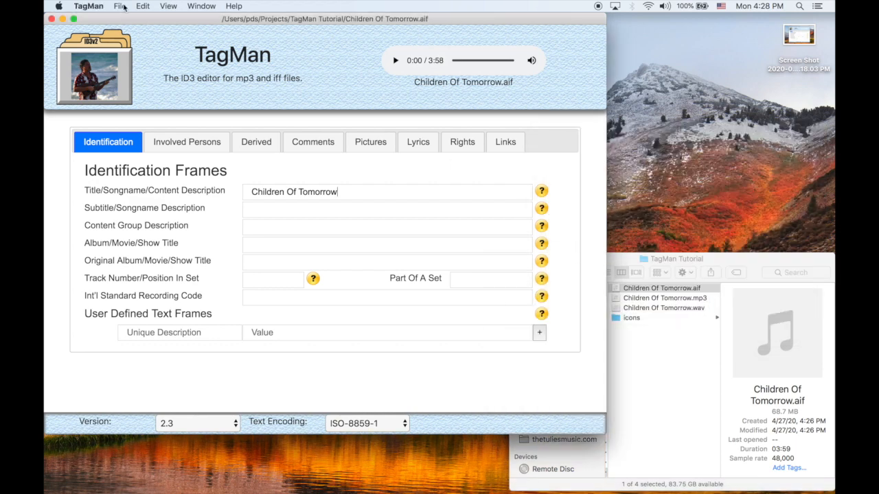
click(120, 8)
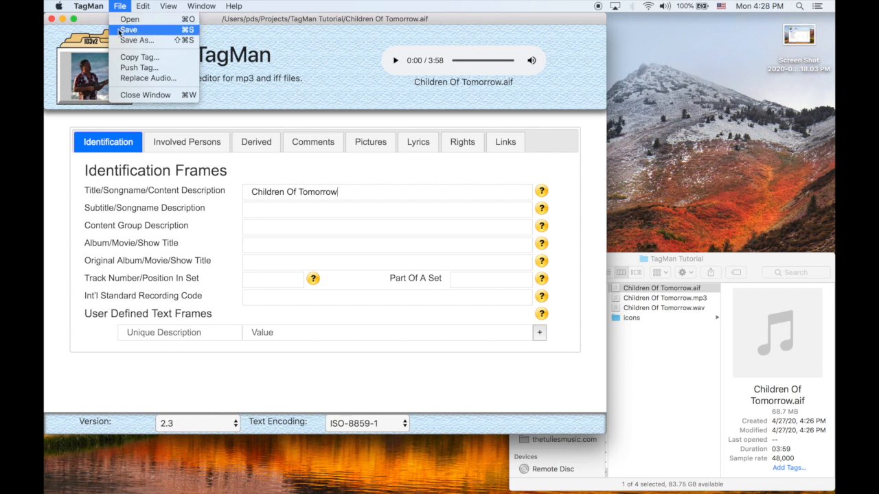
click(129, 29)
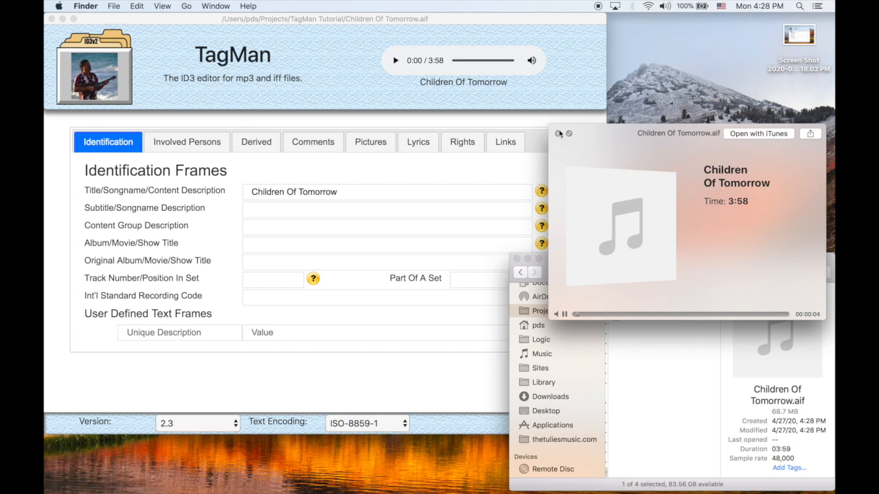
click(559, 133)
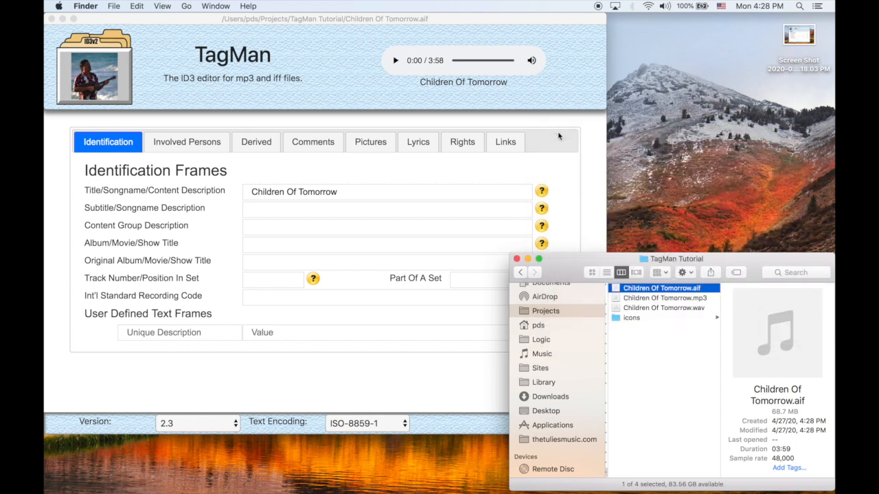
click(387, 192)
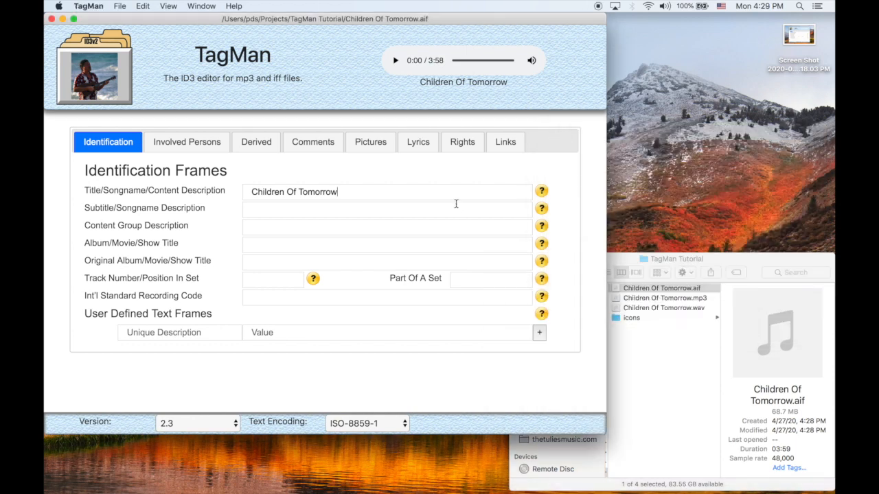
mouse_move(212, 148)
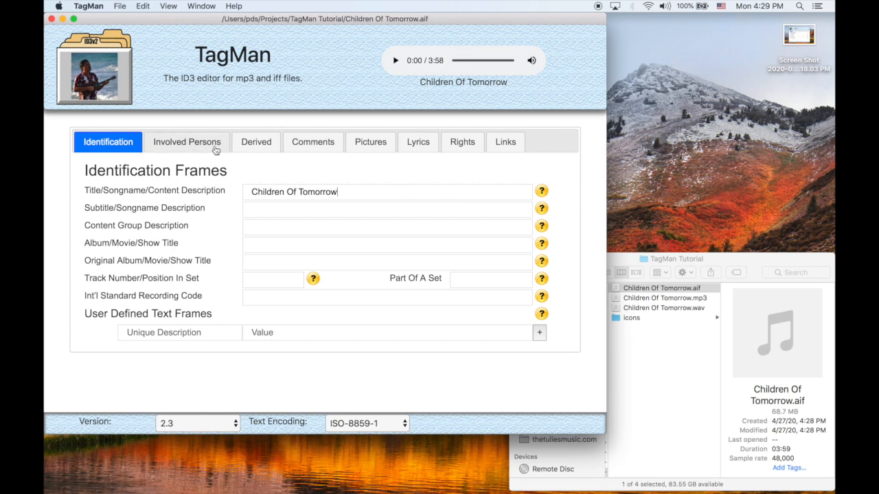
Credit The Tulies as lead artist and Ann Whittington as lyricist
click(187, 141)
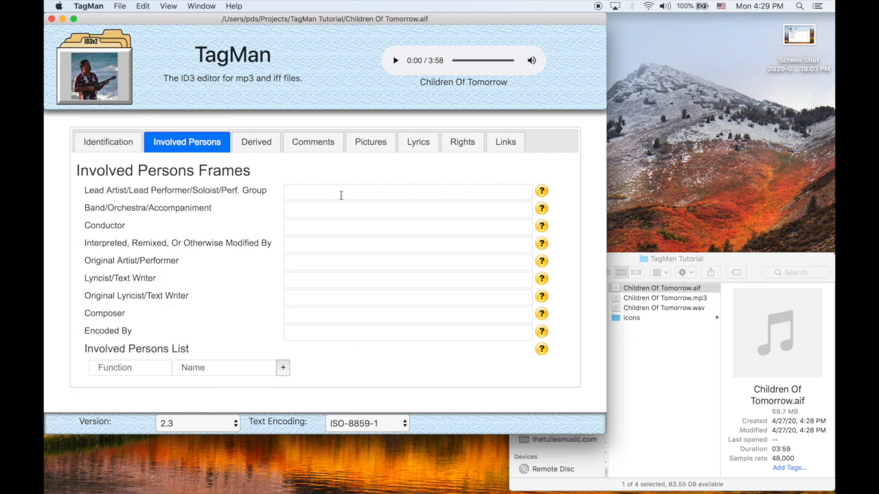
text(The)
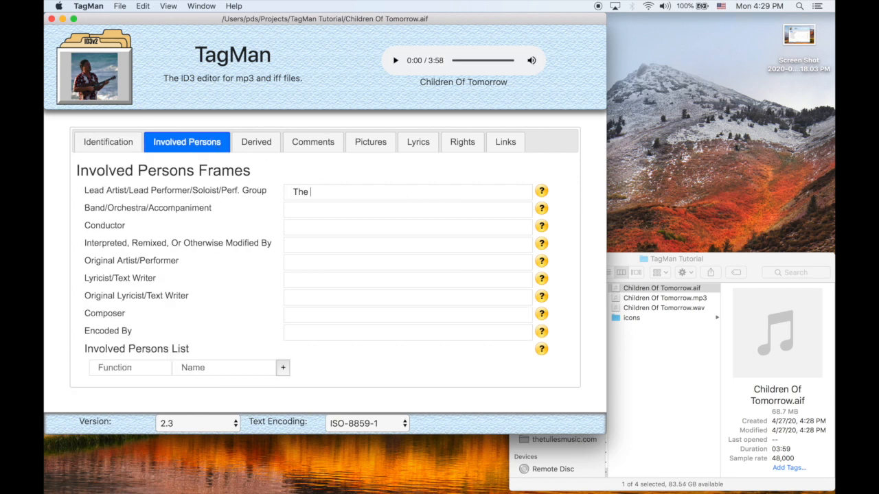
text(Tulies)
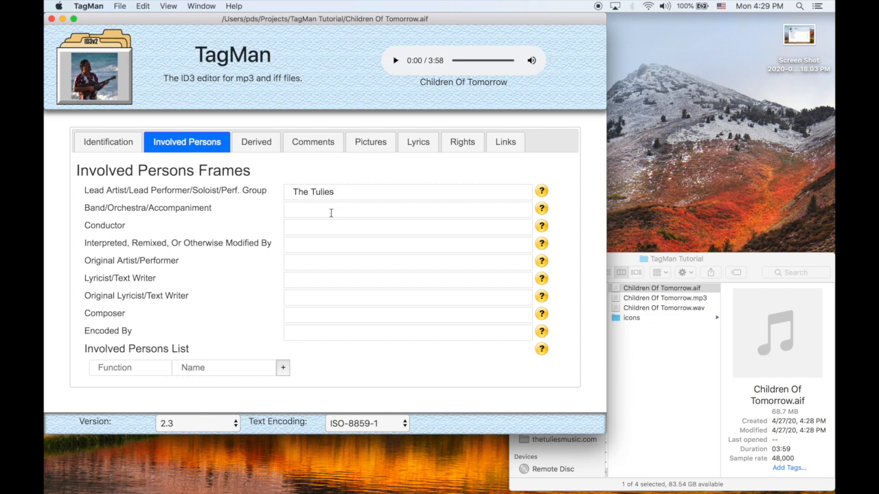
mouse_move(329, 258)
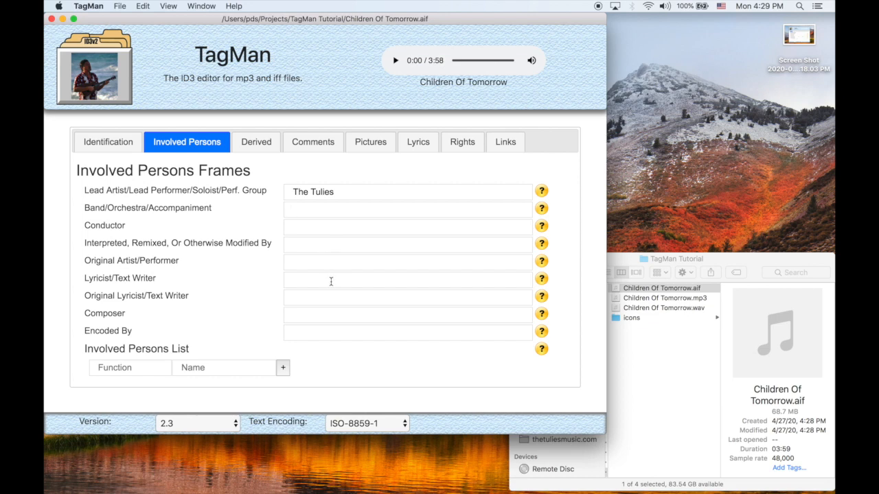
text(Ann)
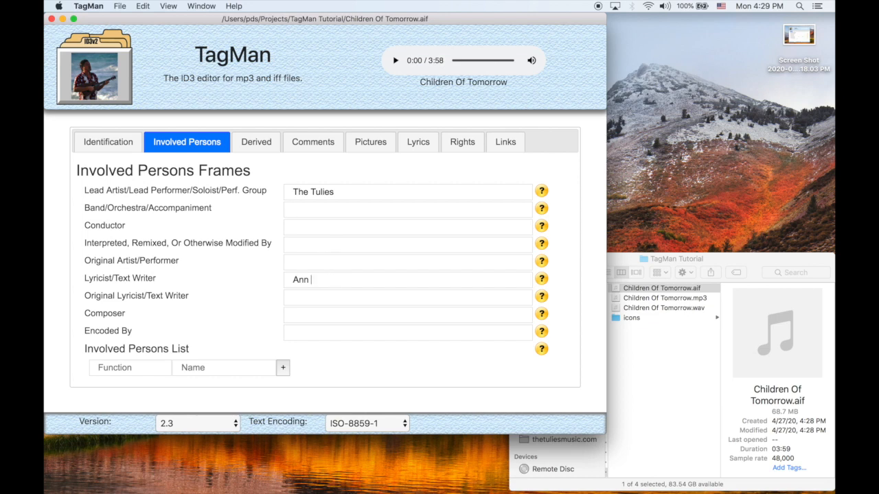
text(Whitting)
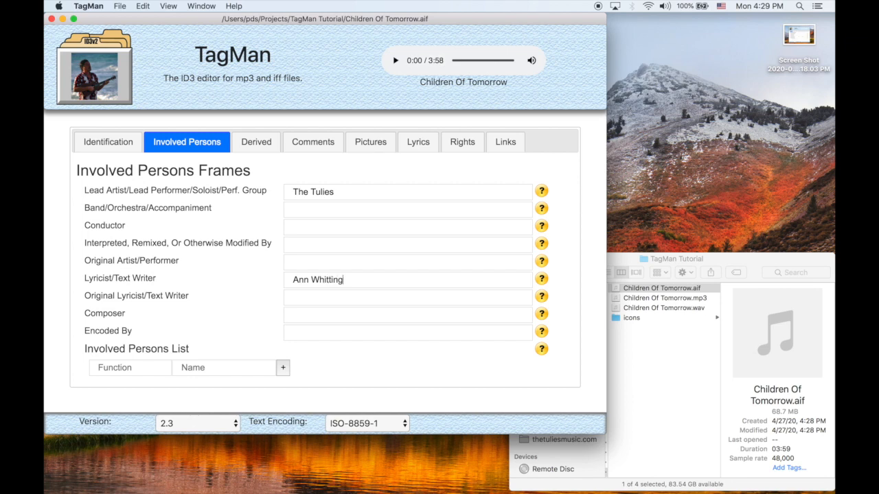
text(ton)
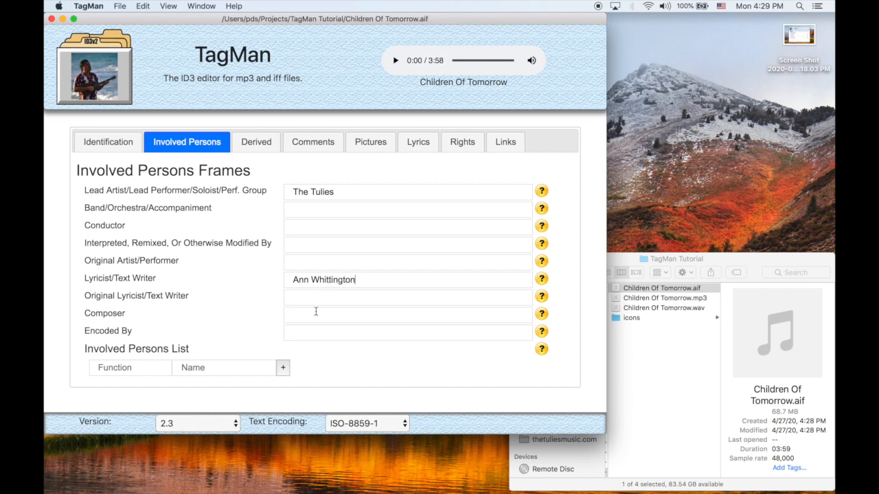
text(A)
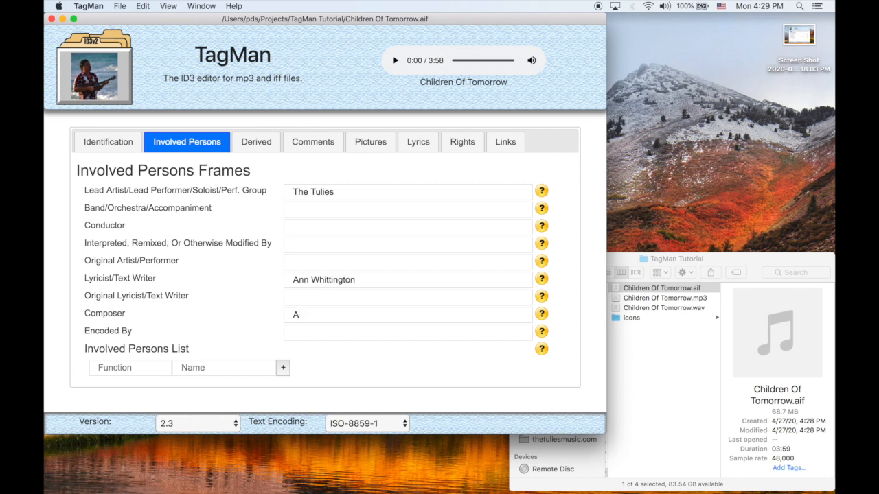
text(nn Whittington/Phil Smith)
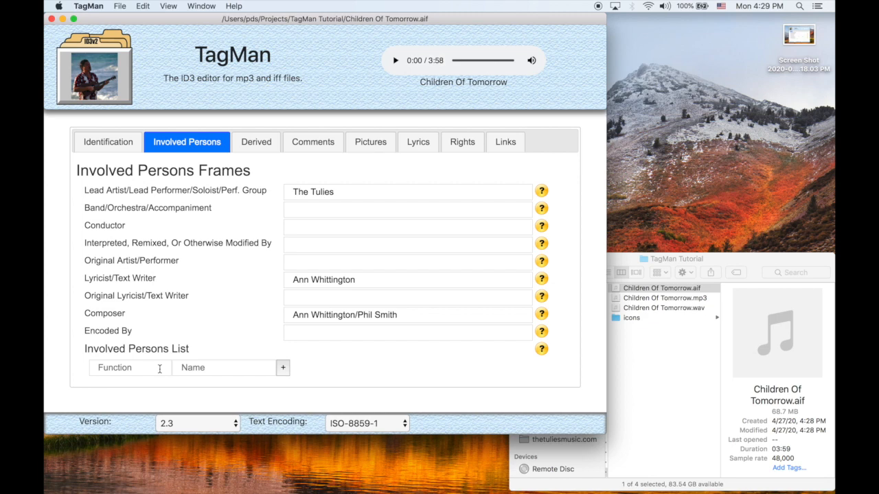
text(Studio Enginee)
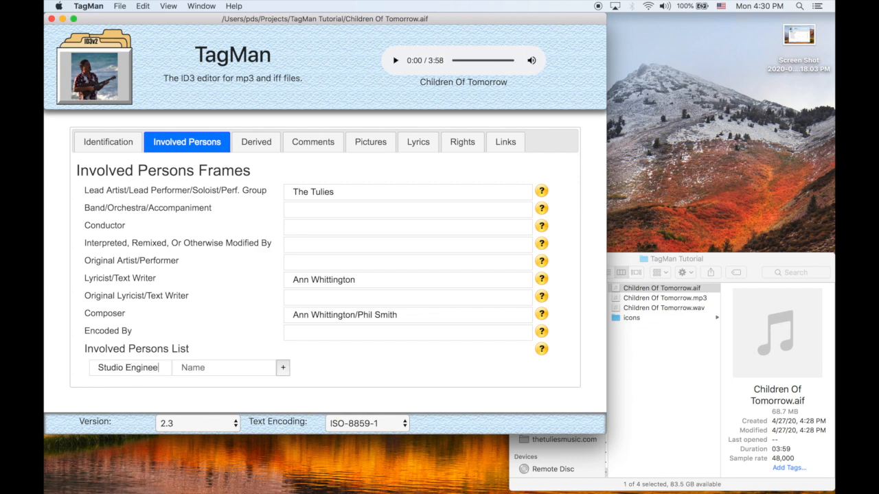
text(Phil)
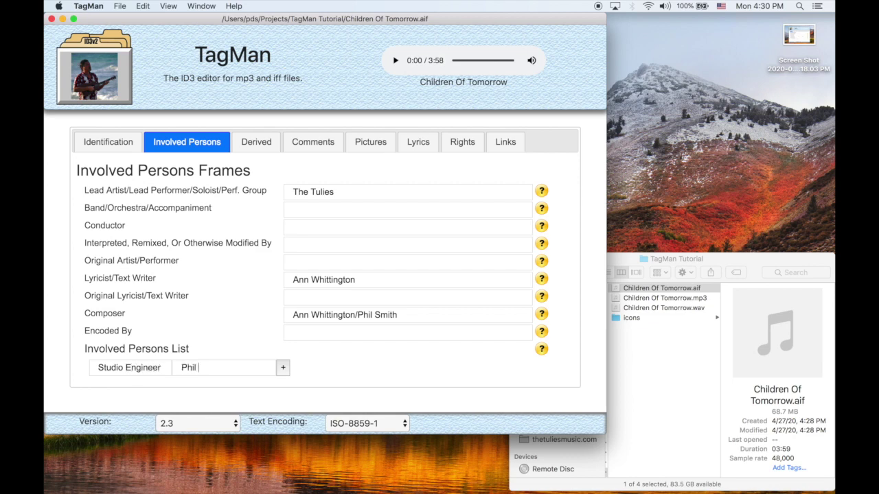
text(Smith)
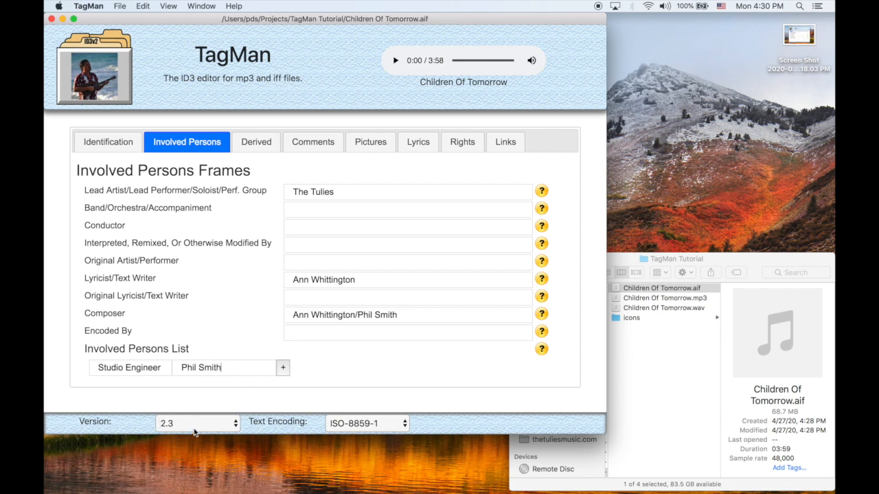
click(196, 423)
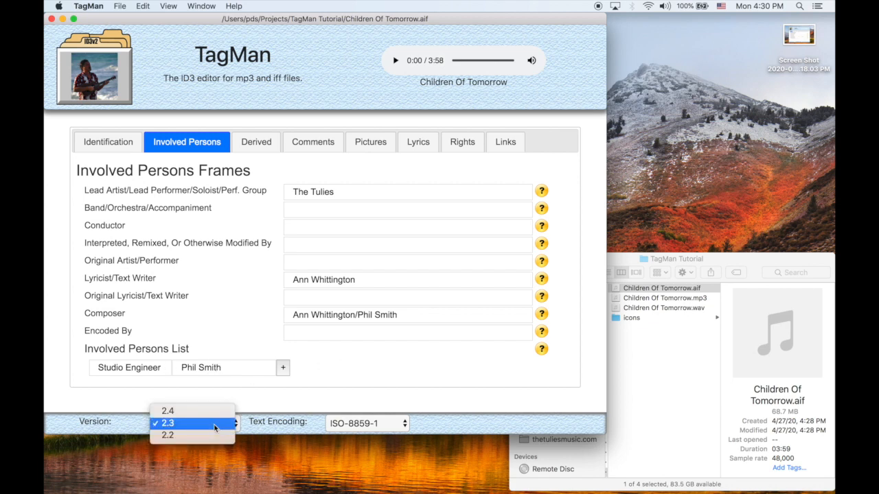
mouse_move(168, 411)
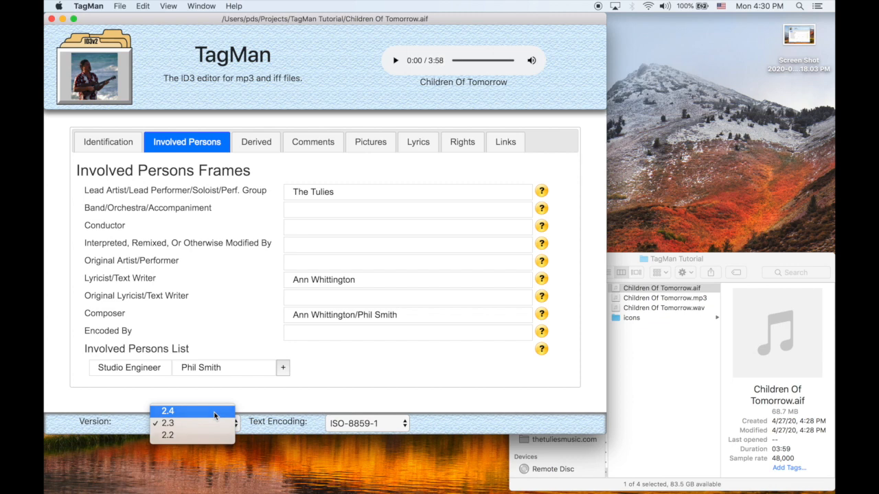
click(169, 411)
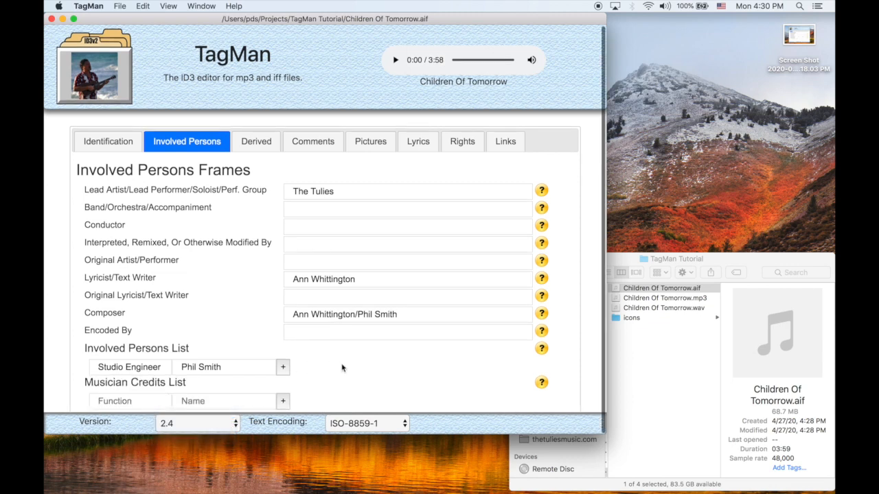
text(Vocals)
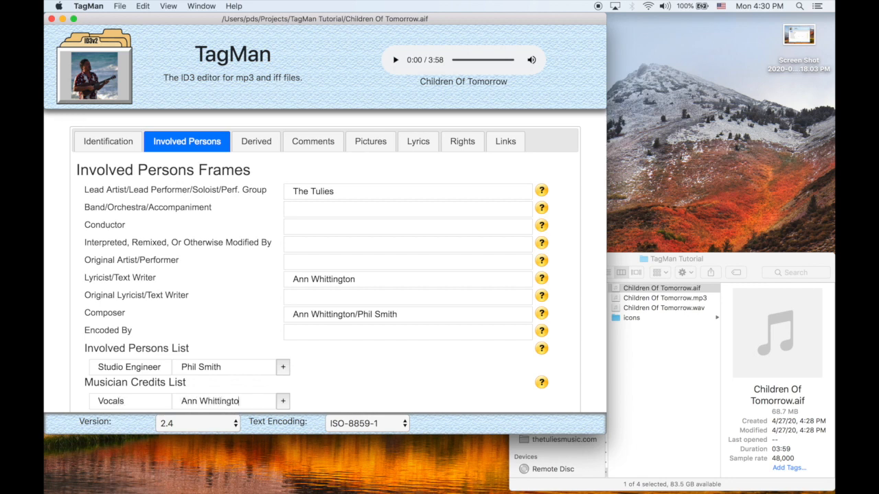
Add musician credits Percussion/Jim Greiner and Others/Phil Smith
click(283, 401)
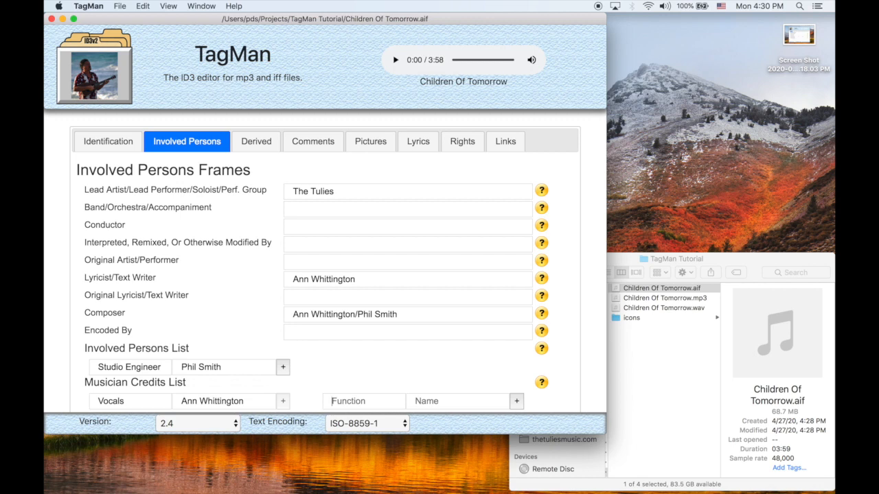
text(P)
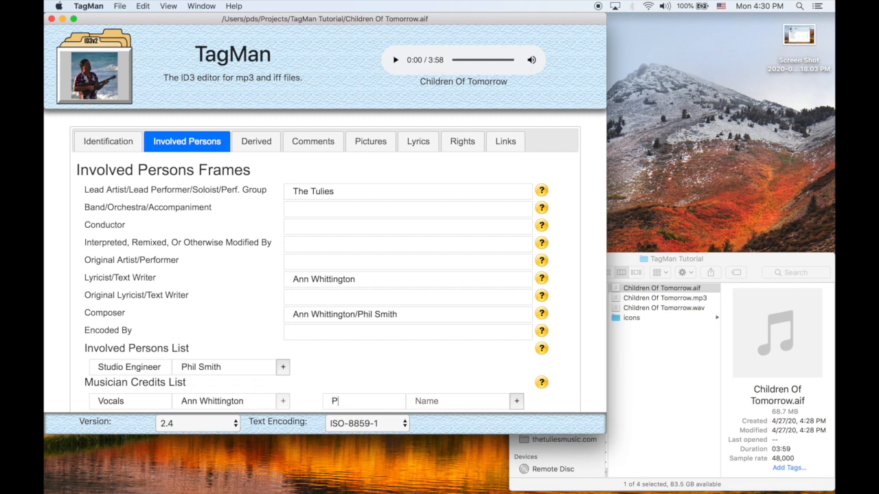
text(ercussion)
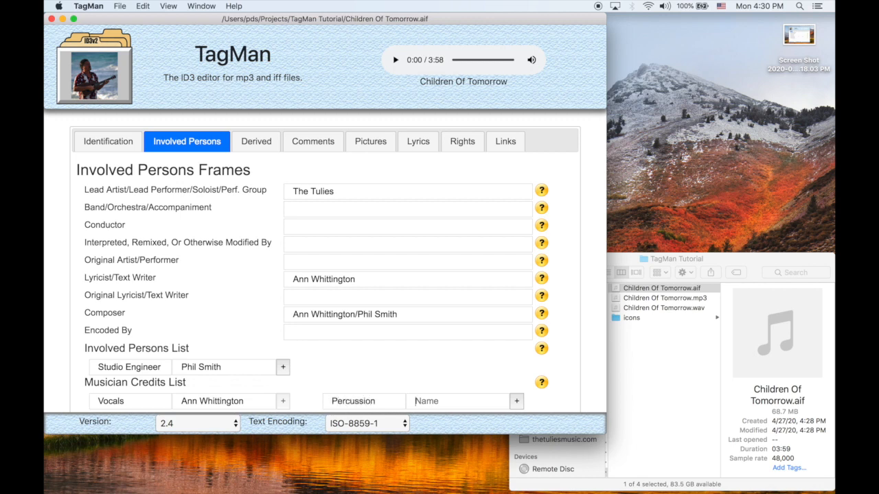
text(Jim G)
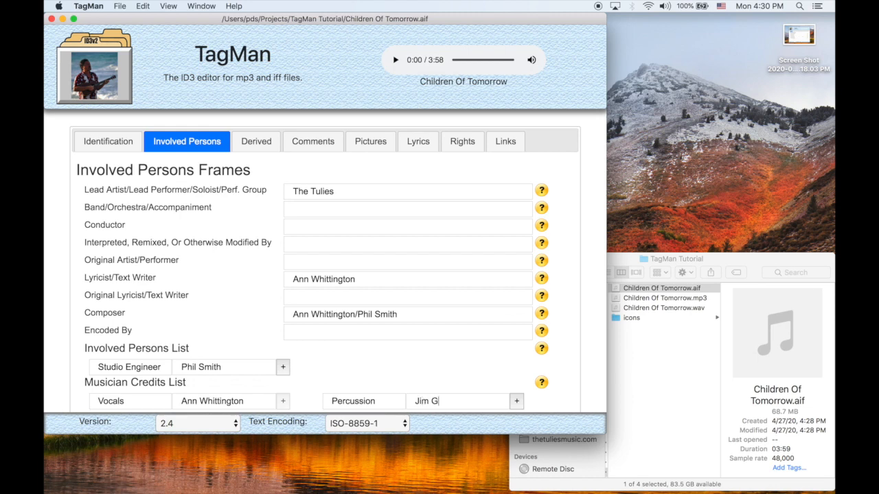
text(reiner)
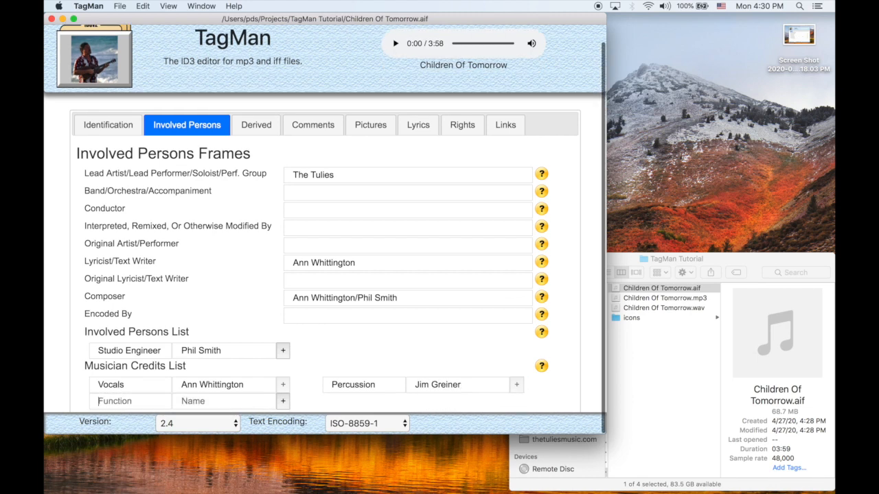
mouse_move(118, 401)
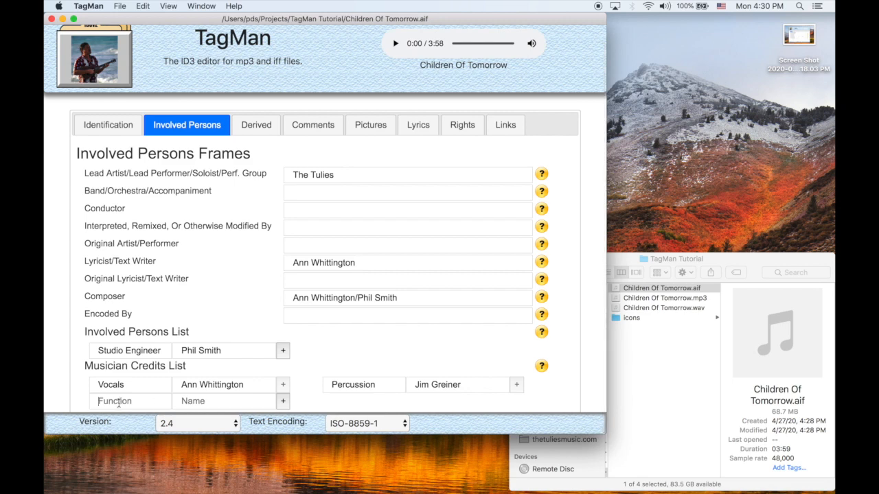
text(Othe)
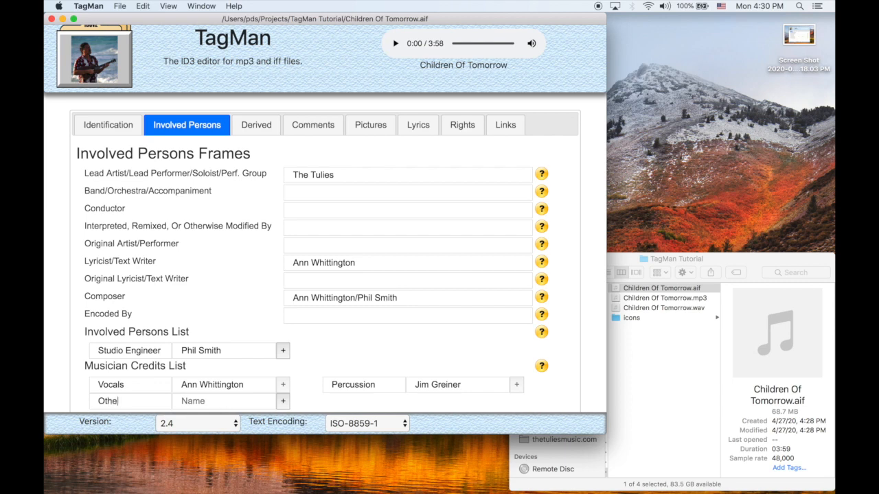
text(Phil Smith)
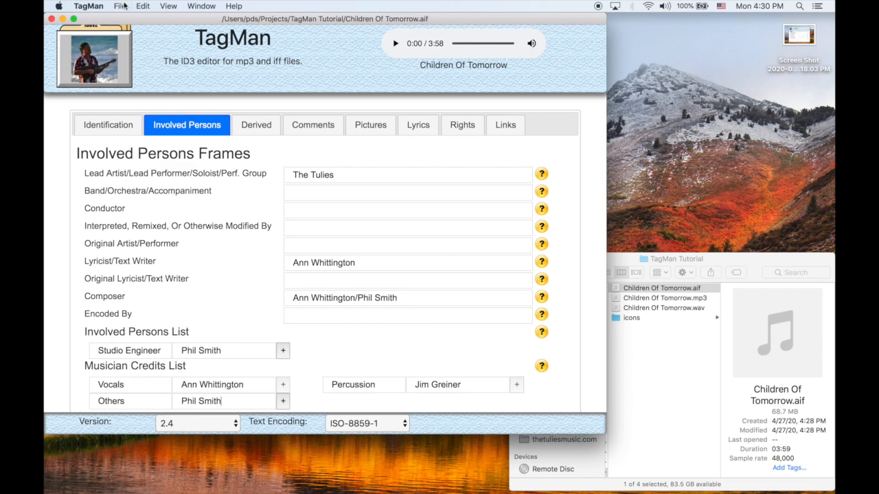
Save the tagged AIF and show the derived and subjective properties frames
click(118, 7)
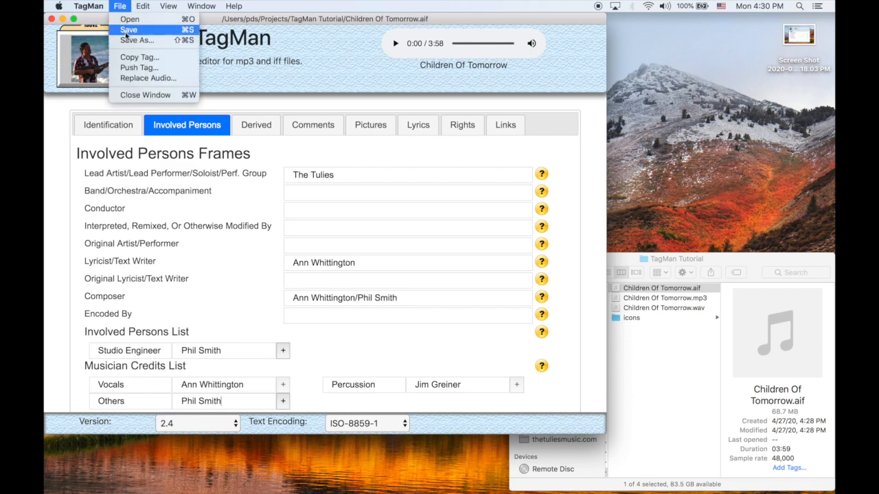
click(130, 30)
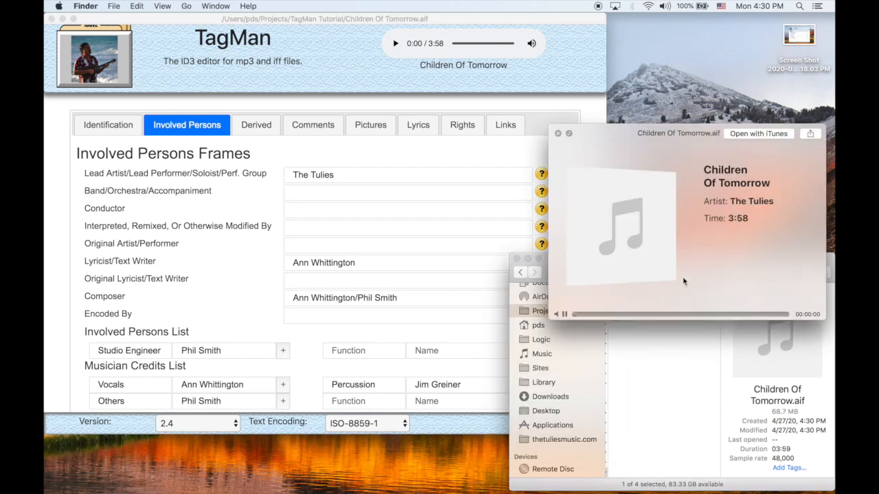
click(563, 313)
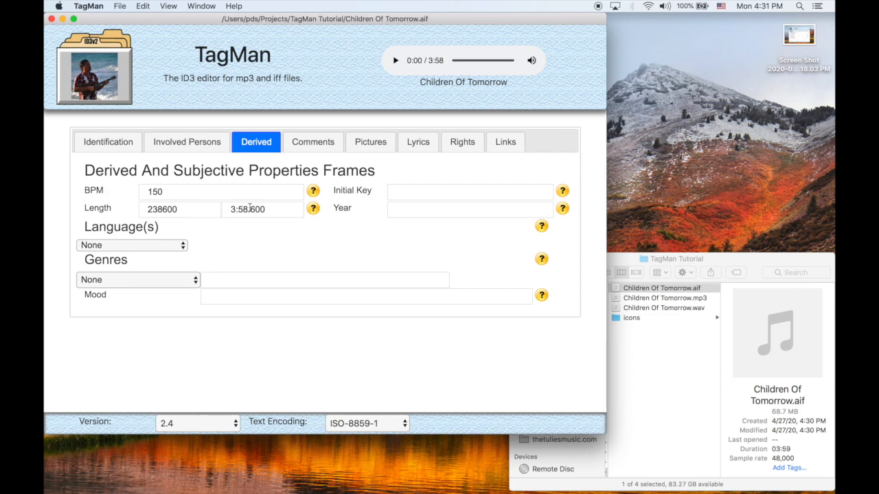
Enter initial key Am and 2020, and set the song language to English
click(470, 192)
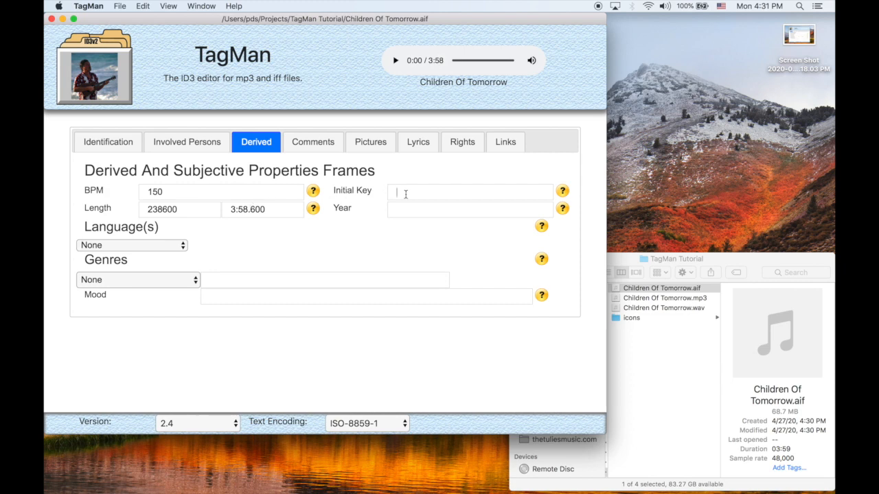
text(Am)
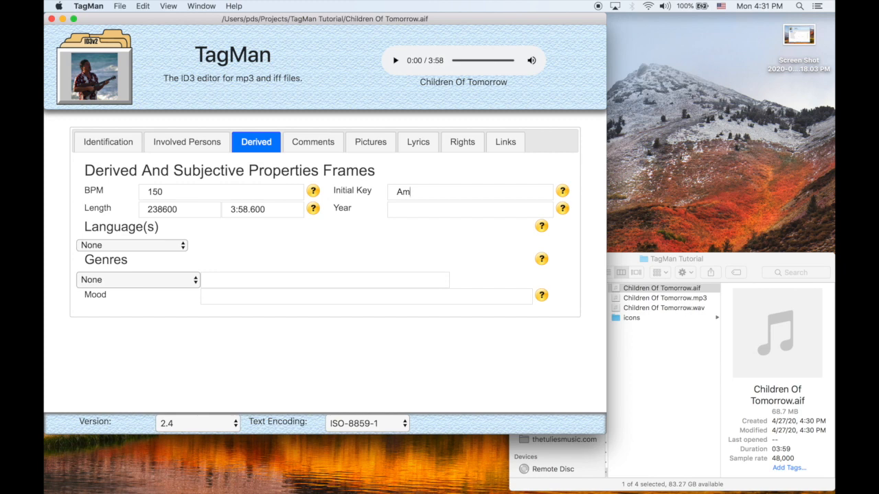
text(202)
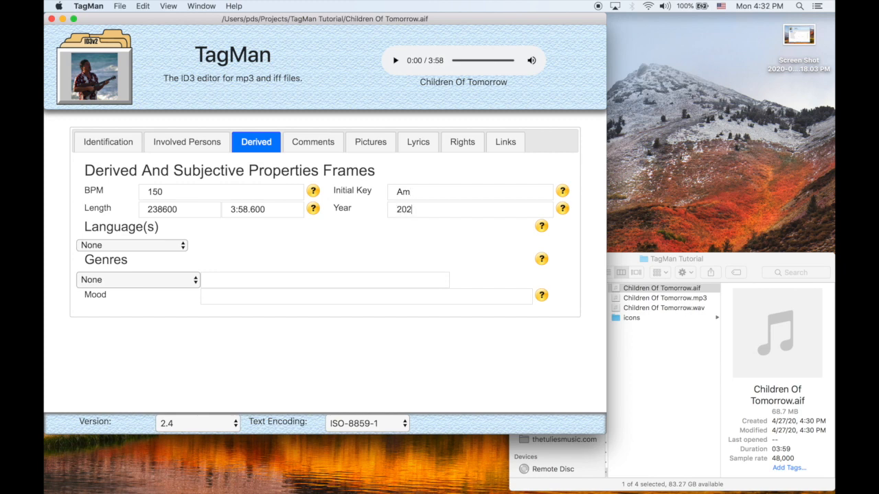
text(0)
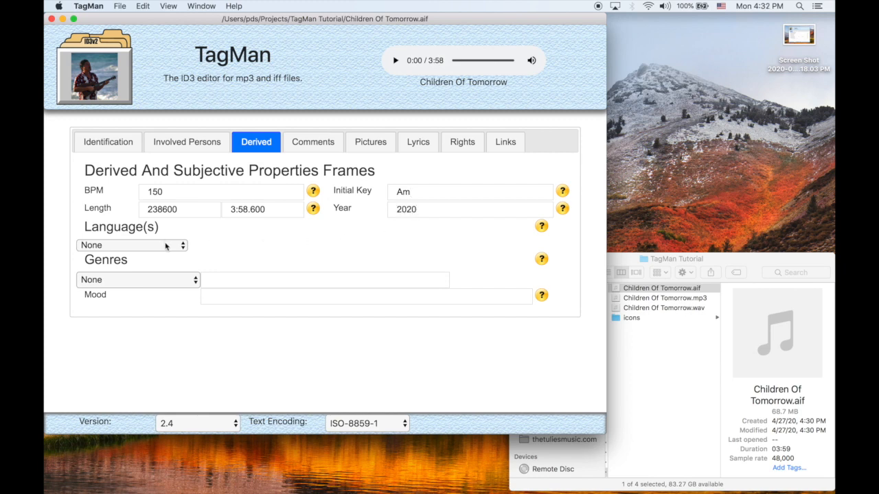
click(131, 244)
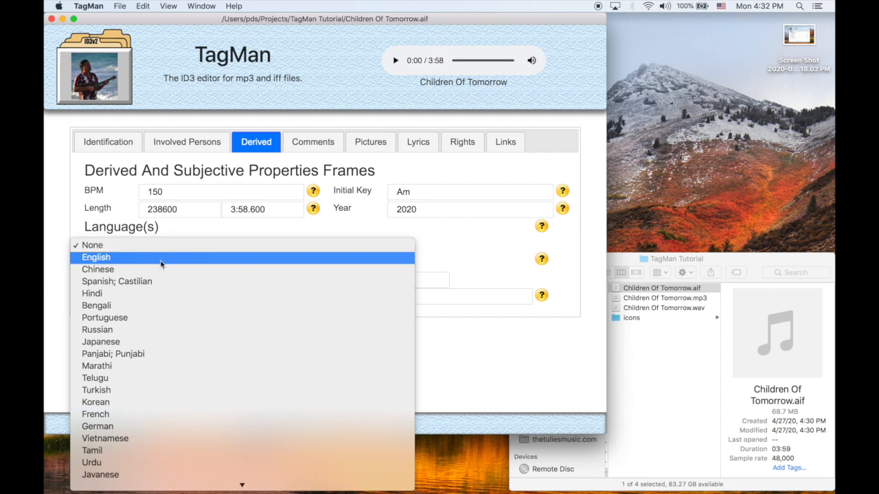
click(96, 257)
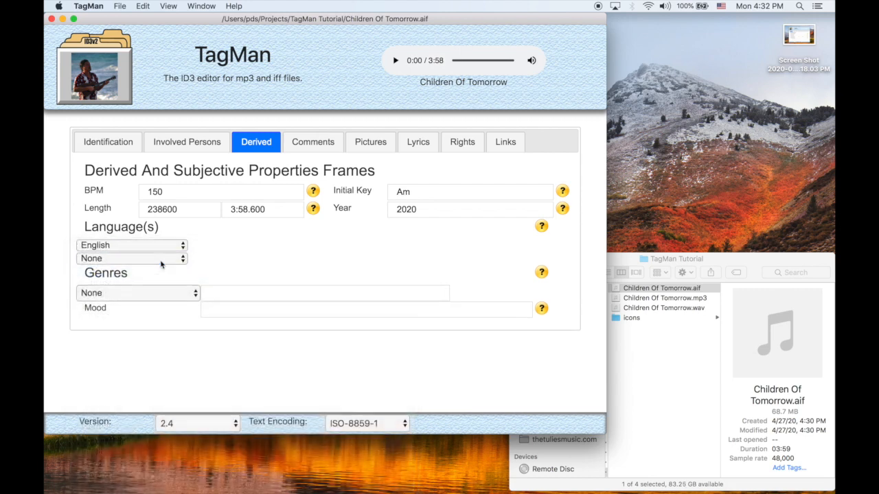
mouse_move(168, 294)
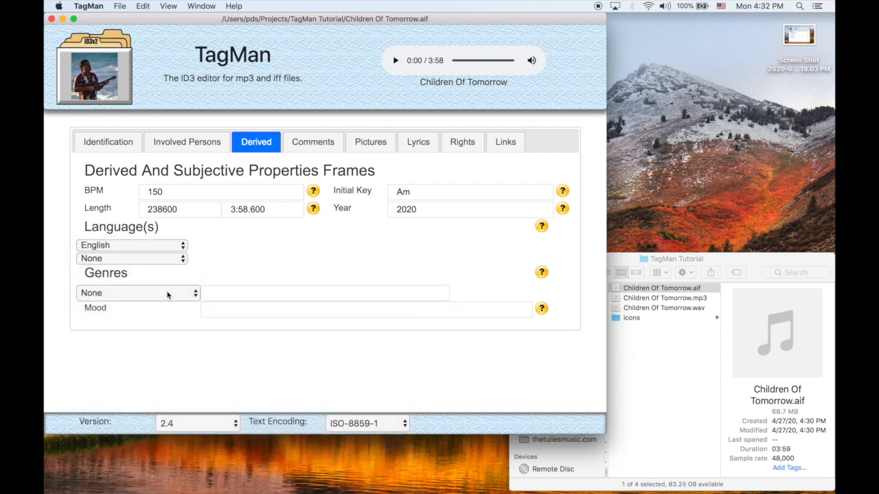
Set genres Indie refined as Indie-Folk and Other refined as Cinematic
click(135, 294)
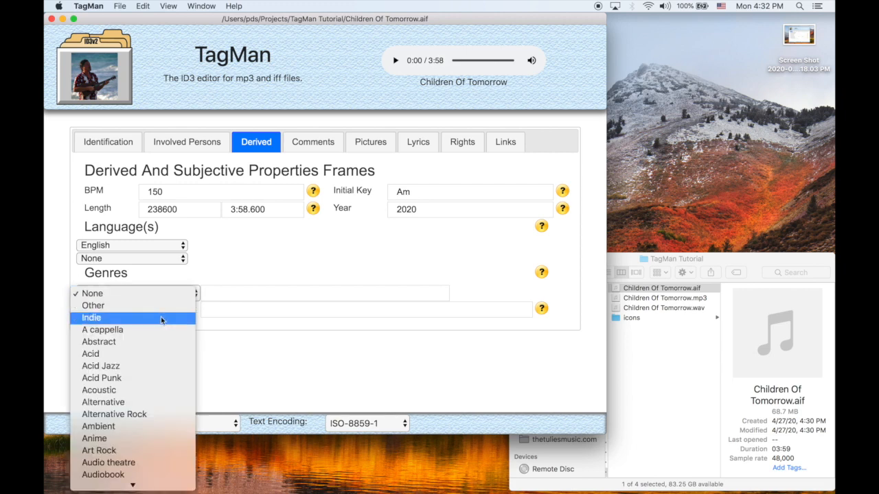
click(91, 318)
text(Indie-Folk)
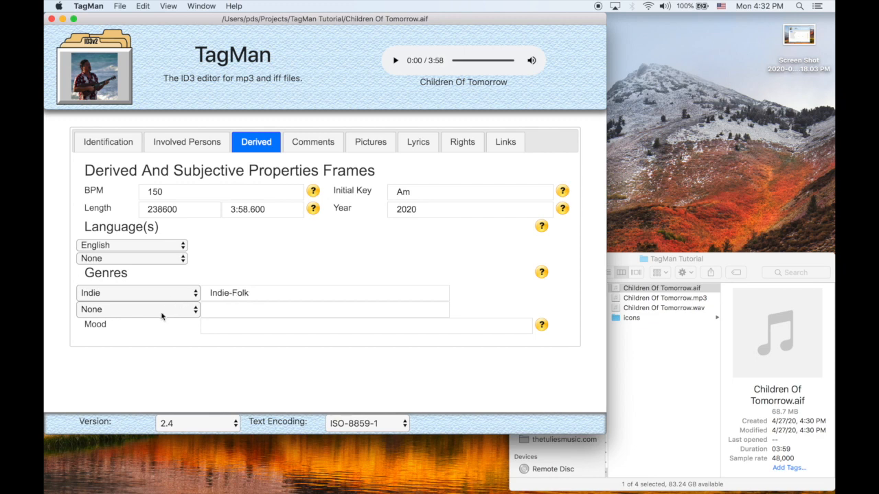
click(137, 310)
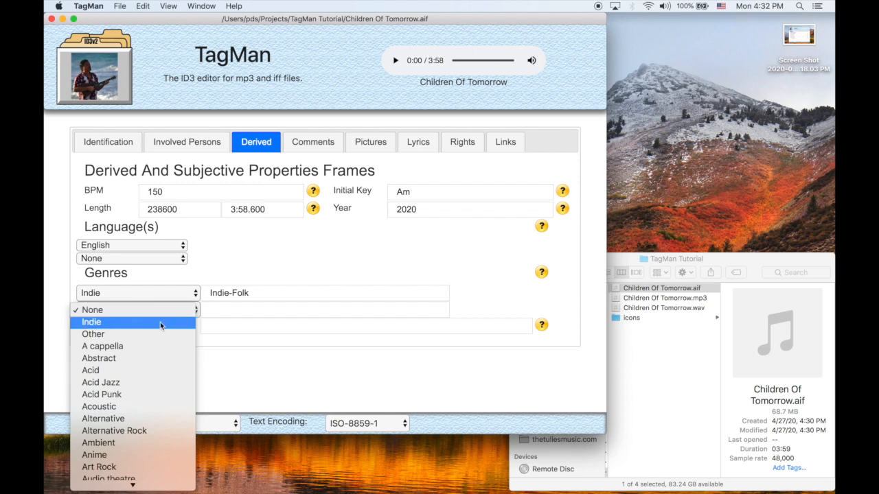
click(93, 335)
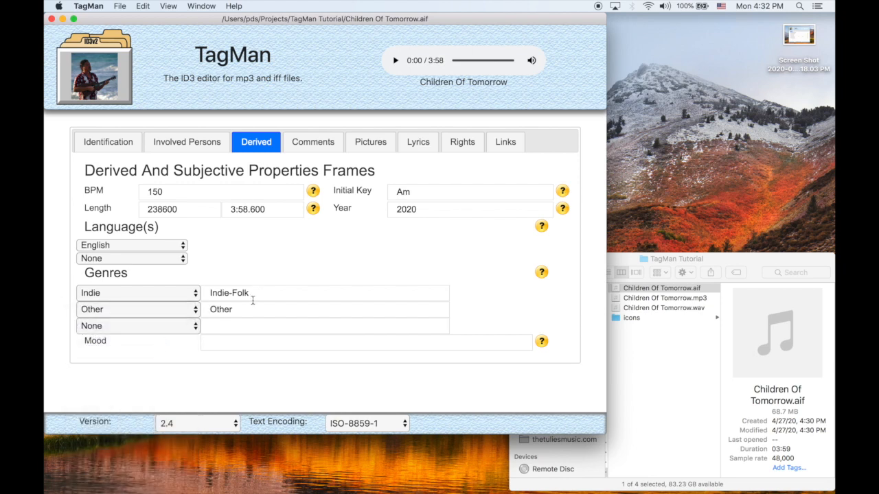
text(Cinematic)
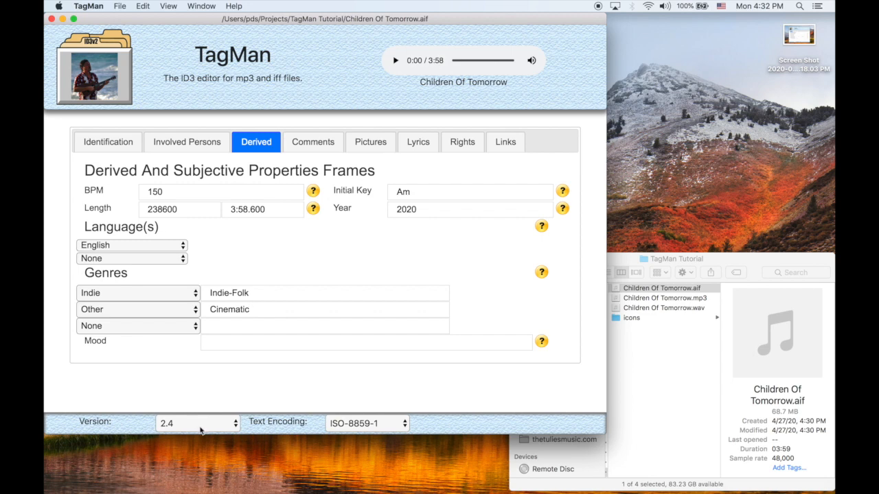
click(195, 423)
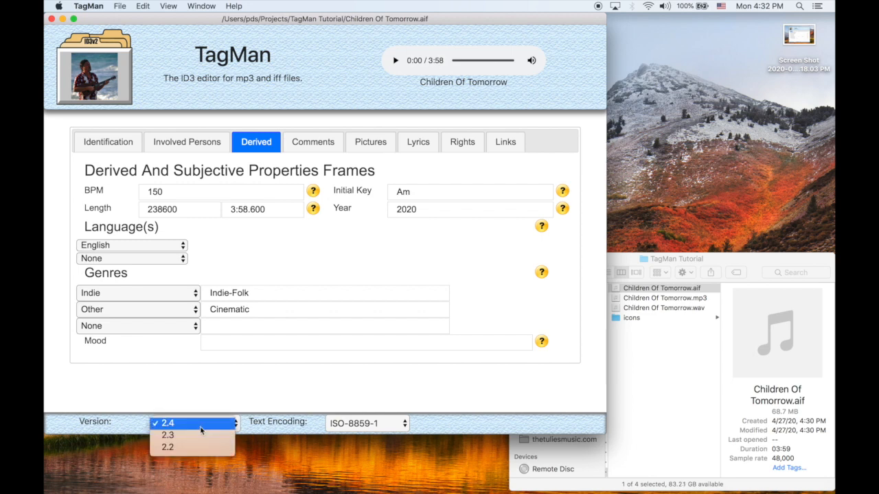
click(168, 433)
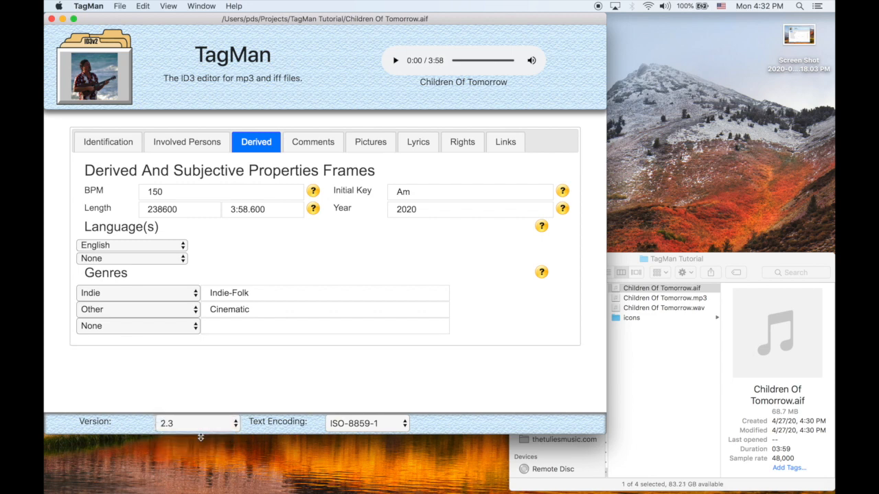
click(195, 423)
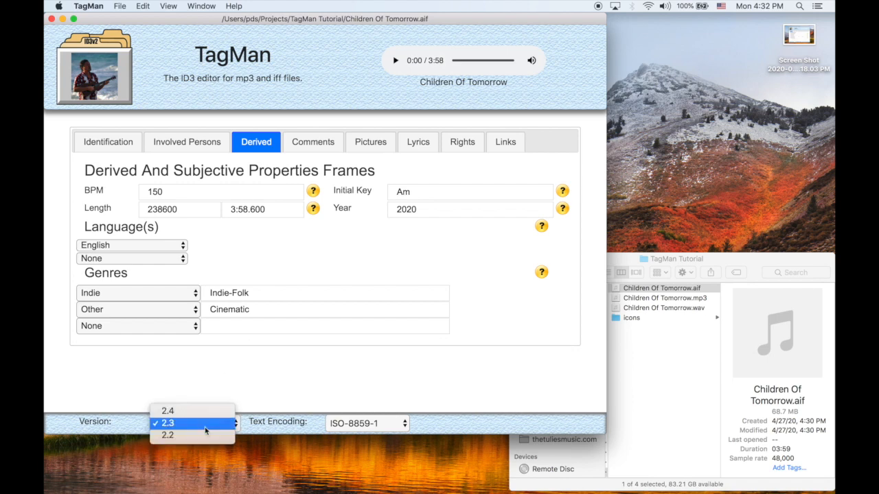
click(167, 410)
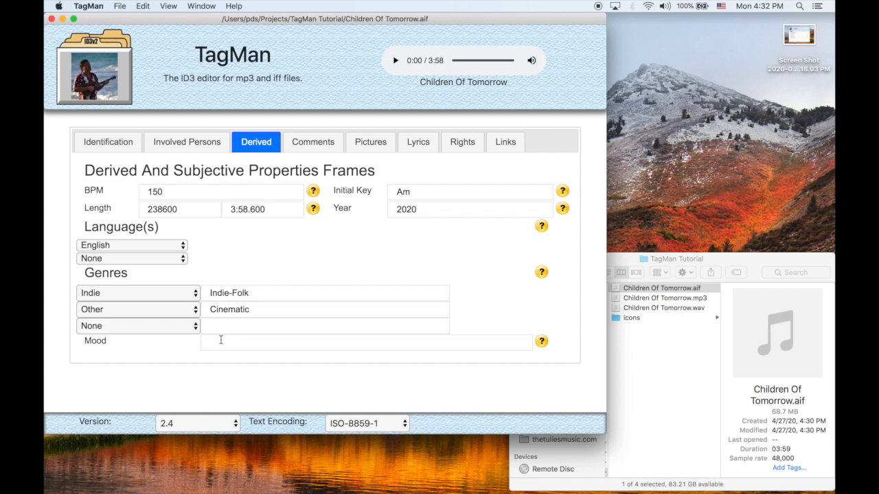
Enter "Moody, contemplative." in the Mood field
text(Moody,)
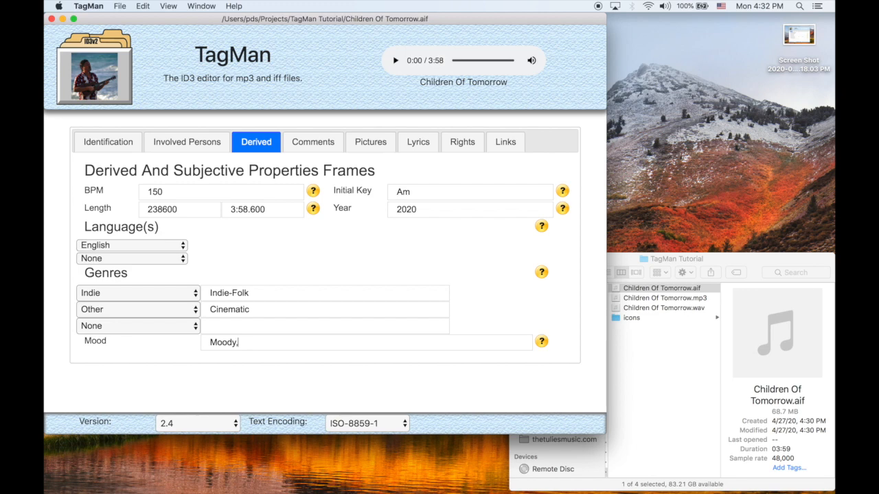
text(c)
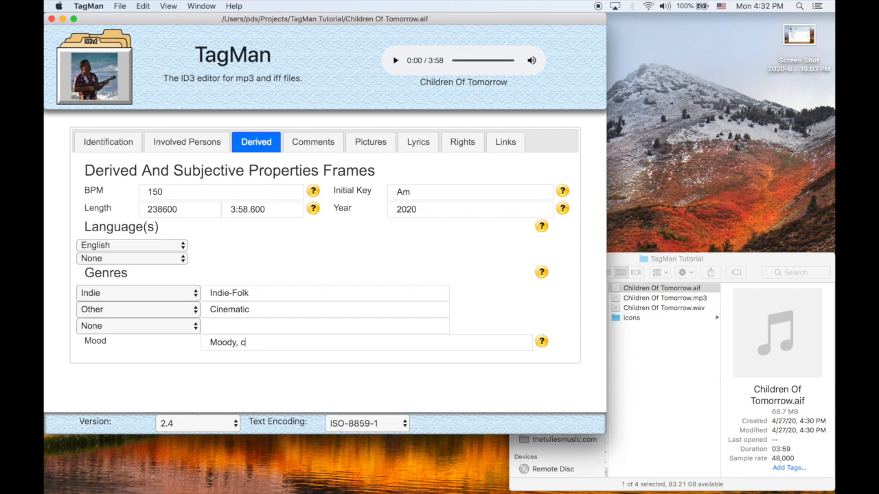
text(ontemp)
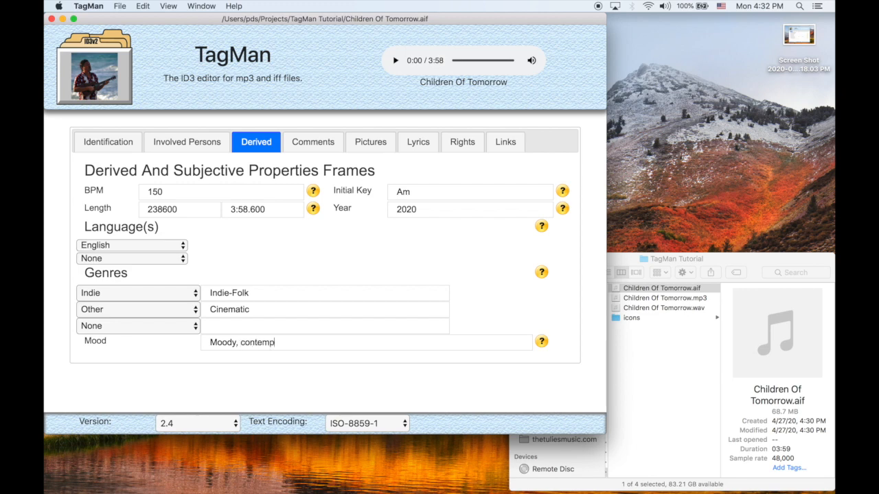
text(lative)
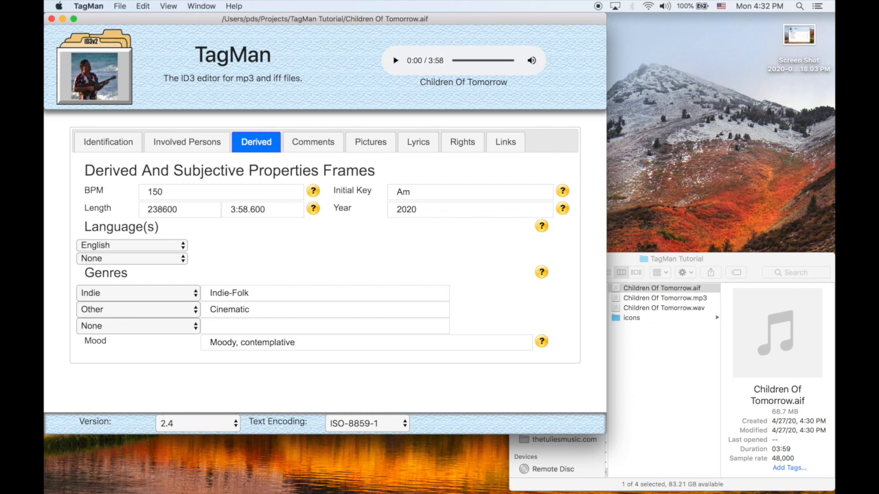
text(,)
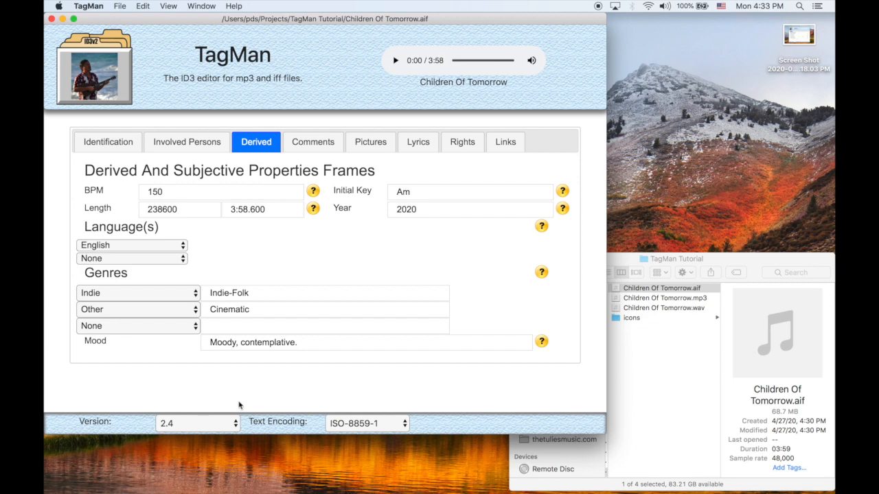
mouse_move(321, 143)
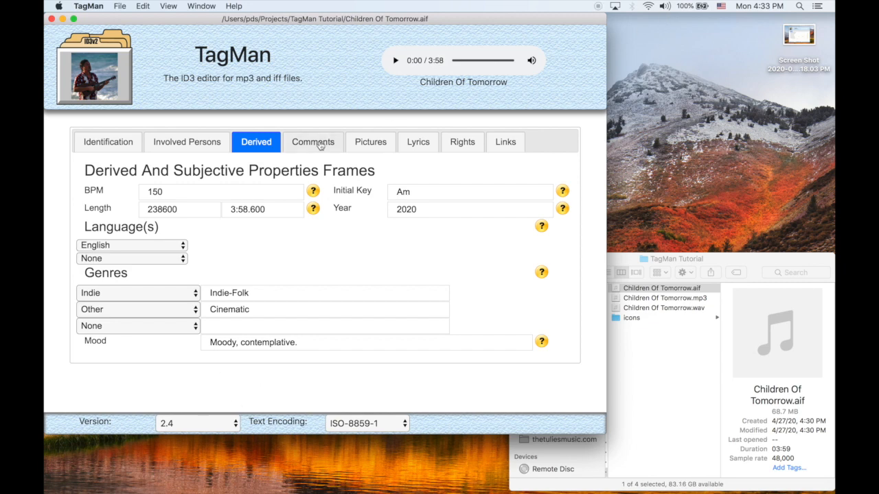
Add a comment frame reading "Song about what the future might hold for our children."
click(313, 142)
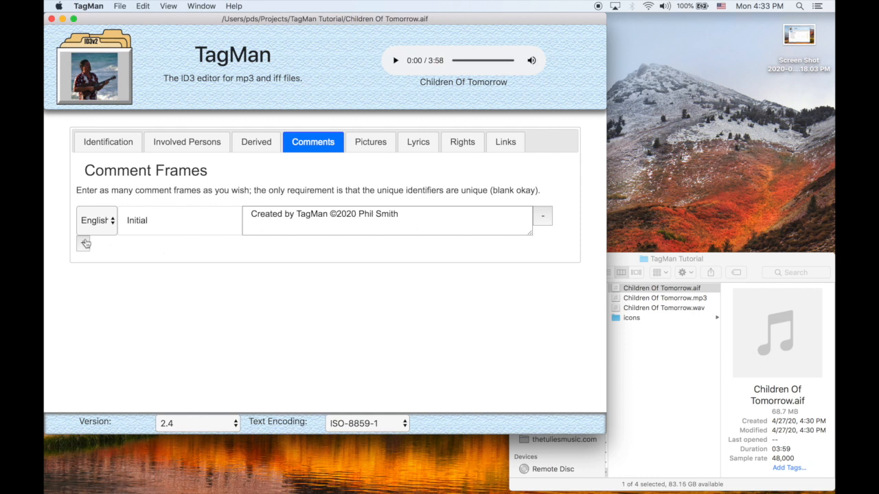
click(83, 244)
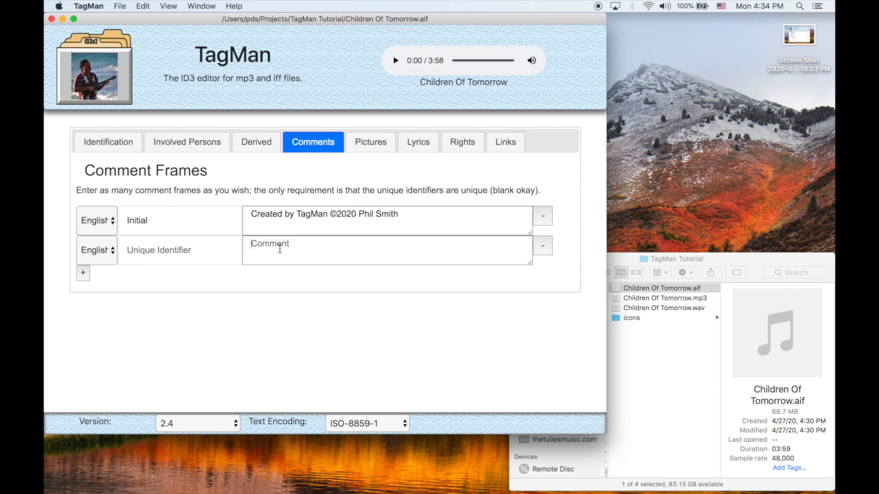
text(Song about what the future might hol)
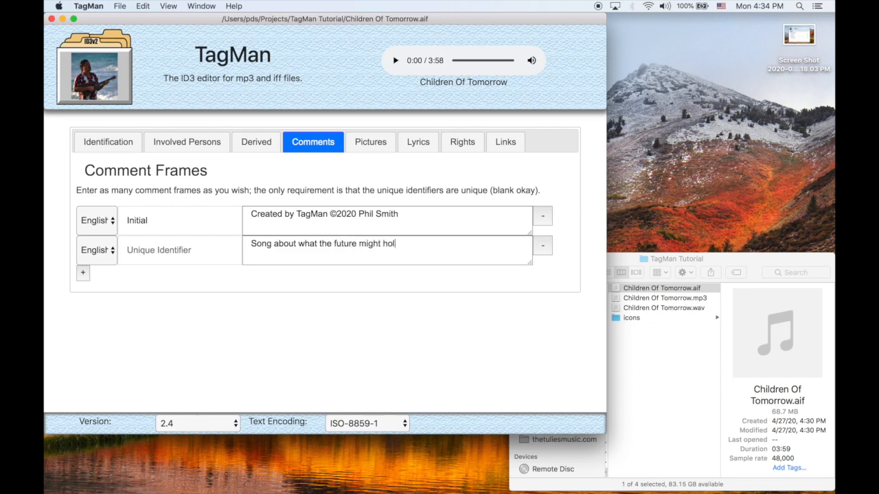
text(d for our childr)
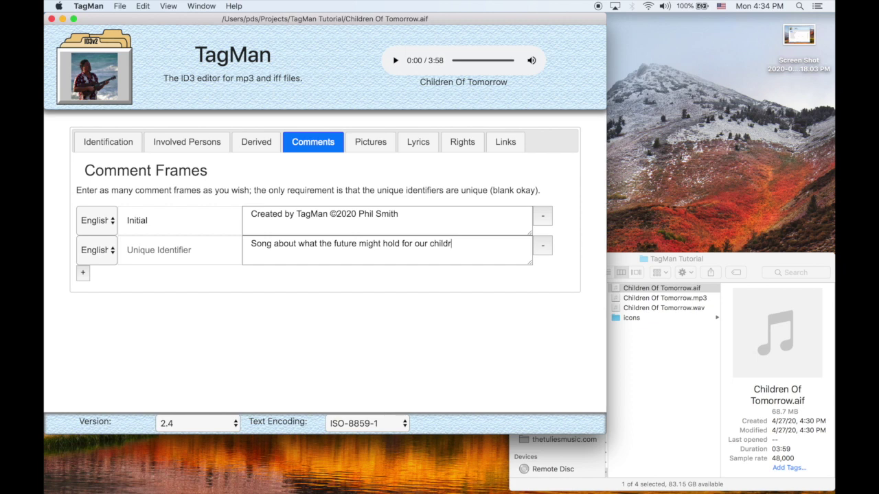
text(en.)
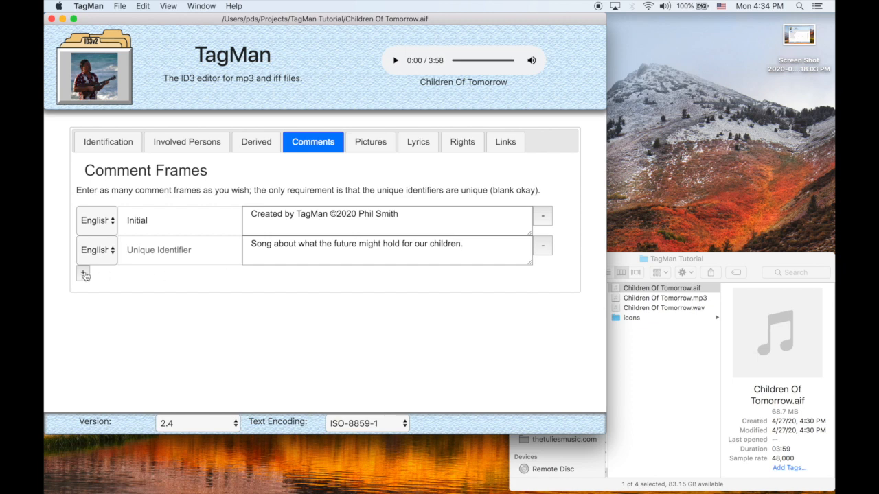
click(82, 273)
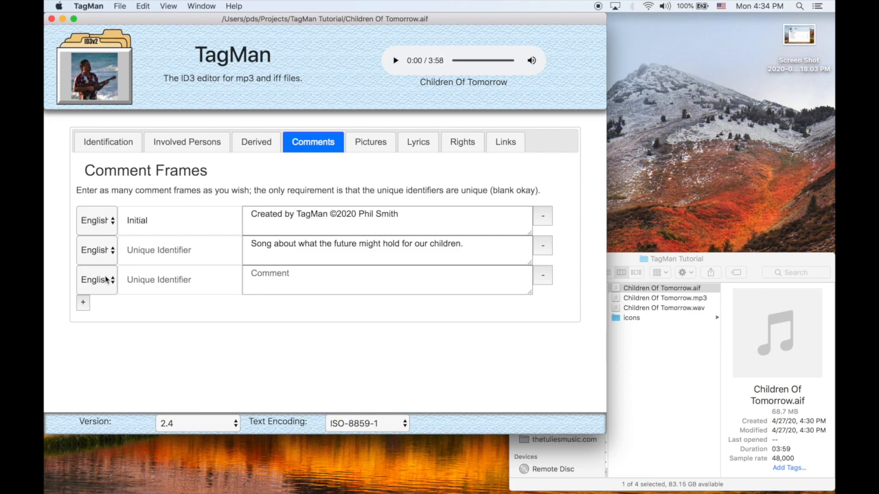
click(96, 280)
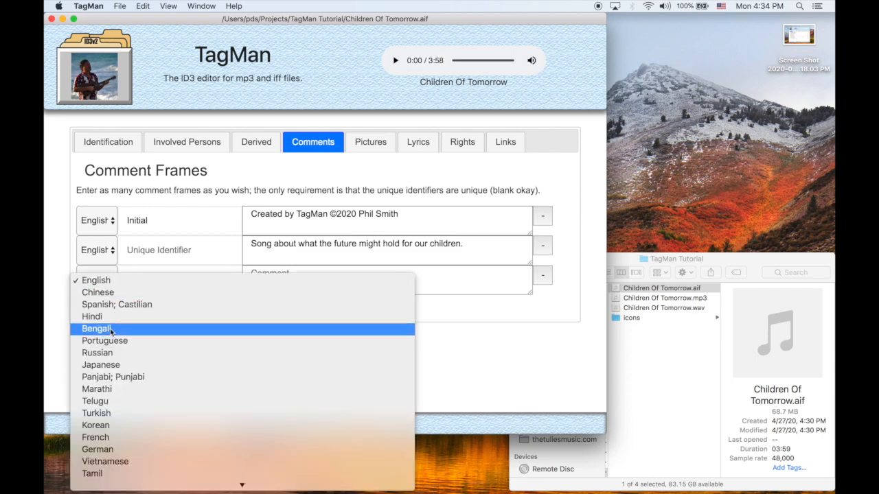
scroll(down, 3)
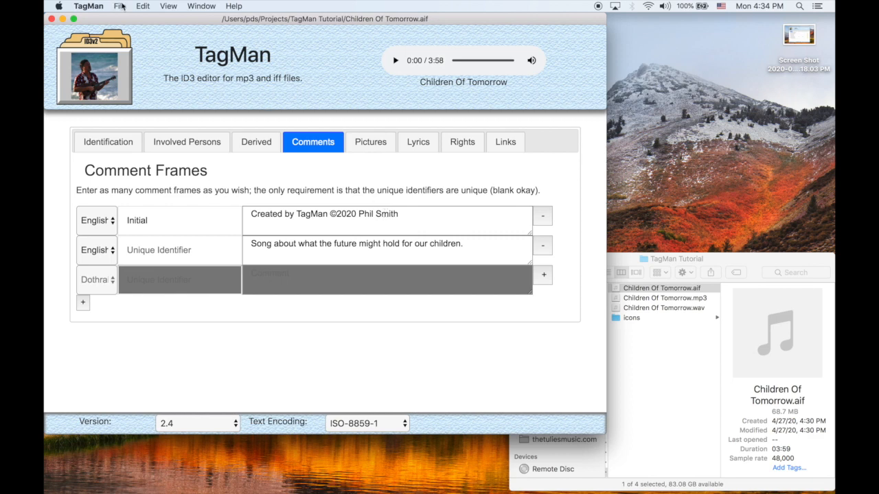
click(119, 7)
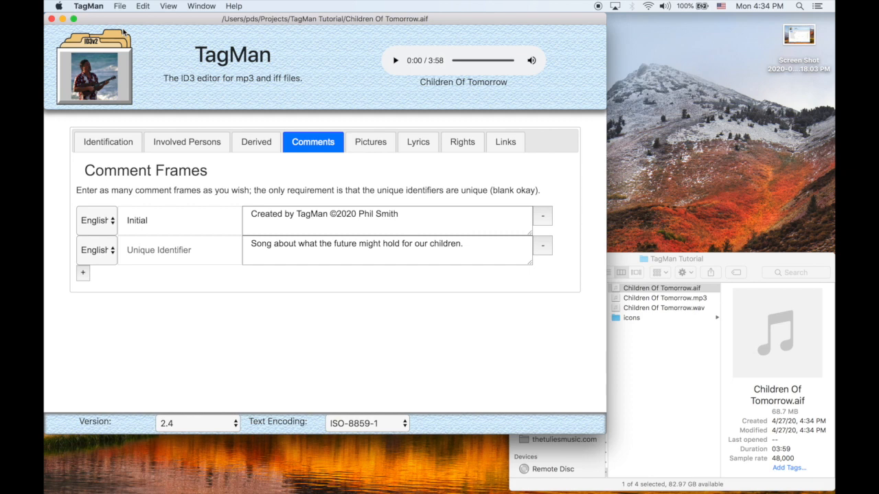
mouse_move(401, 200)
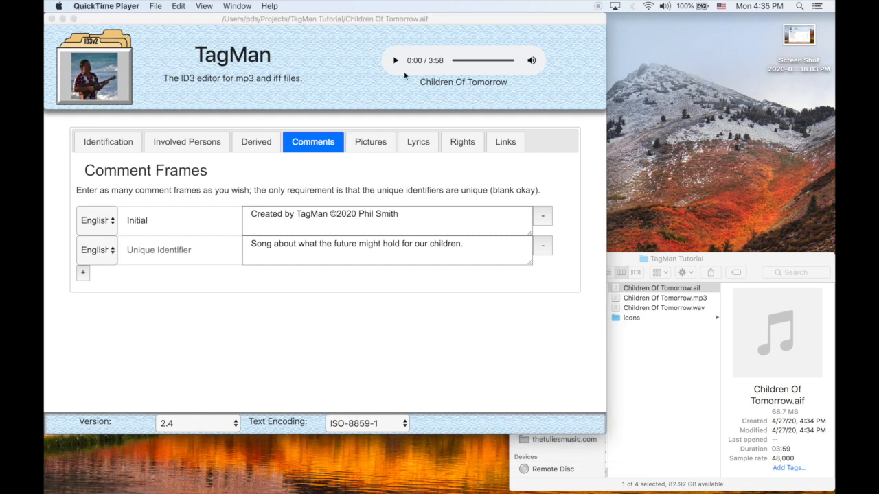
mouse_move(365, 148)
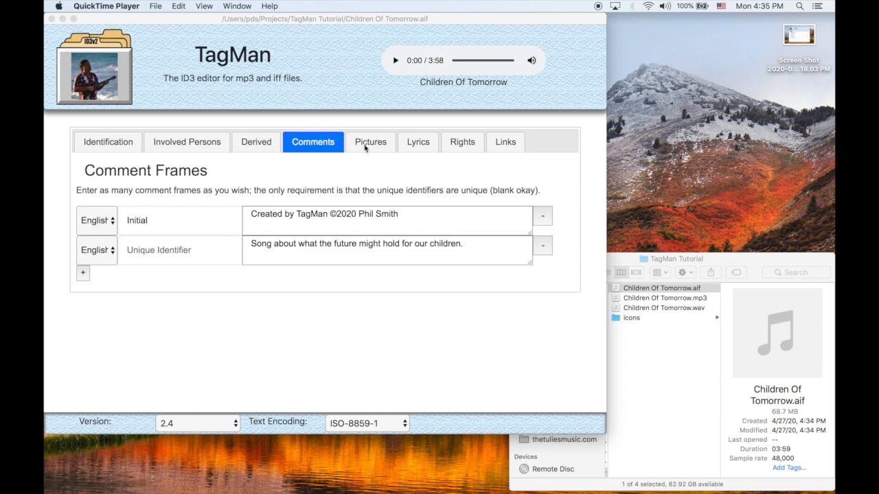
Add thumbsUp.jpg as Cover (front) picture described 'happy' and save the tag
click(371, 141)
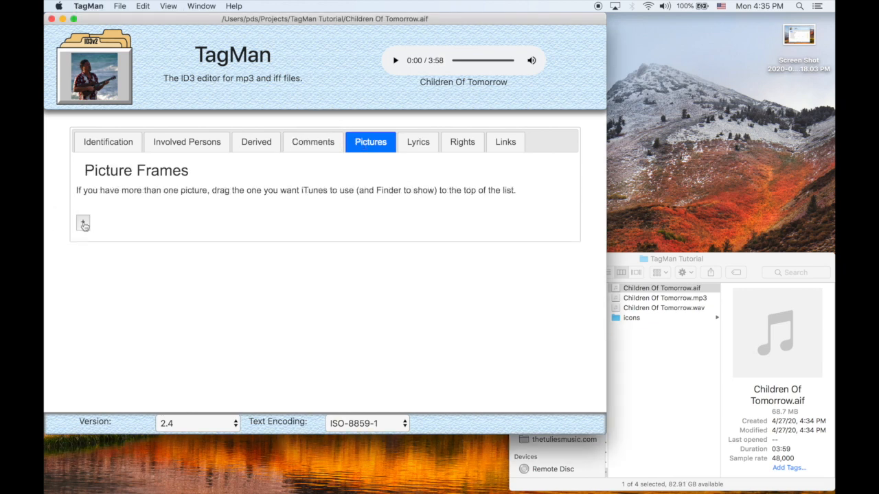
click(83, 223)
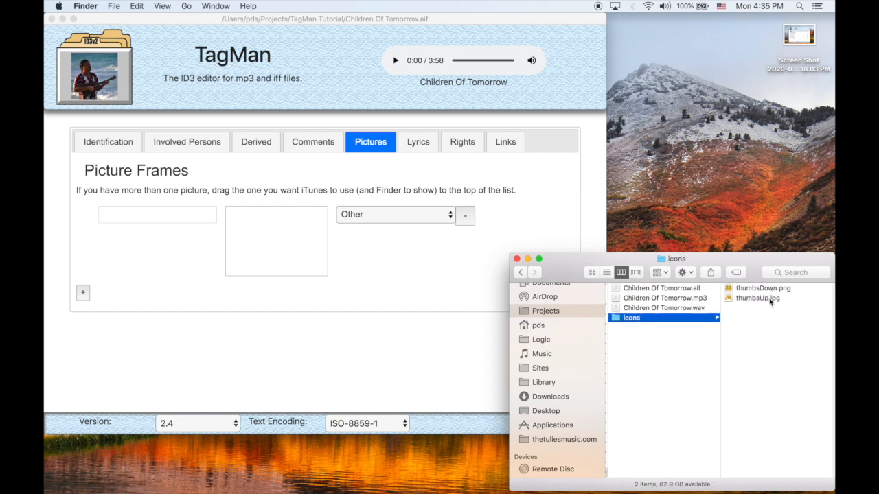
drag(758, 297, 276, 254)
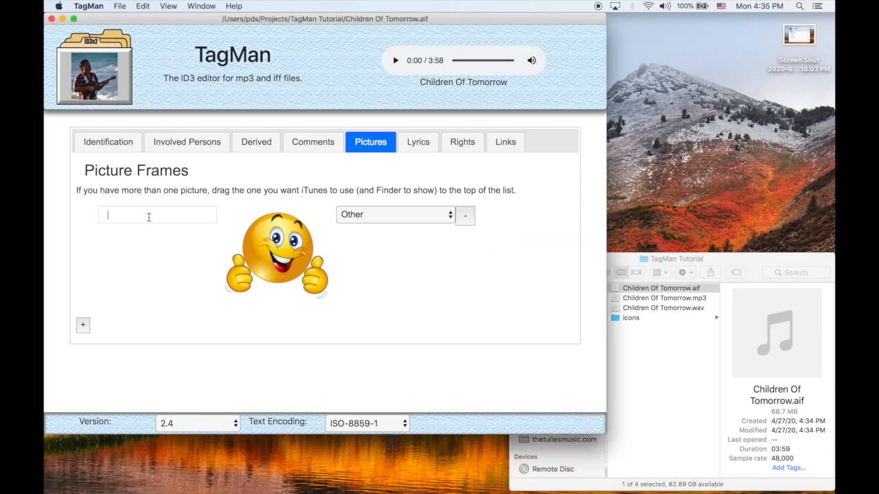
text(happy)
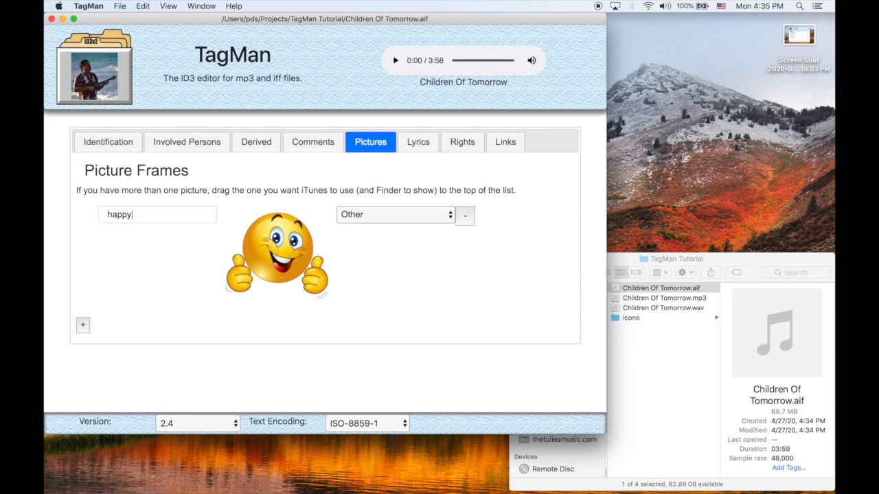
mouse_move(401, 225)
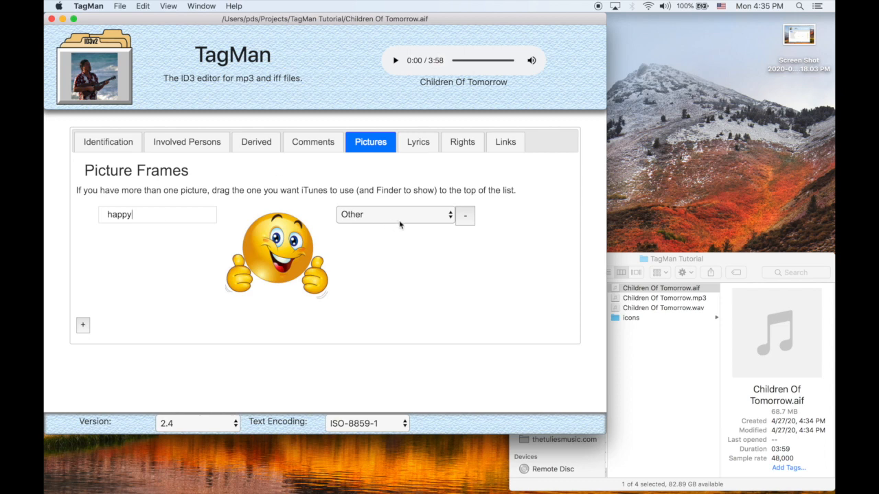
click(395, 214)
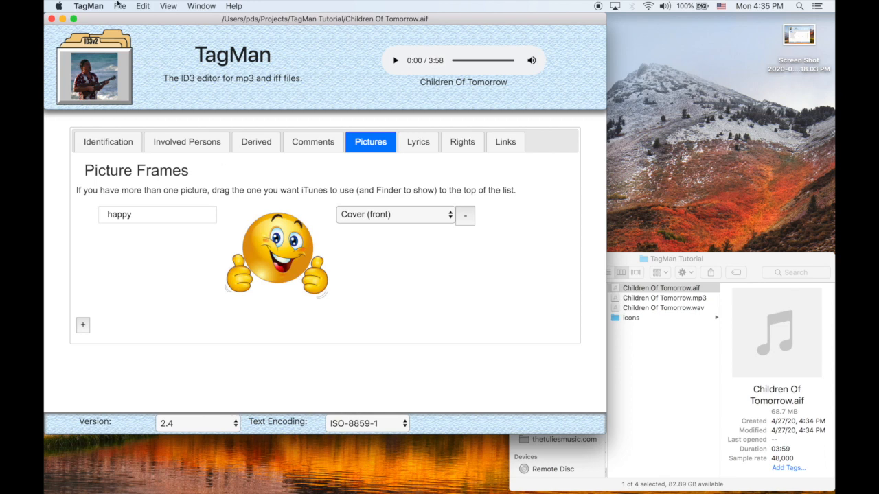
click(119, 7)
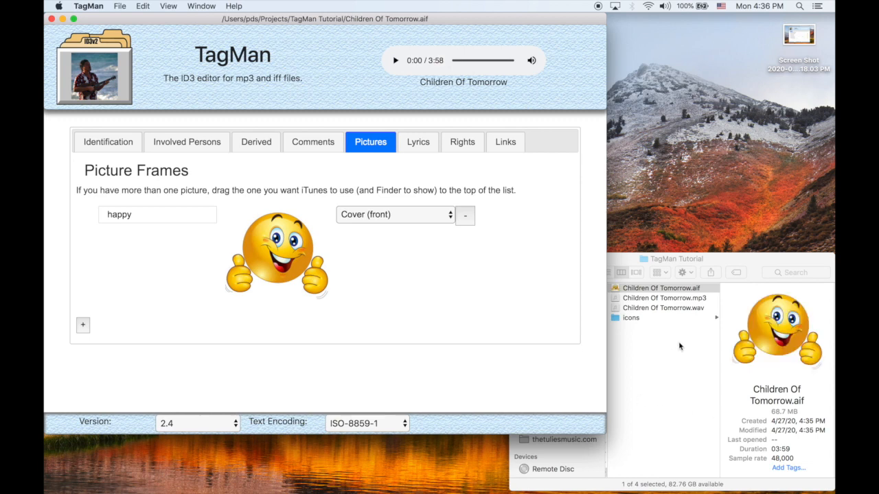
mouse_move(672, 371)
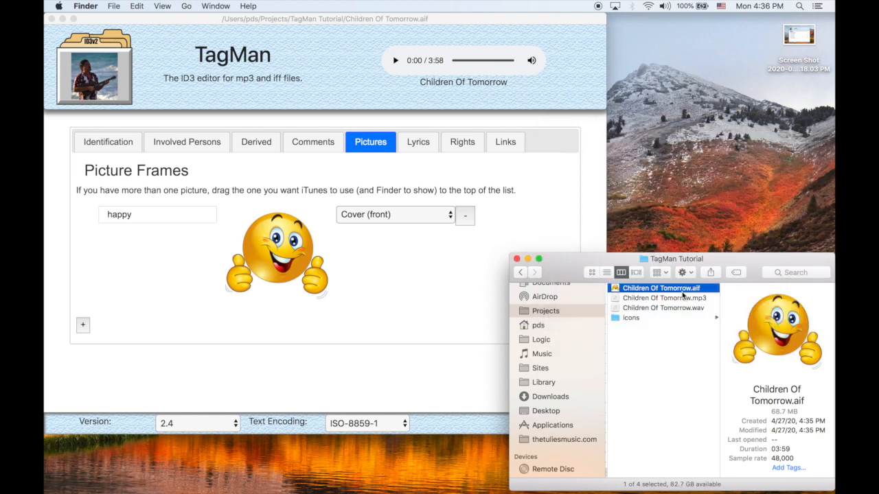
mouse_move(99, 310)
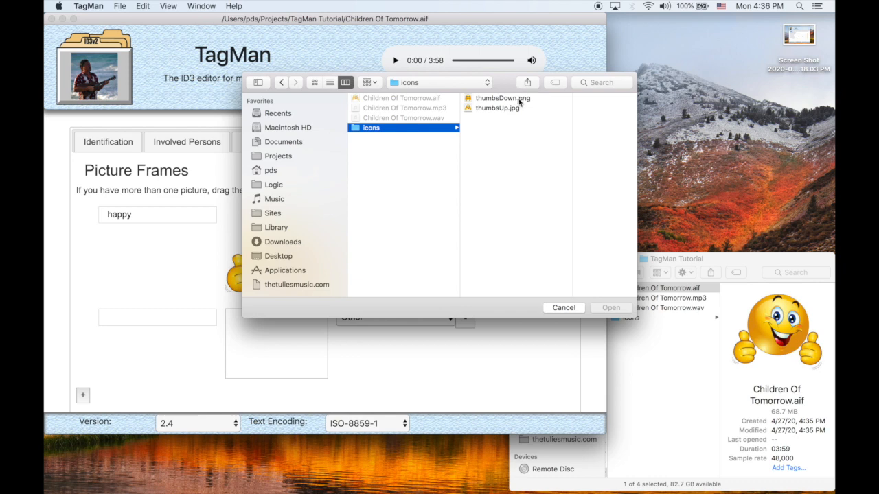
Add thumbsDown.png as Cover (back) picture described 'mad' and save the tag
click(501, 97)
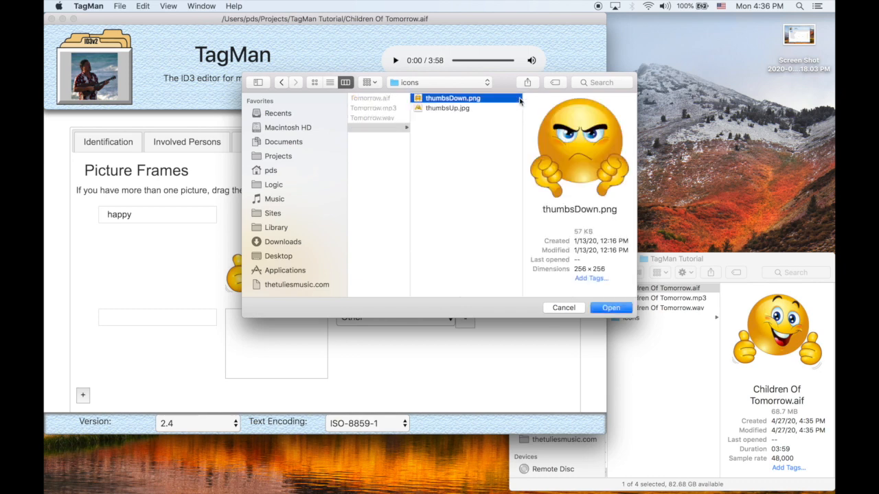
click(609, 308)
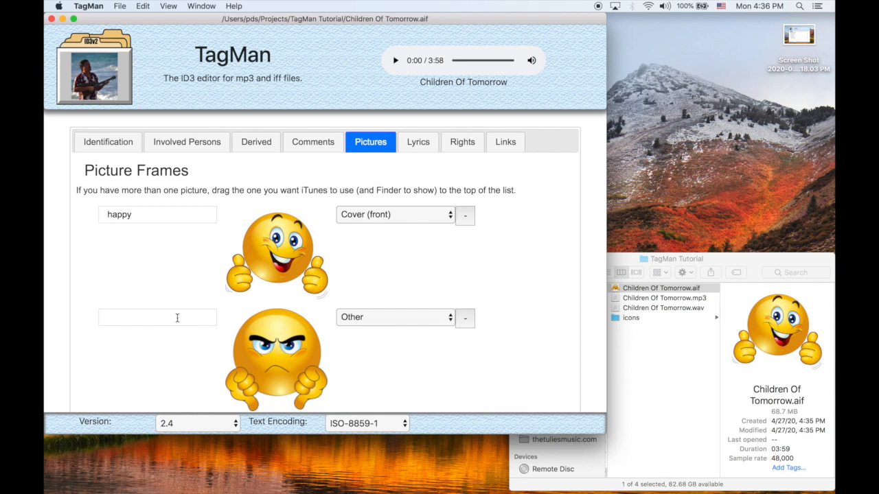
text(mad)
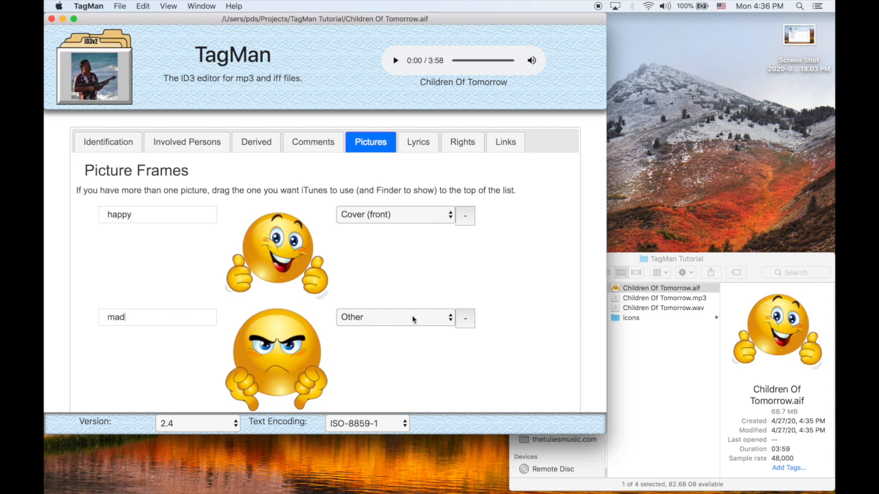
click(396, 317)
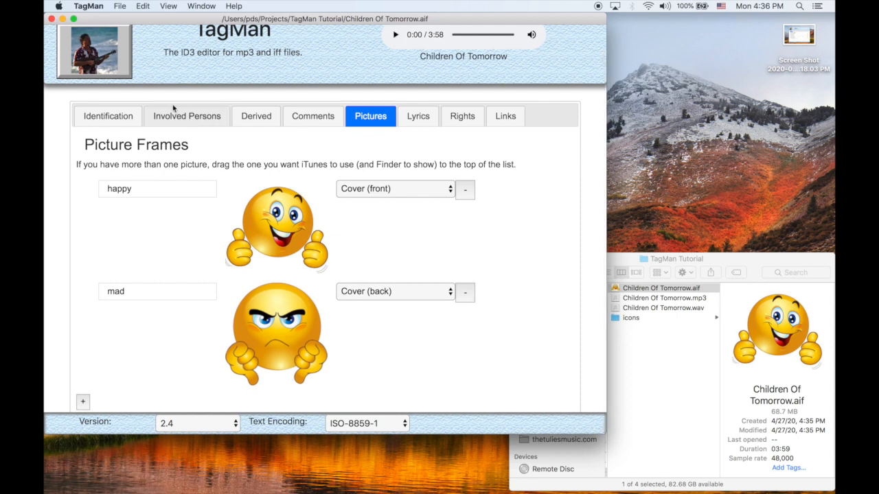
click(106, 6)
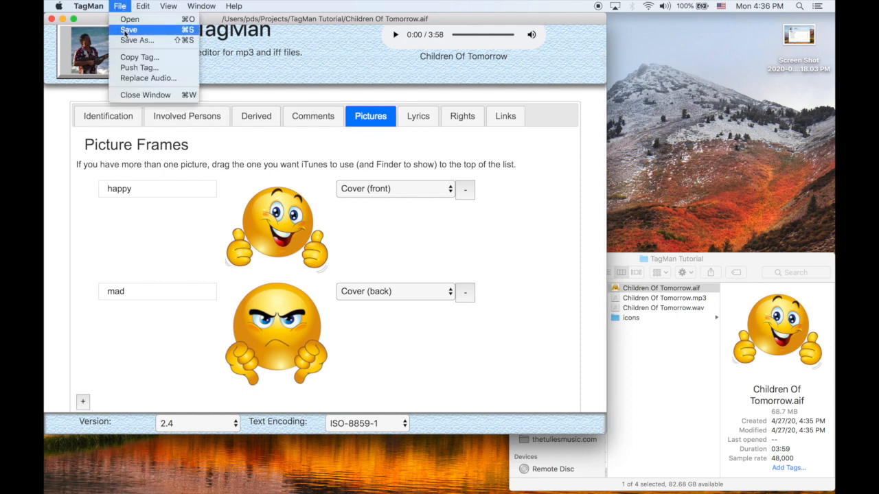
click(135, 30)
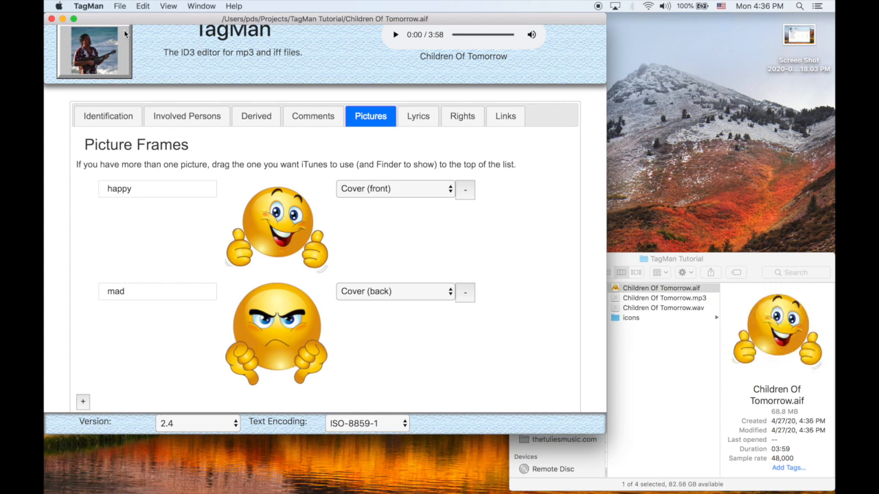
mouse_move(293, 336)
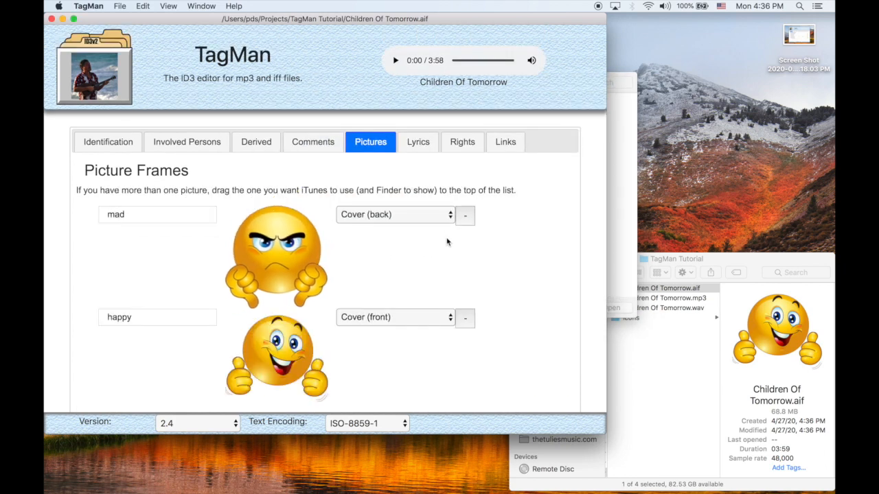
Save the tag after each reorder, ending with the happy front cover first
click(121, 5)
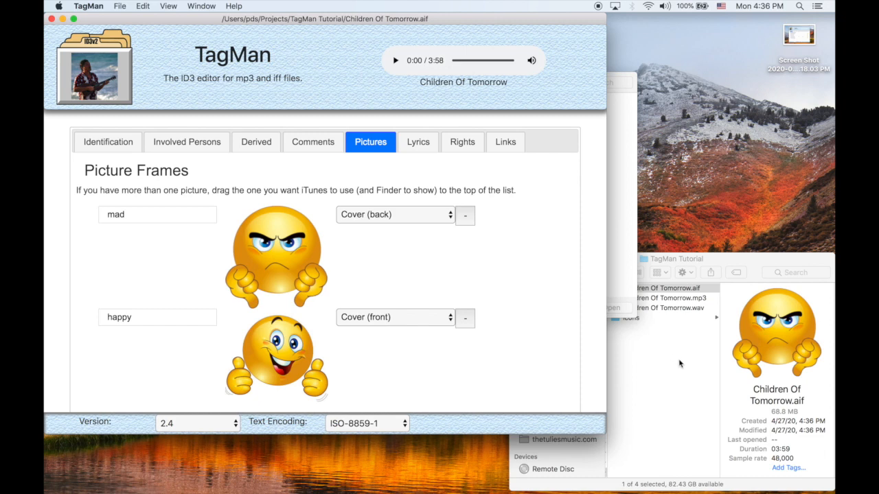
mouse_move(686, 288)
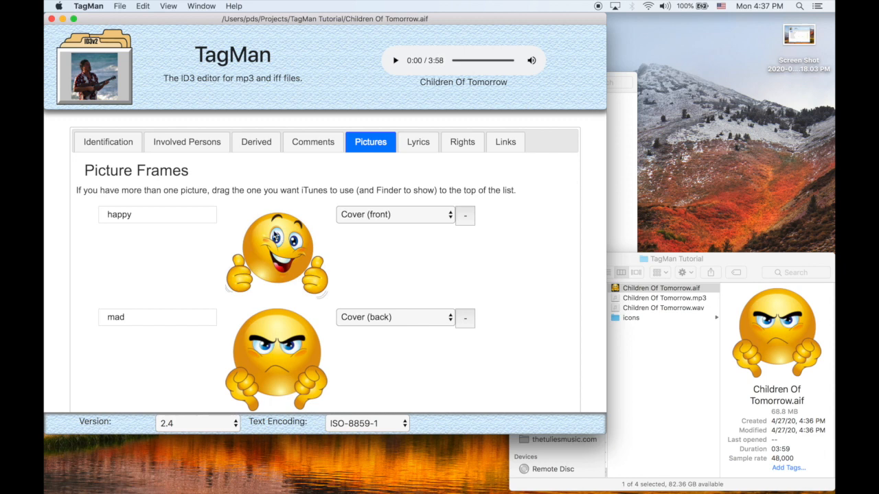
click(116, 6)
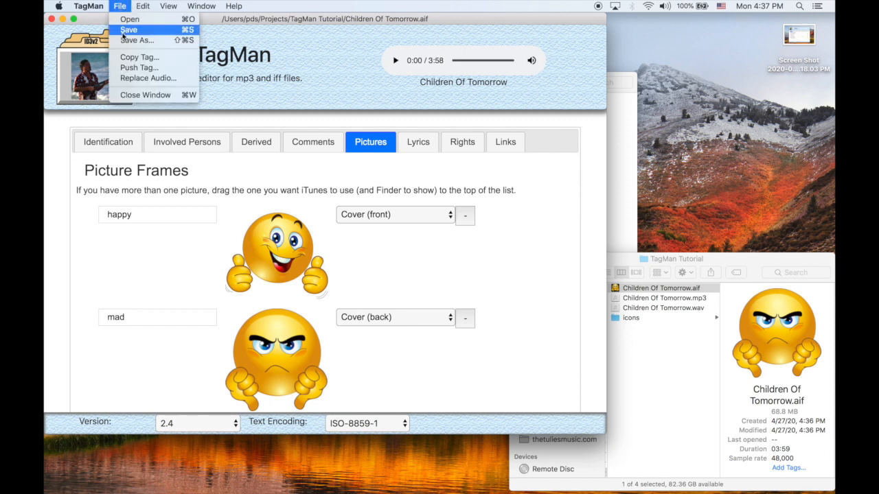
click(132, 30)
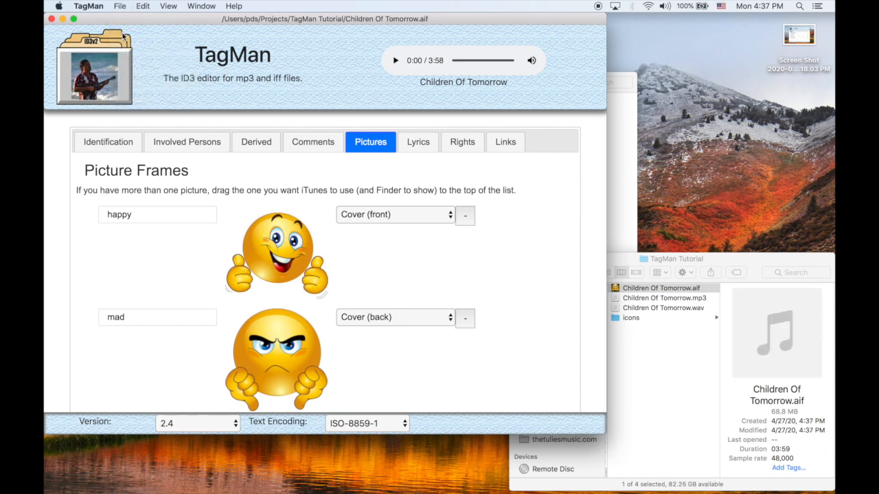
Check Children Of Tomorrow.aif's Quick Look preview in Finder and dismiss it
click(659, 288)
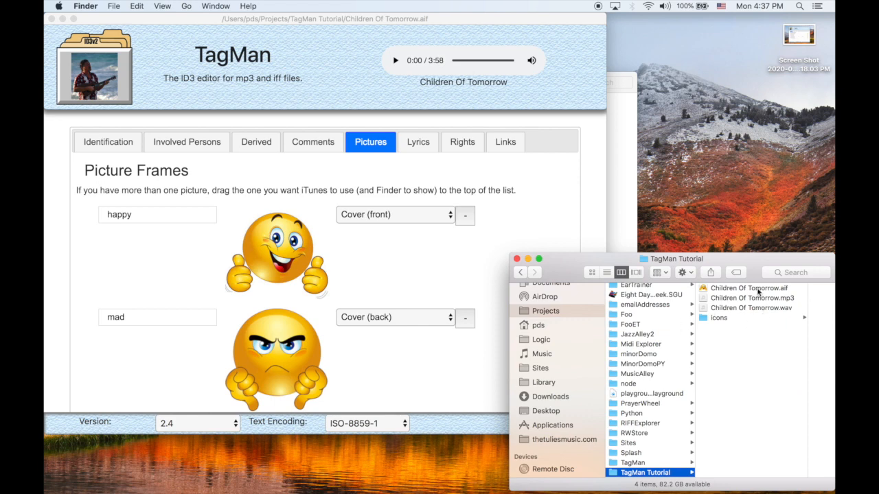
click(745, 288)
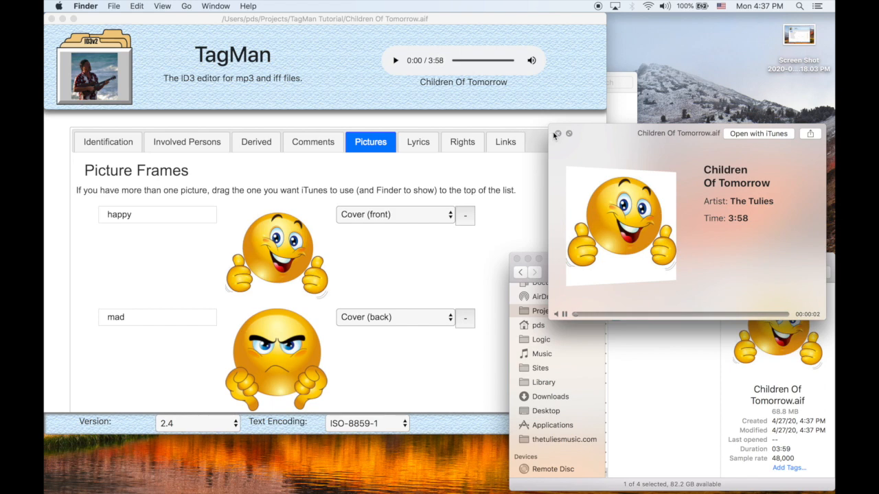
click(557, 133)
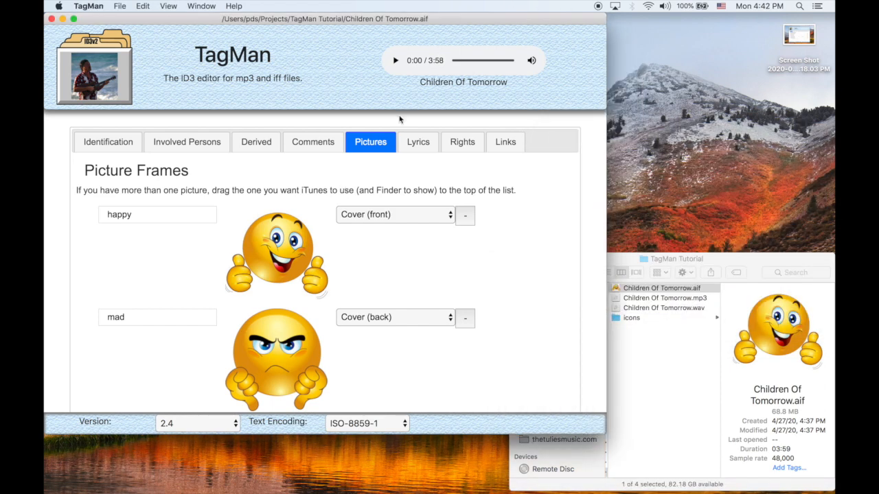
Add a lyrics frame set to English holding the Children Of Tomorrow lyrics
click(417, 141)
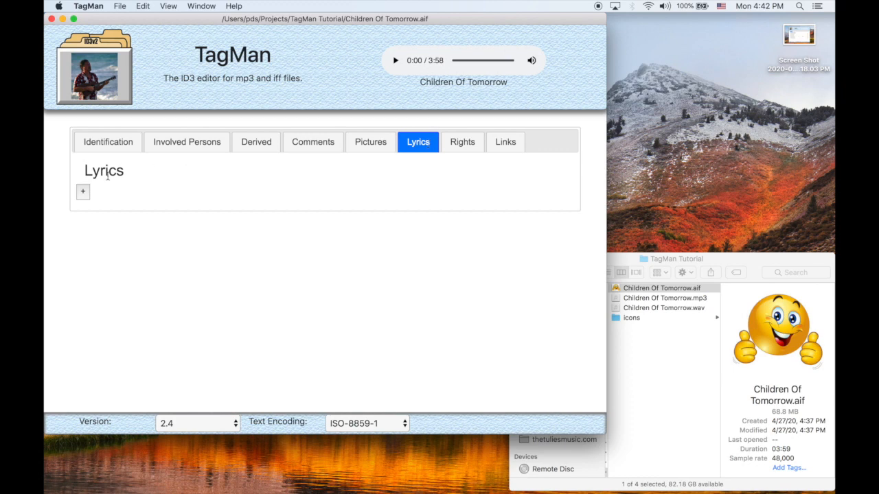
click(82, 192)
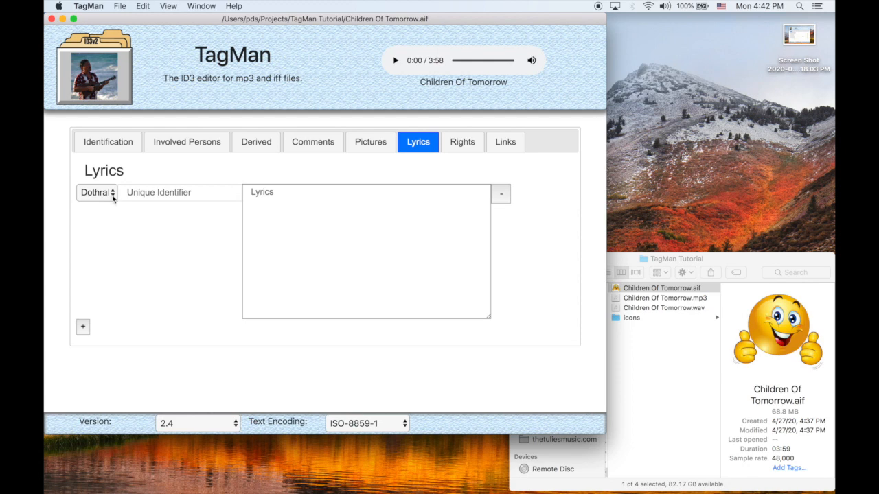
click(98, 192)
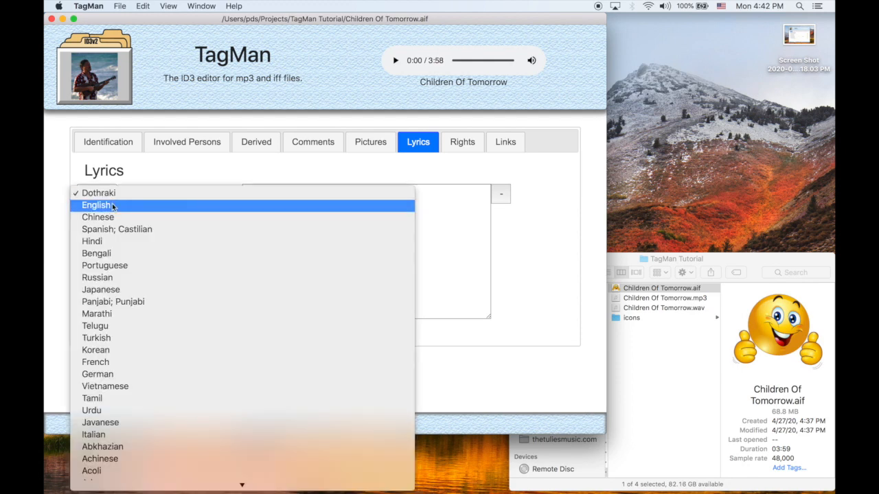
click(95, 206)
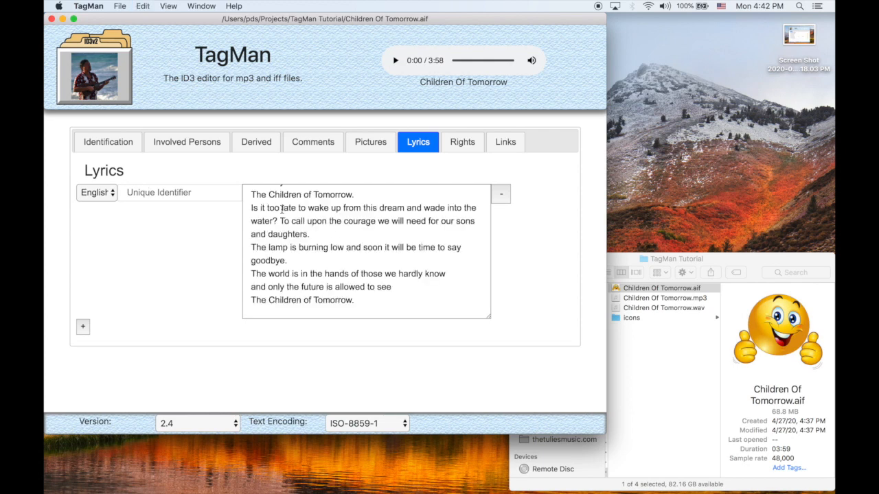
mouse_move(201, 249)
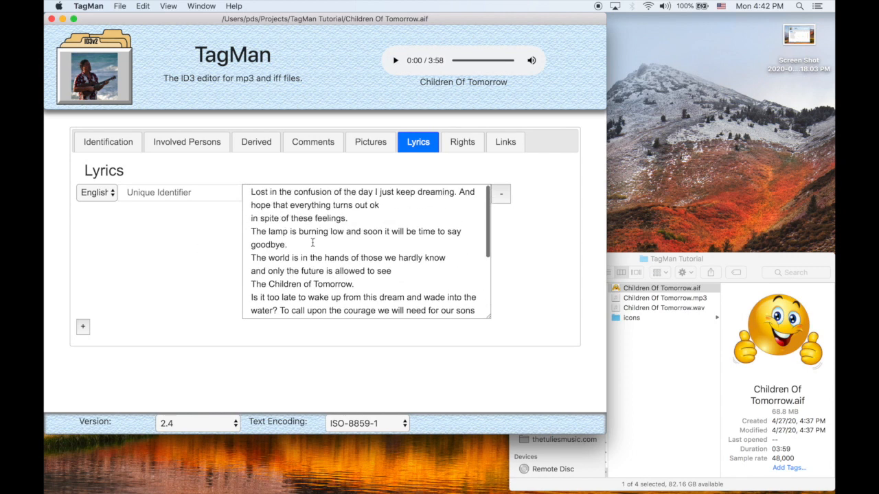
scroll(down, 3)
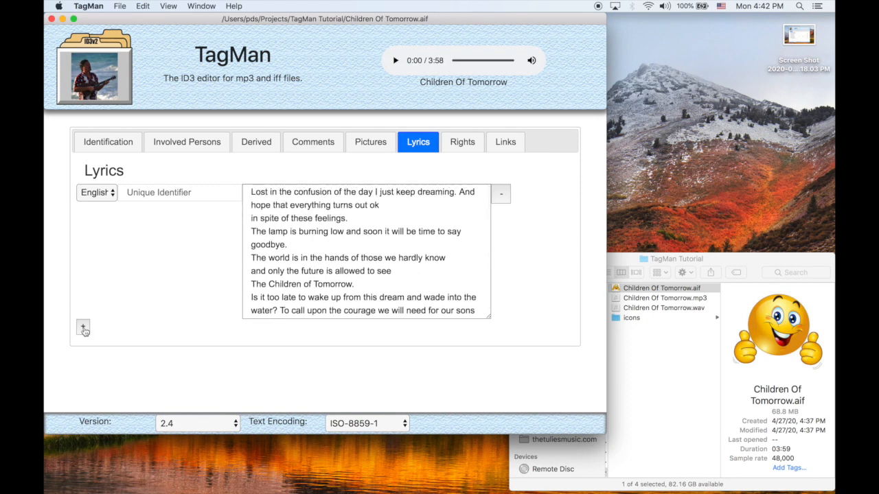
Add a second lyrics frame with its language set to Chinese
click(83, 327)
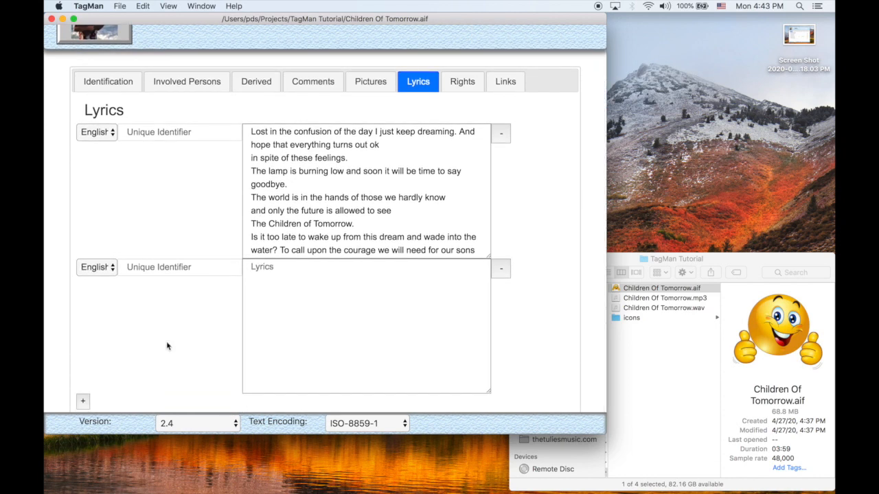
click(96, 267)
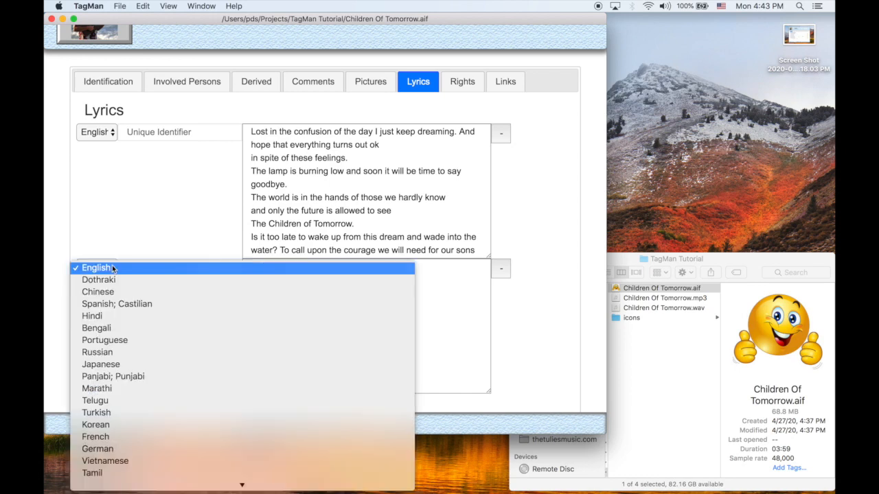
click(96, 291)
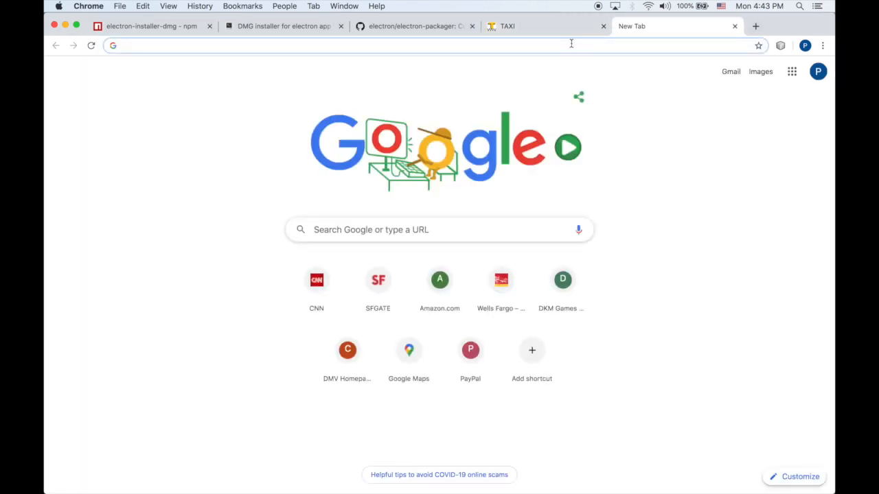
Search Google for an English to Chinese converter and translate the lyrics
text(english to chinese)
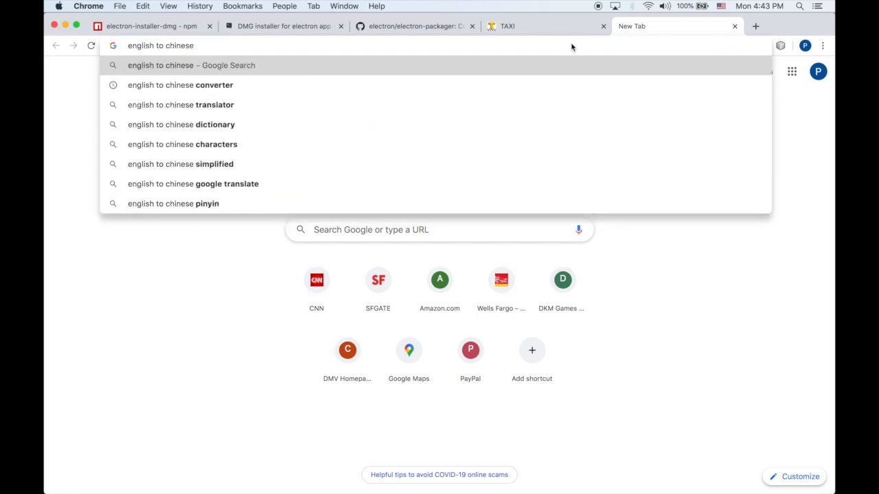
mouse_move(437, 93)
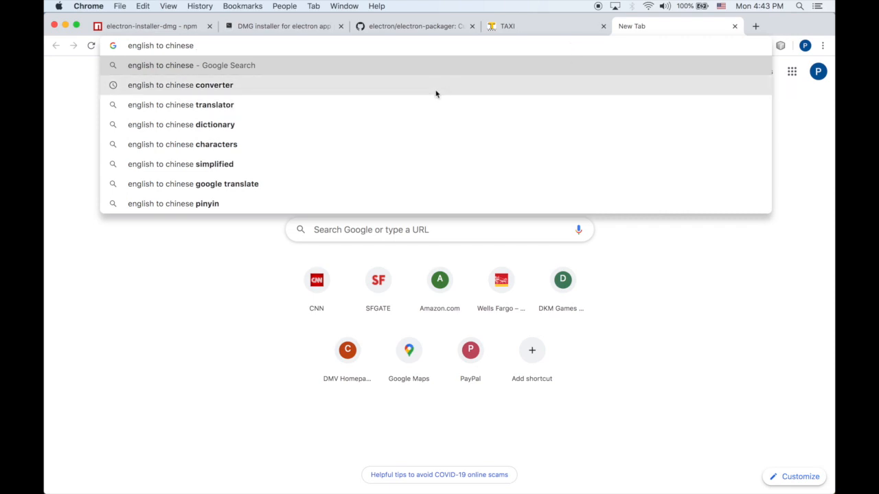
click(180, 85)
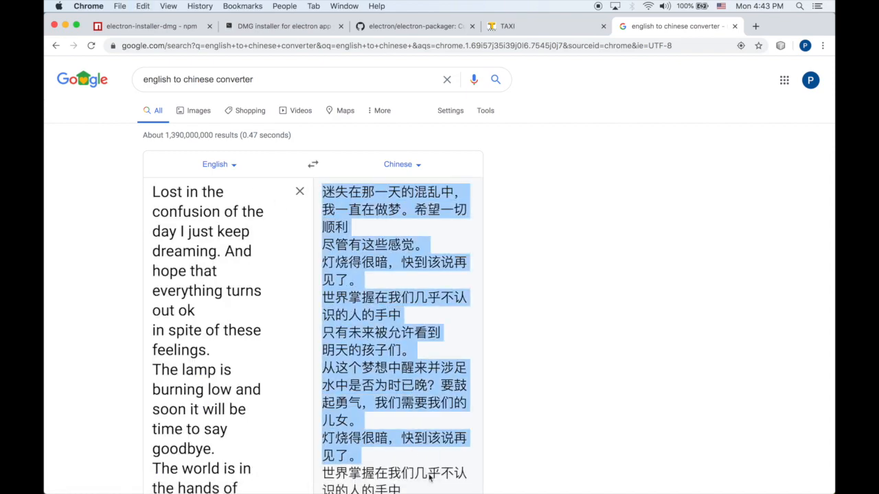
scroll(down, 3)
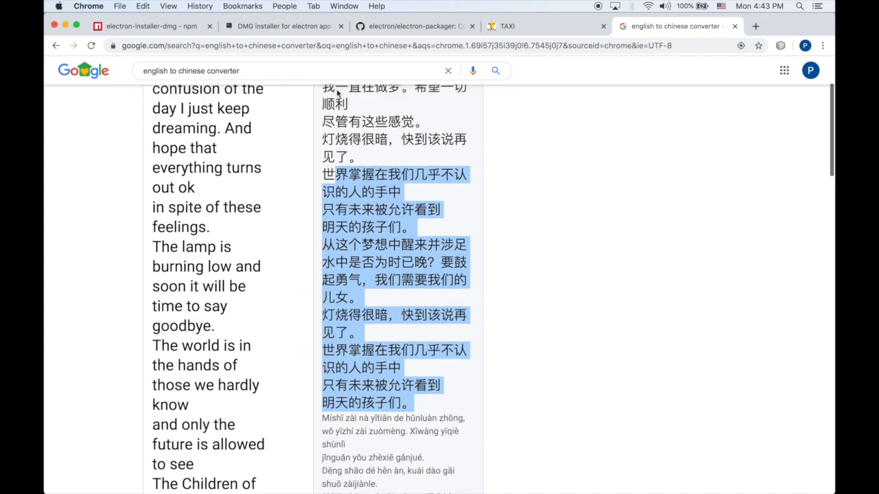
scroll(up, 3)
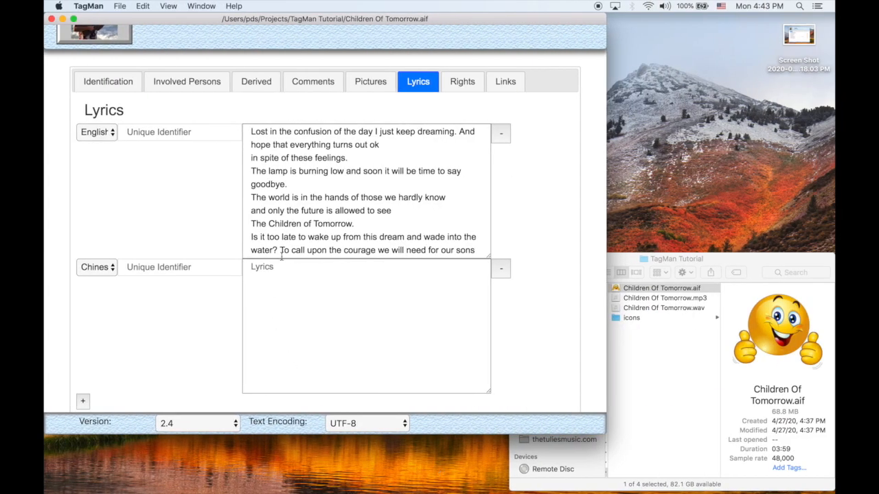
Paste the Chinese lyrics and attempt a save, hitting the duplicate-identifier warning
text(灯烧得很暗，快到该说再见了。)
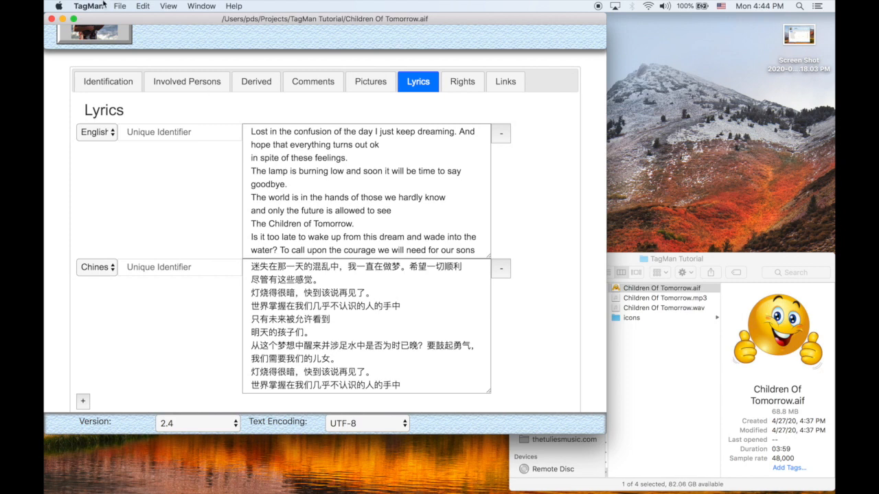
click(114, 6)
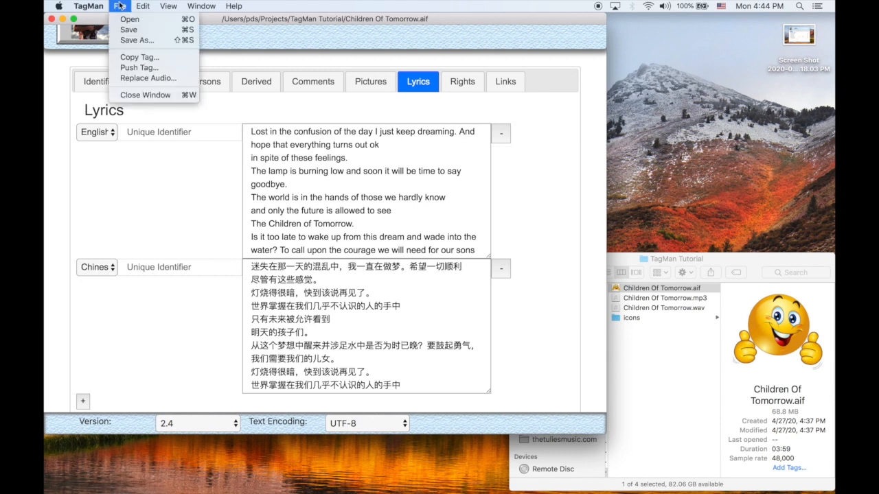
mouse_move(129, 30)
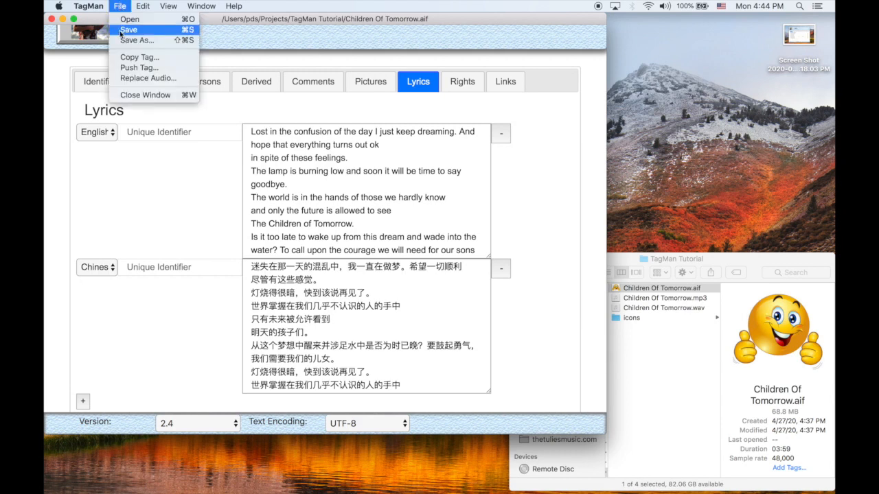
click(131, 29)
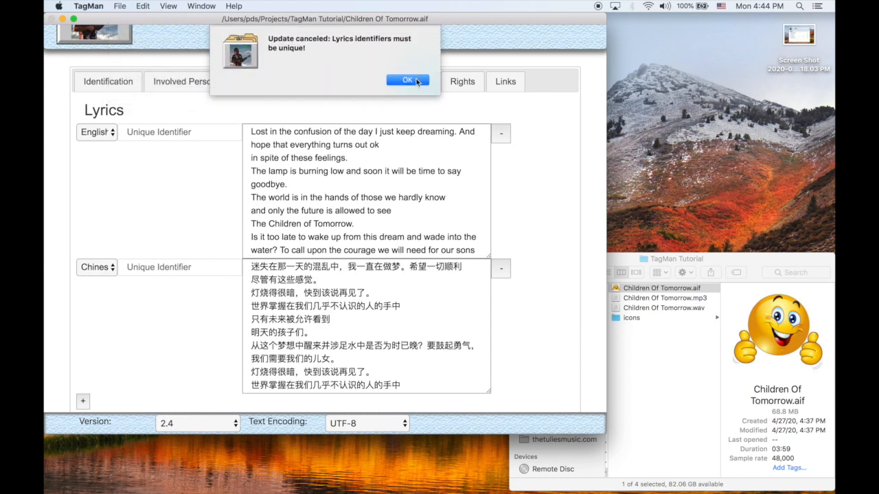
click(408, 79)
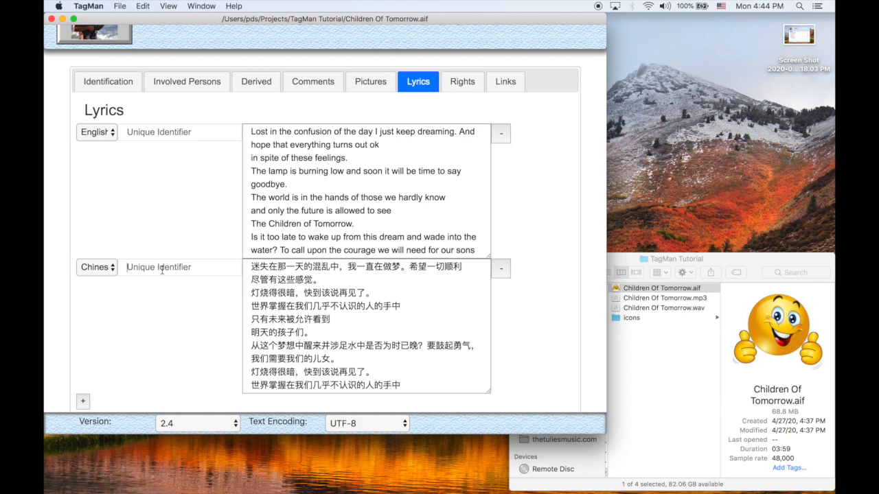
Set the Chinese lyrics' unique identifier to 'chinese' and save the file
text(chinese)
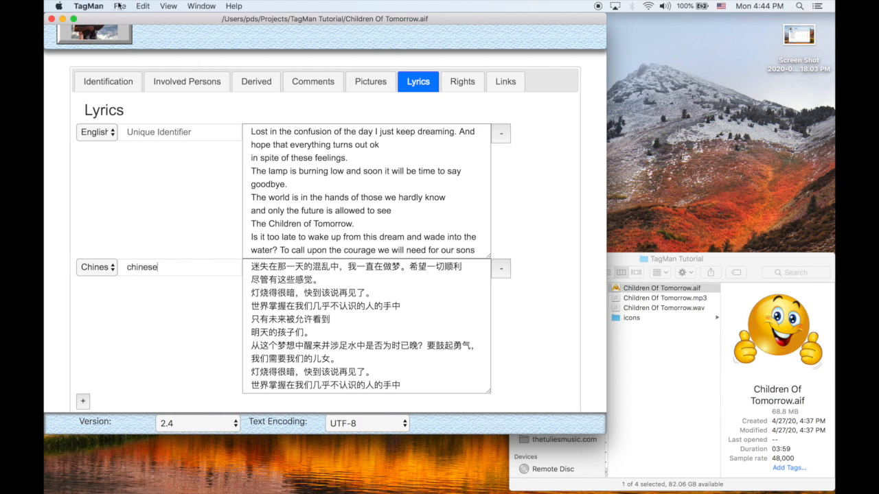
click(118, 8)
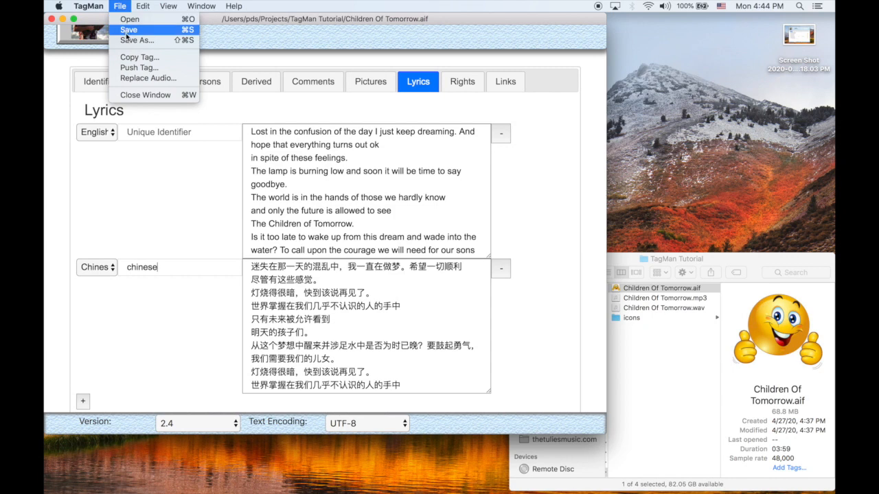
click(131, 30)
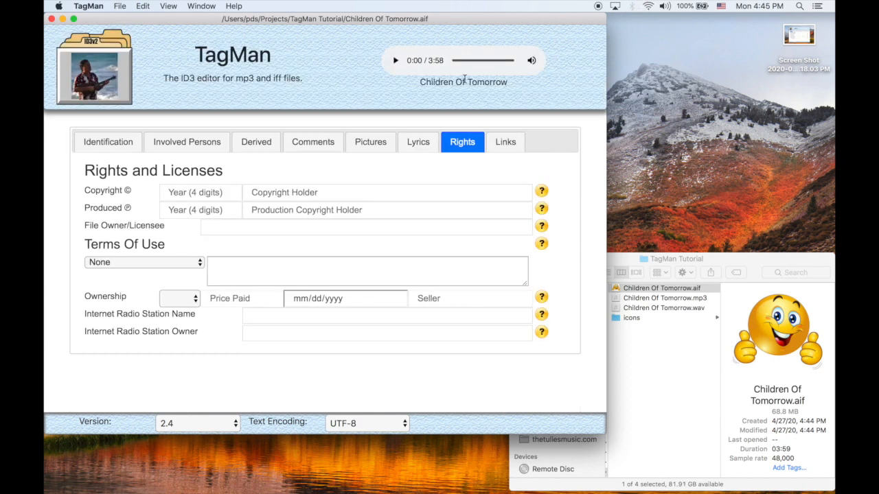
mouse_move(256, 177)
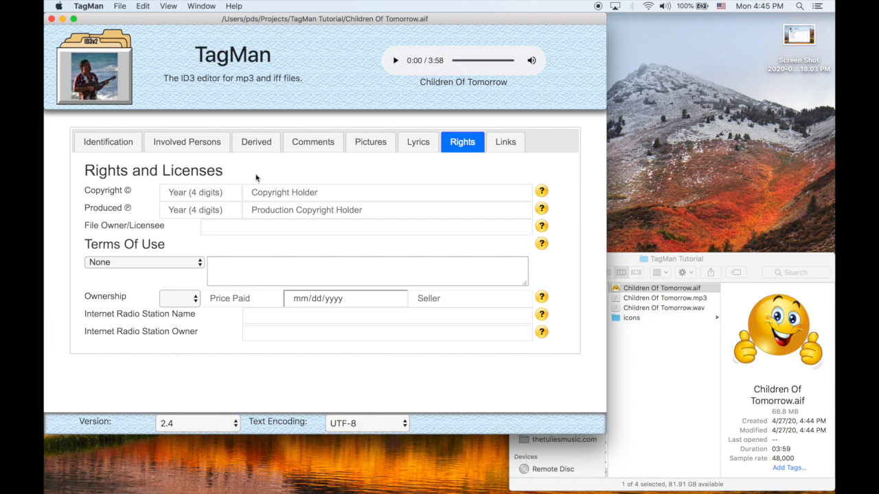
mouse_move(168, 391)
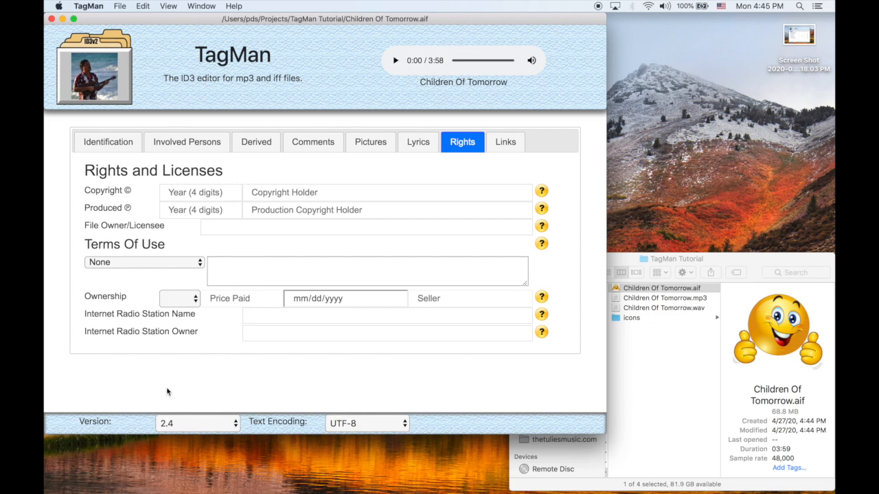
Toggle the ID3 version to 2.3 and back to 2.4
click(197, 423)
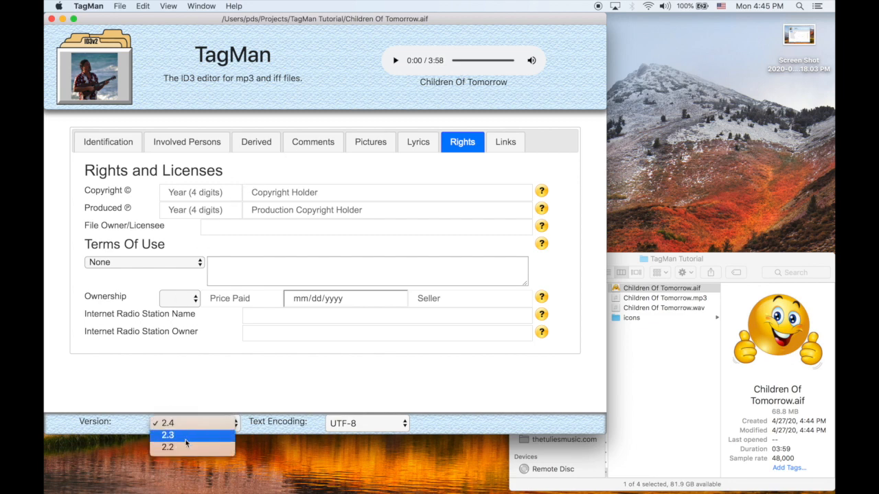
click(167, 435)
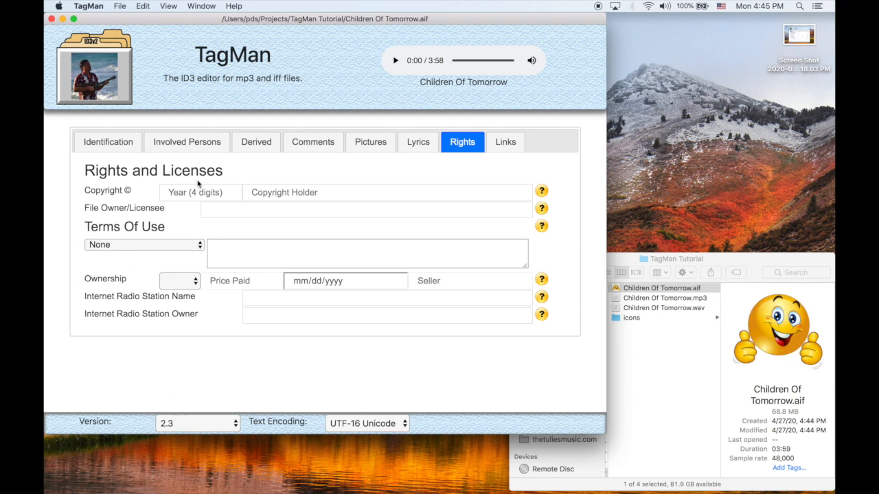
click(195, 423)
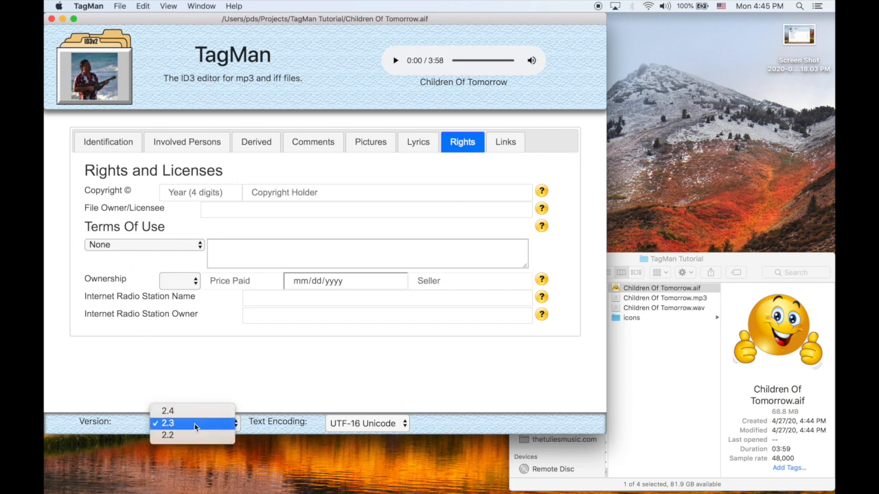
click(168, 411)
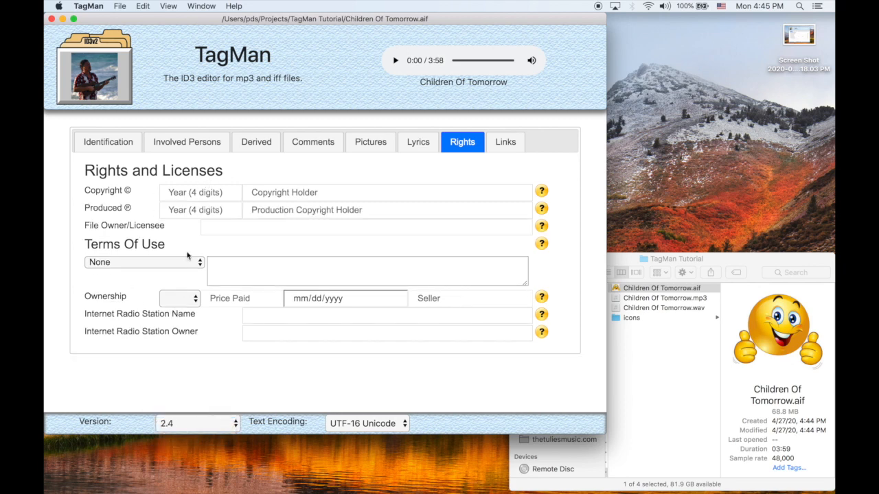
text(2020)
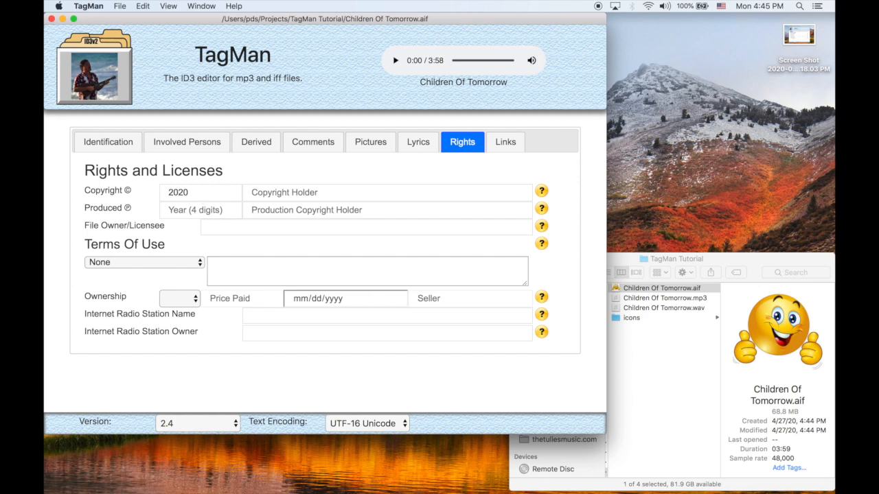
text(Ann Whittington/)
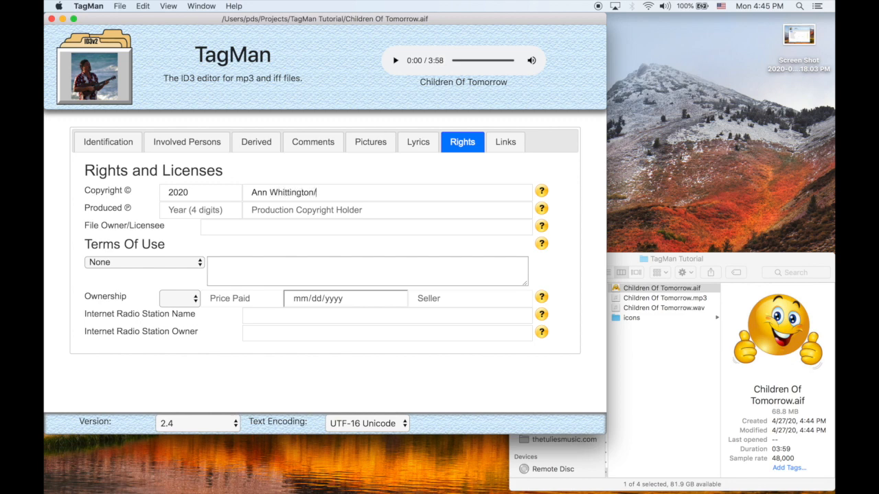
text(Phil Smti)
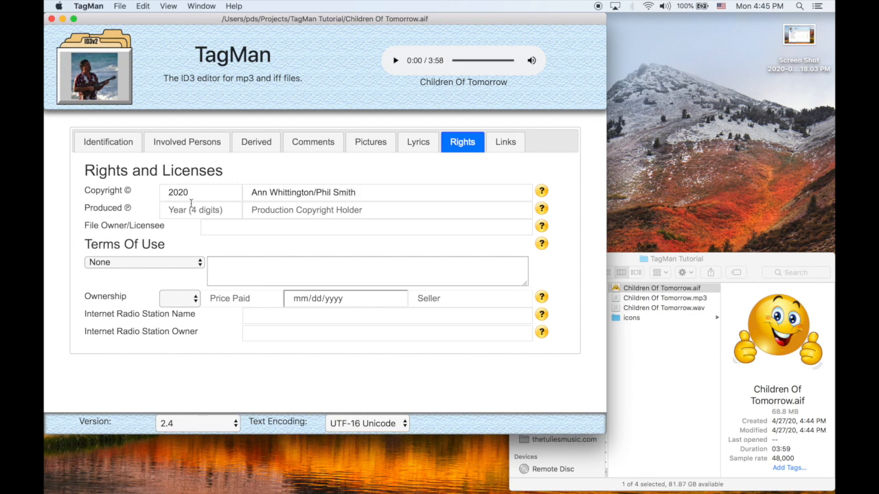
text(2)
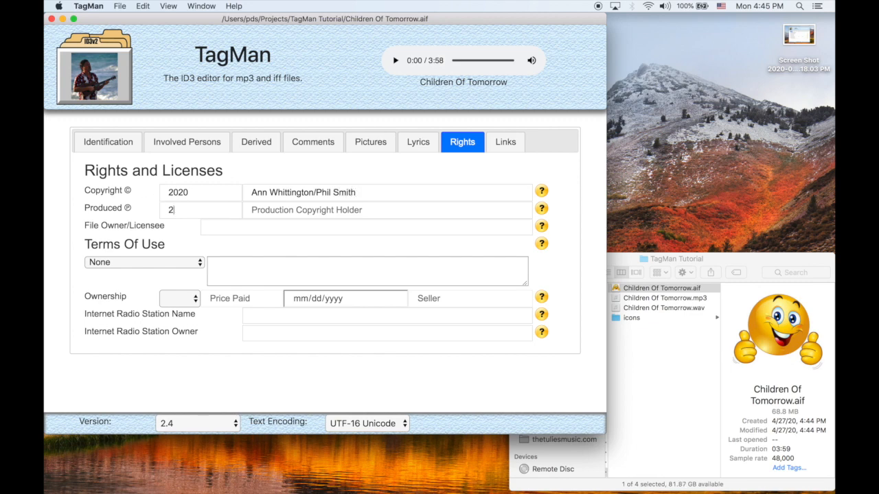
text(020)
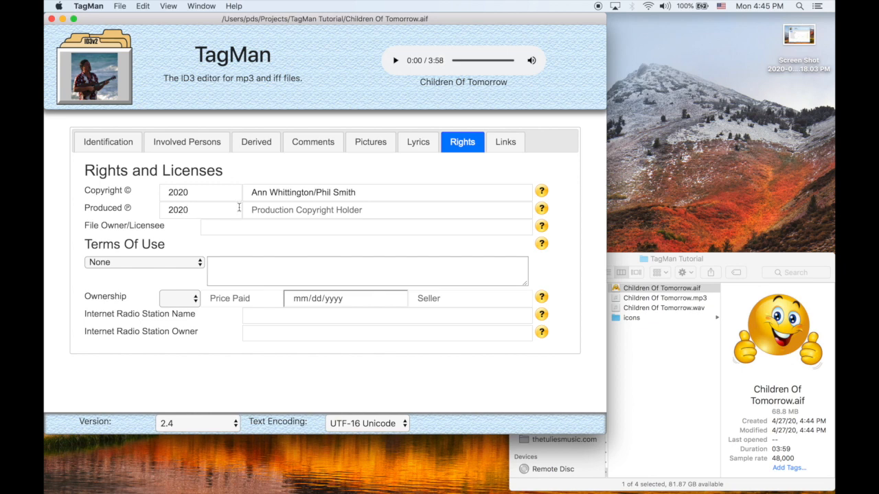
double_click(303, 192)
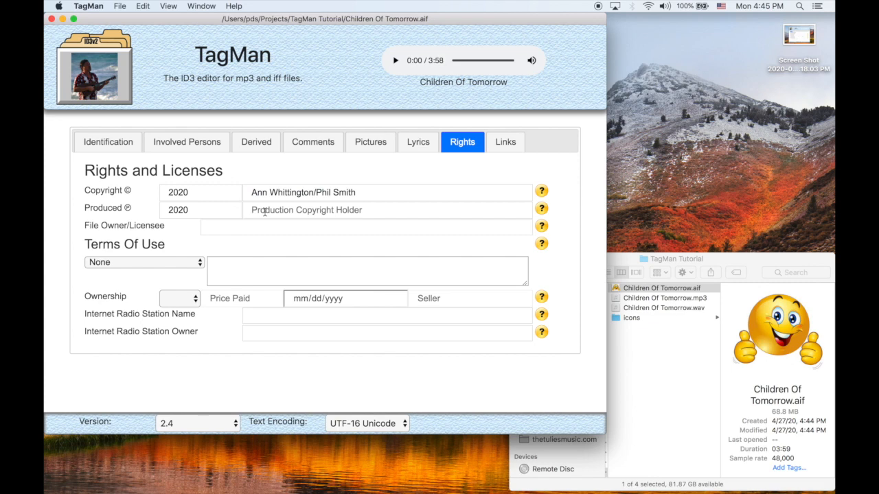
click(387, 210)
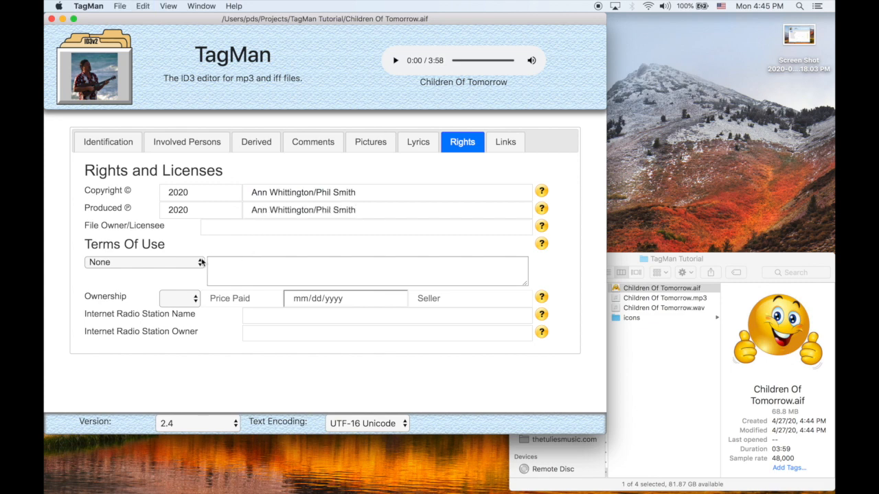
click(144, 262)
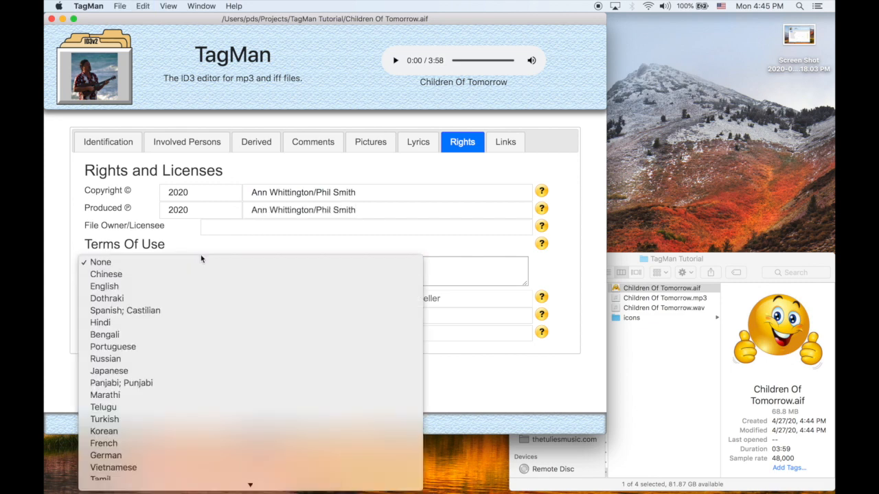
click(100, 261)
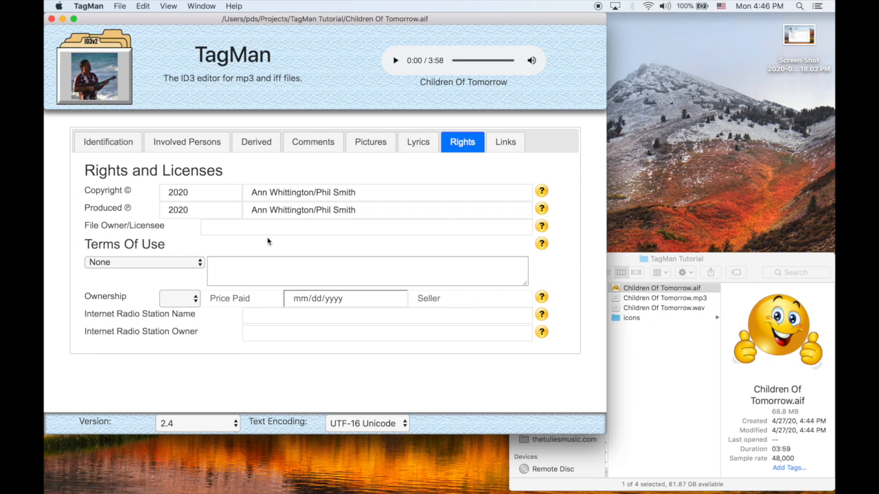
mouse_move(206, 298)
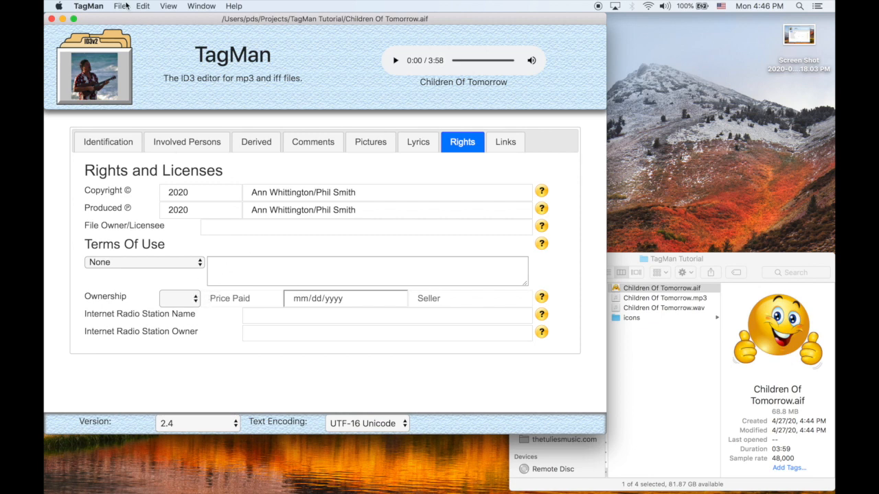
Save the rights details into Children Of Tomorrow.aif
click(121, 6)
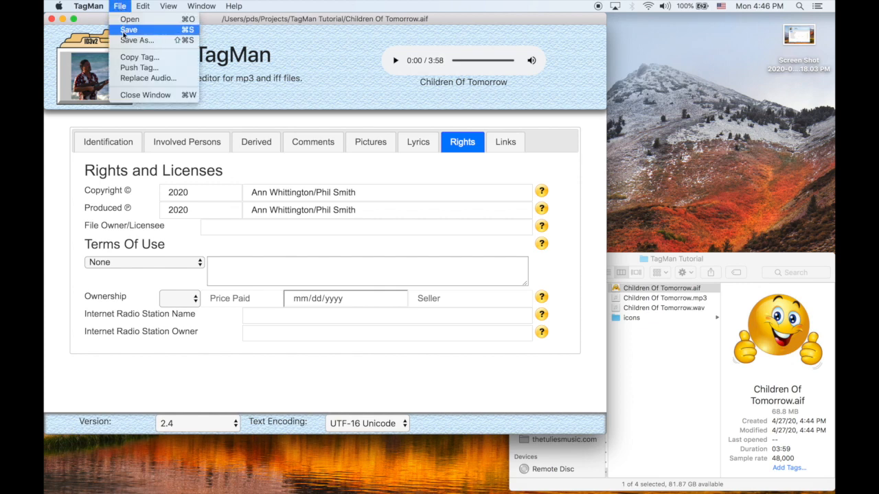
click(129, 29)
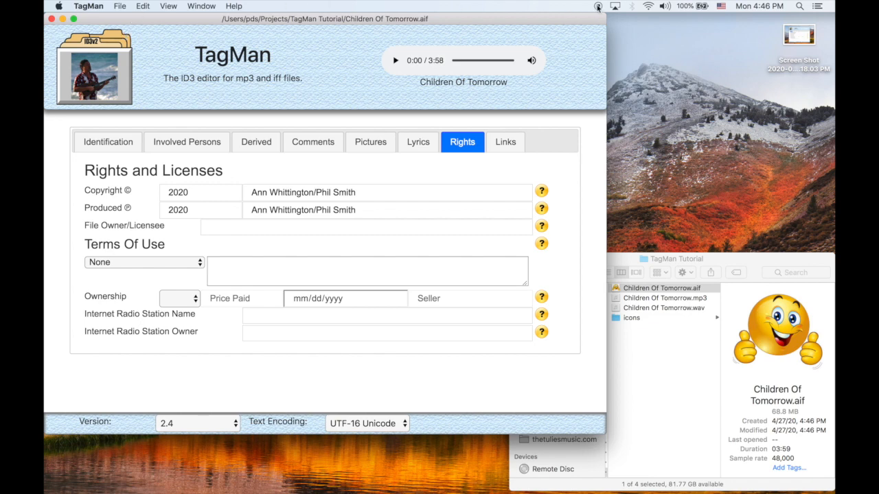
click(506, 141)
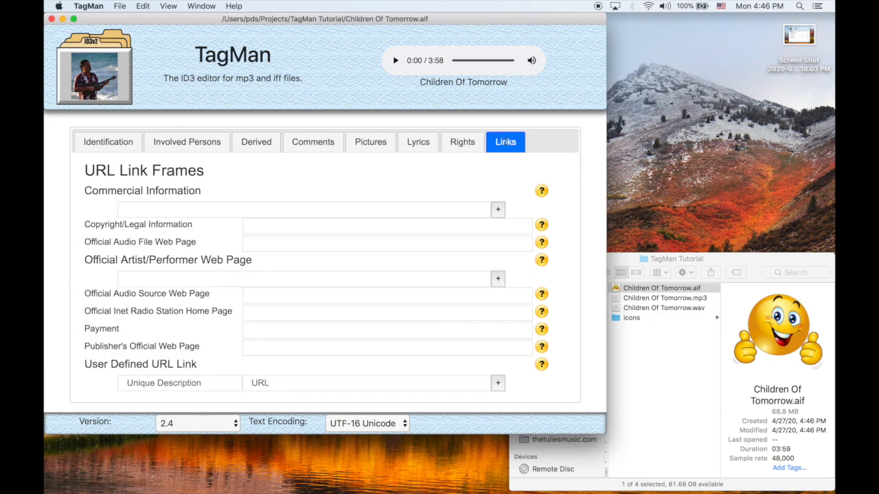
mouse_move(337, 257)
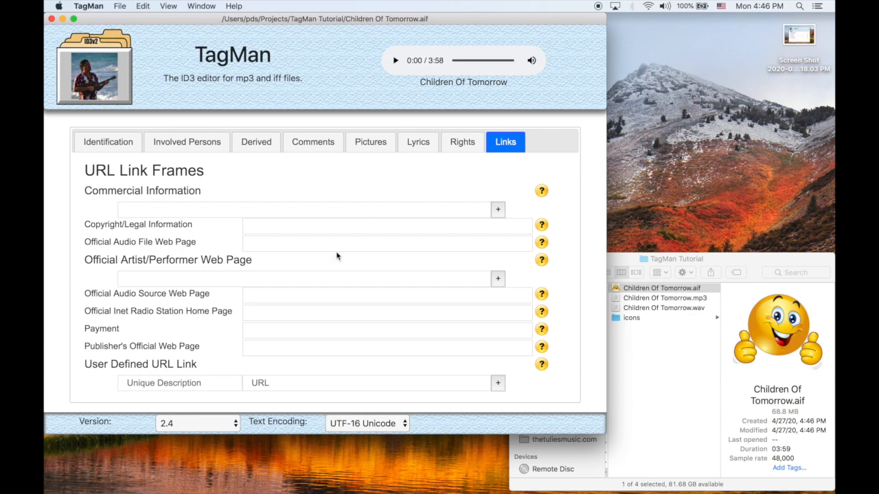
click(319, 279)
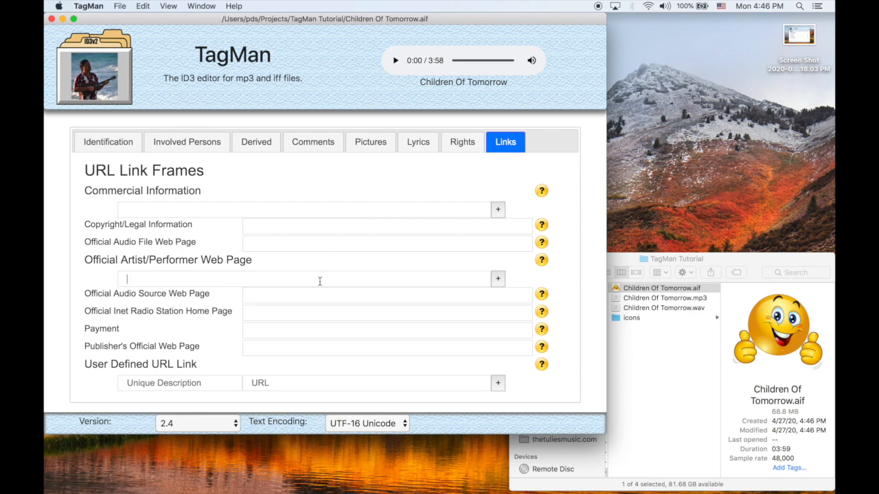
text(https)
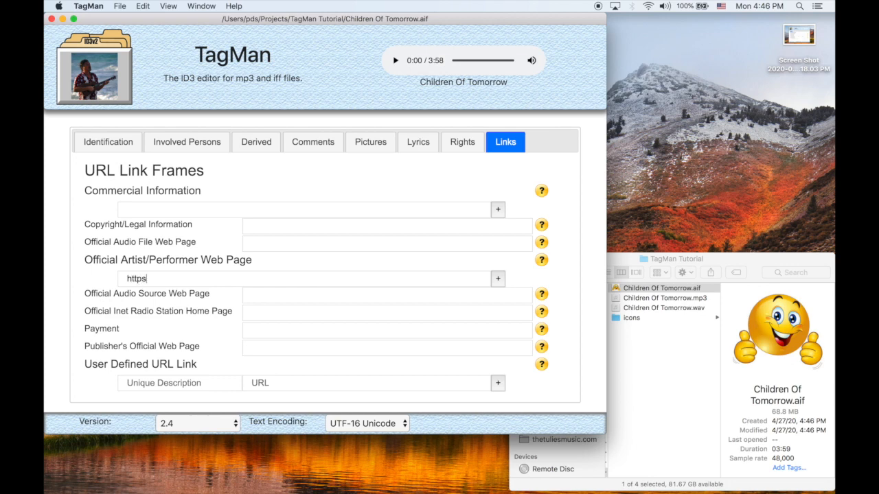
text(://www)
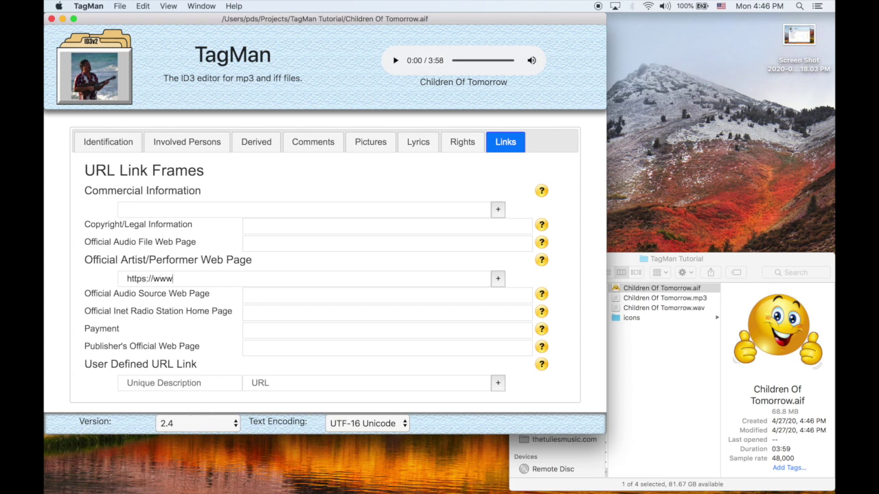
text(.thetul)
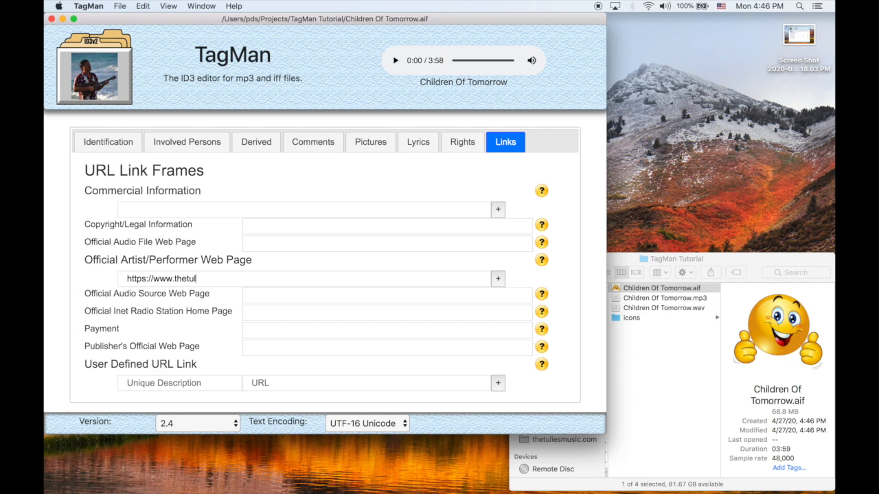
text(iesmusic)
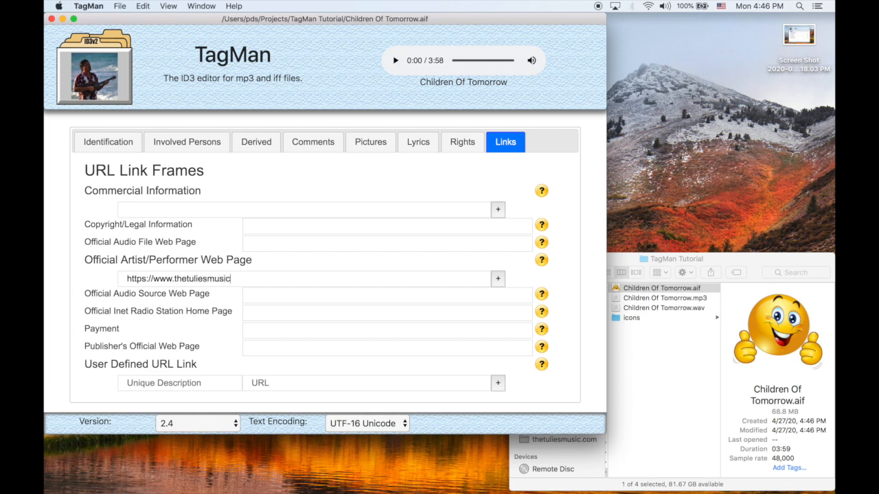
text(.com)
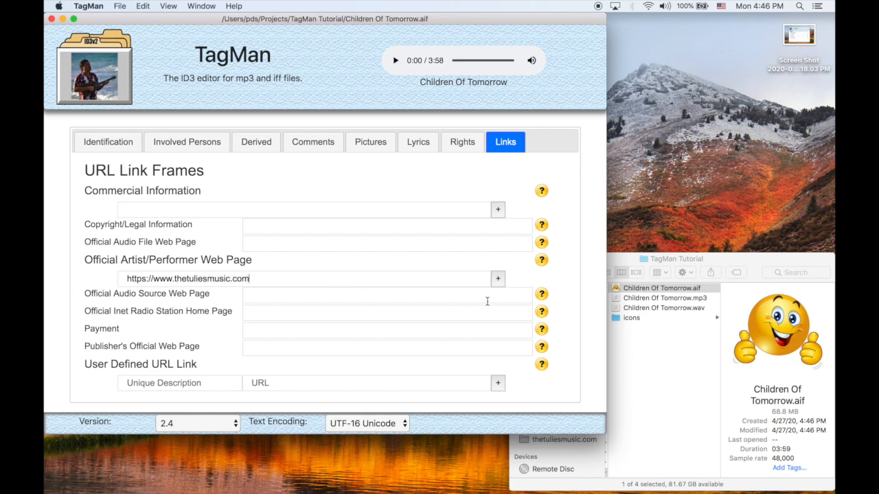
mouse_move(502, 281)
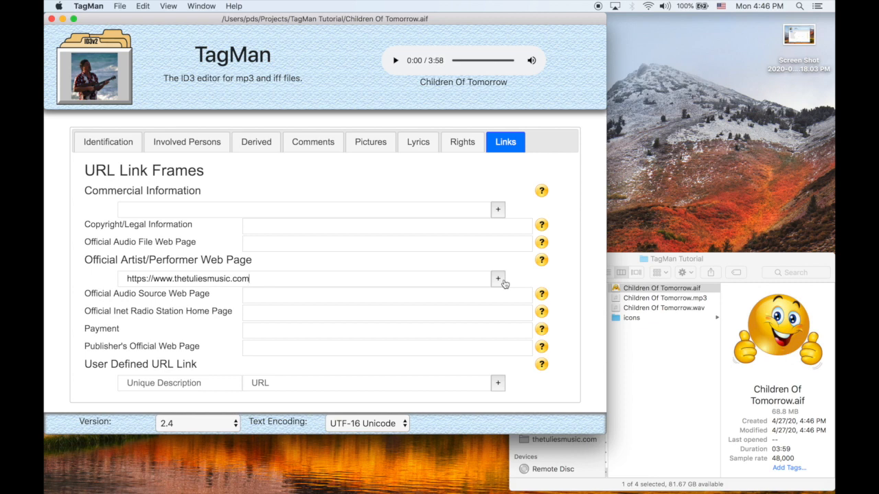
Add artist web page rows for annwhittington.com and philsmith.com
click(497, 278)
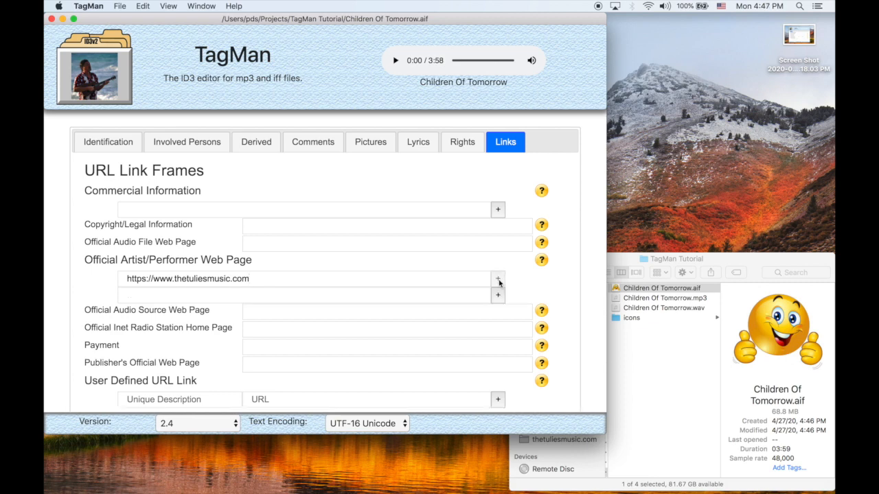
text(https://www.)
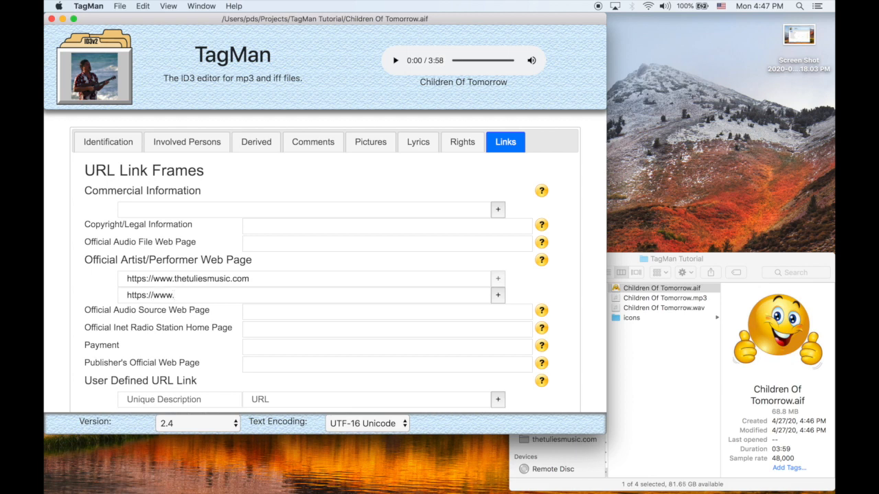
text(annwhittington.com)
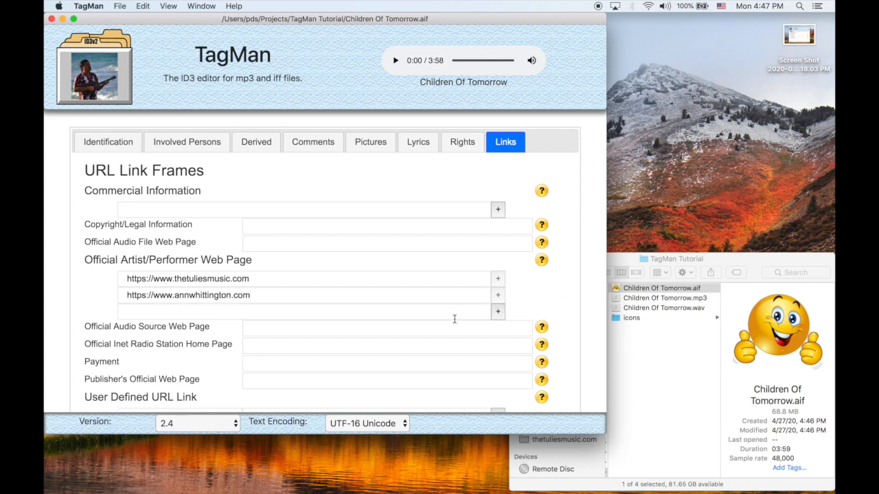
text(https:)
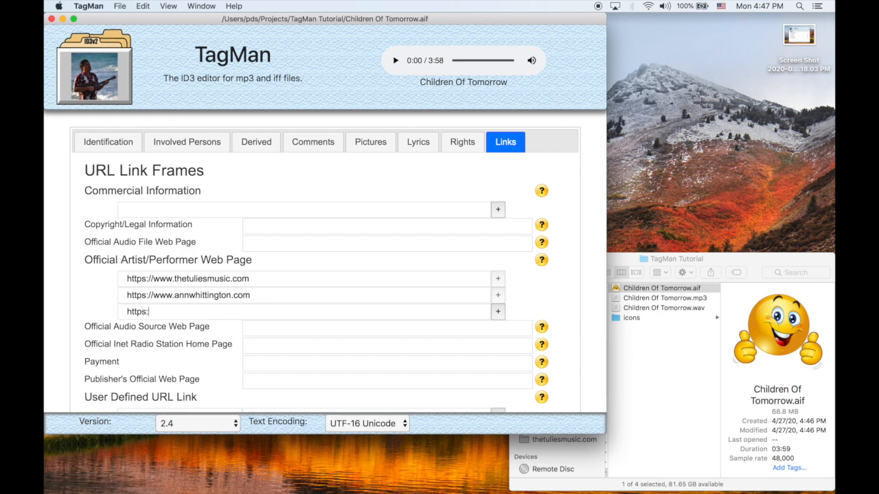
text(//www.)
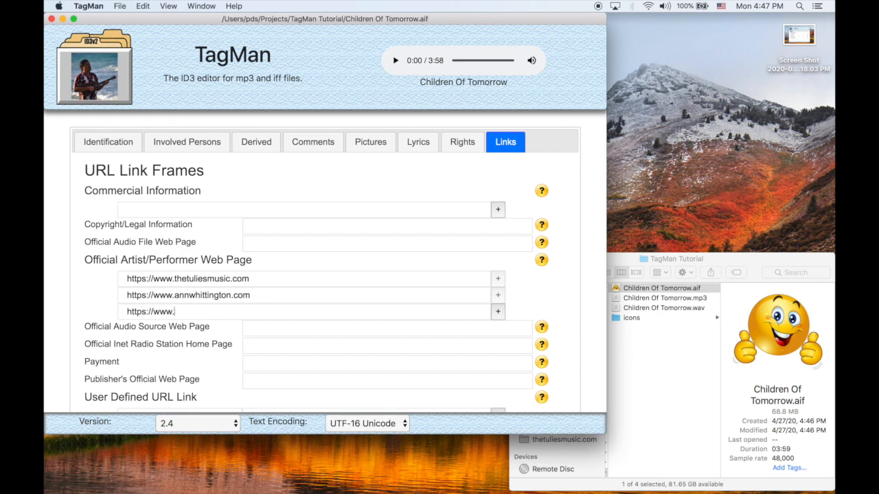
text(philsmith.com)
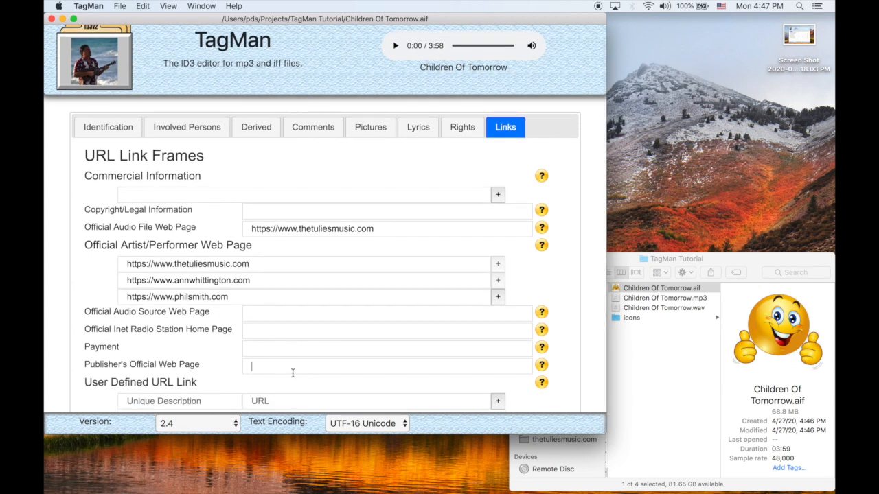
Set the publisher page to thetuliesmusic.com and add a 'soundcloud' user link to soundcloud.com/ann-whittington
text(https://www.thetuliesmusic.com)
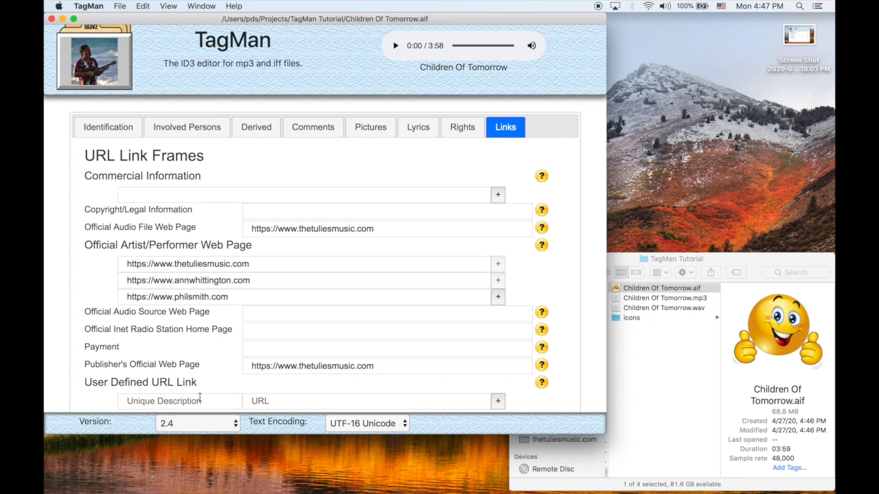
text(soundclou)
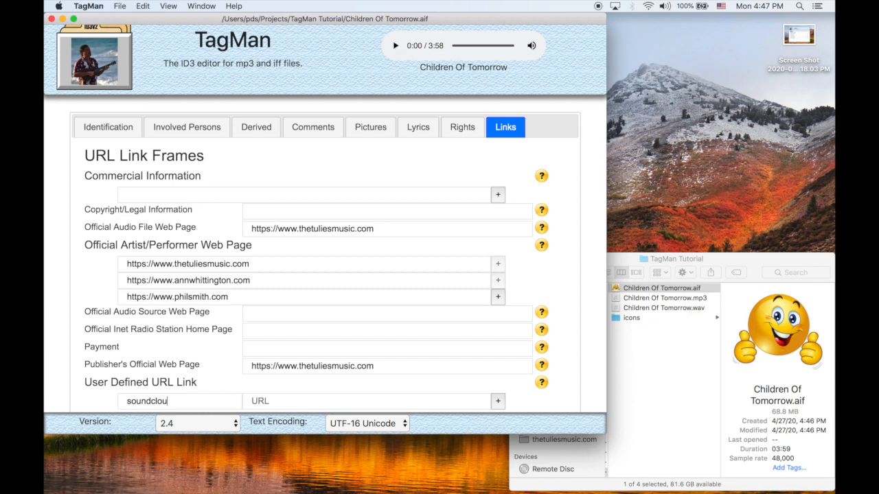
text(https://)
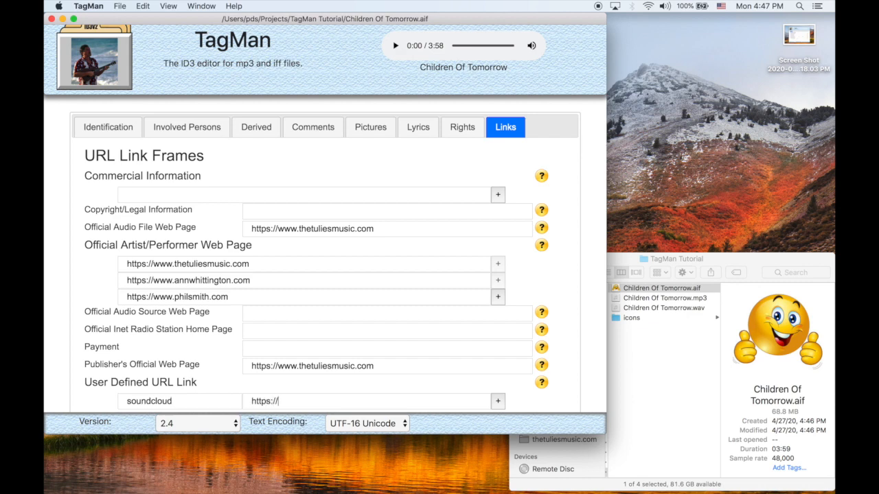
text(www.soundcloud.)
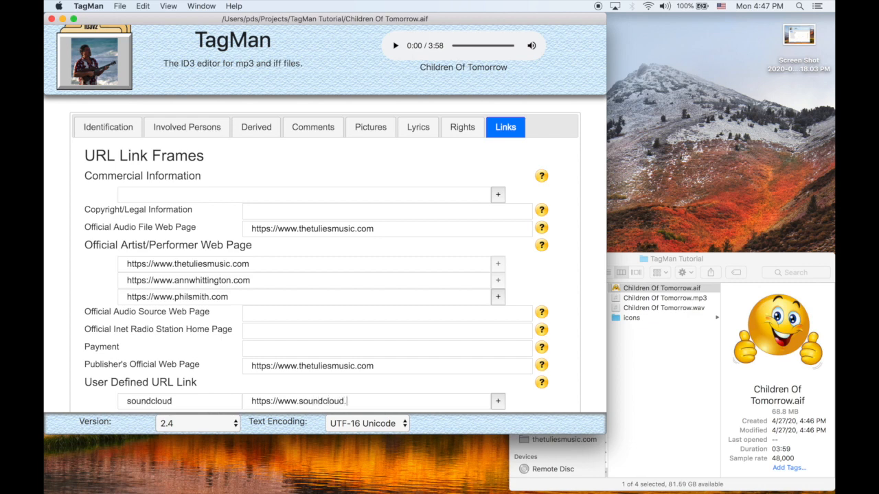
text(/ann)
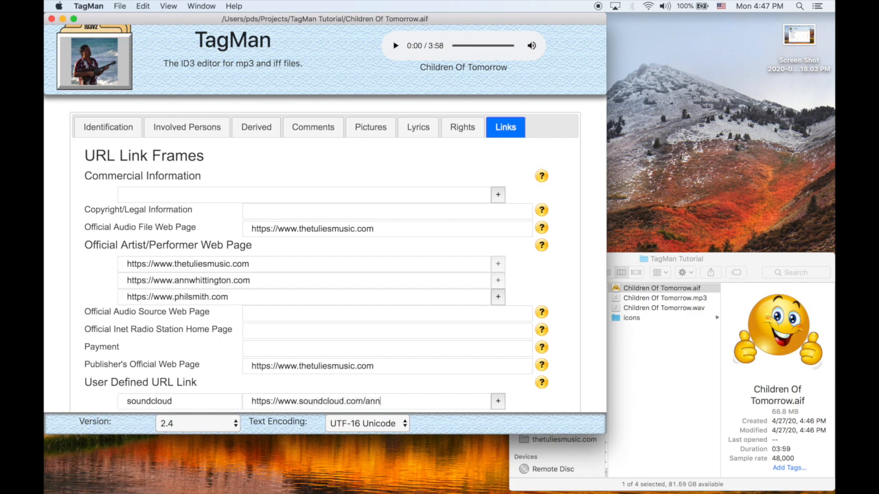
text(-whittington)
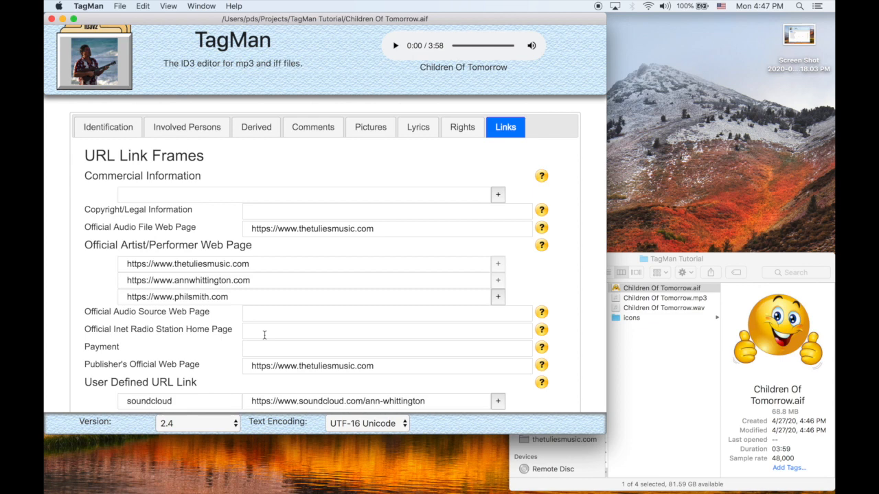
click(107, 126)
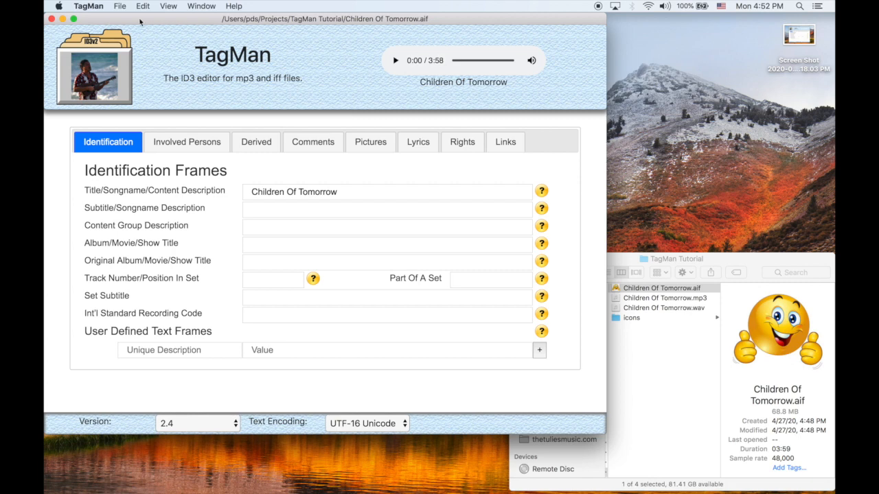
Load Children Of Tomorrow.mp3 from the TagMan Tutorial folder via File > Open
click(120, 7)
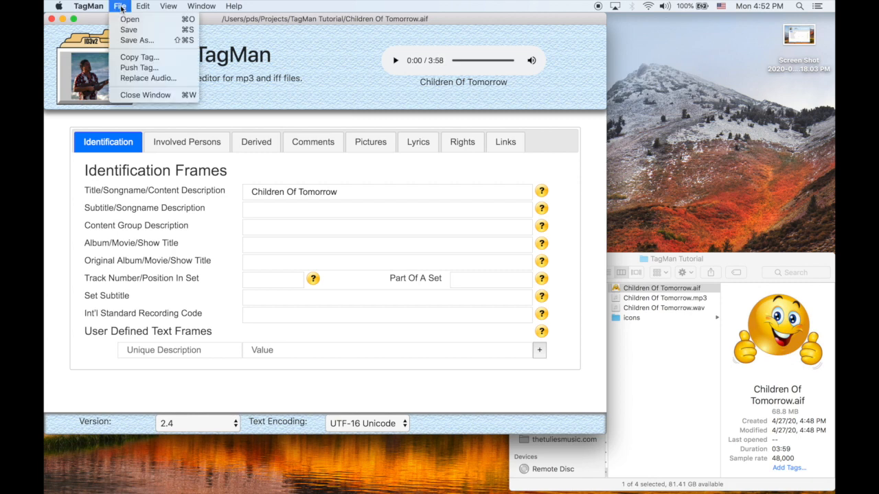
mouse_move(130, 19)
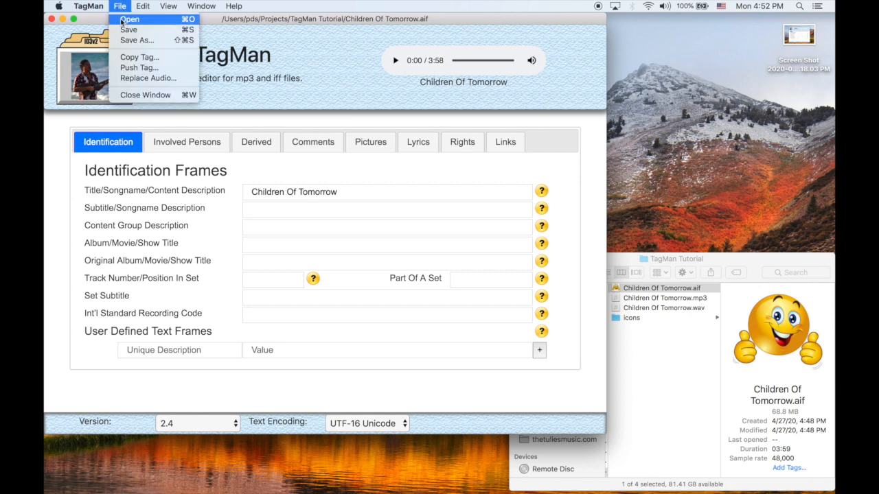
click(129, 20)
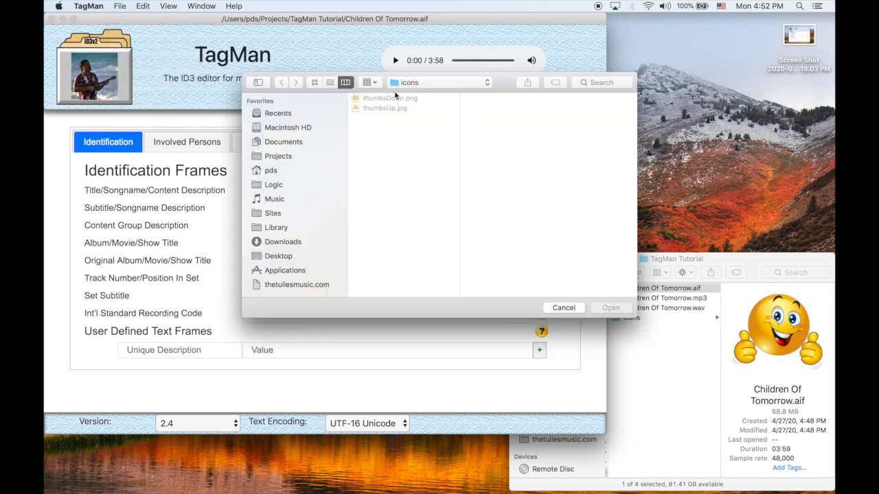
click(437, 82)
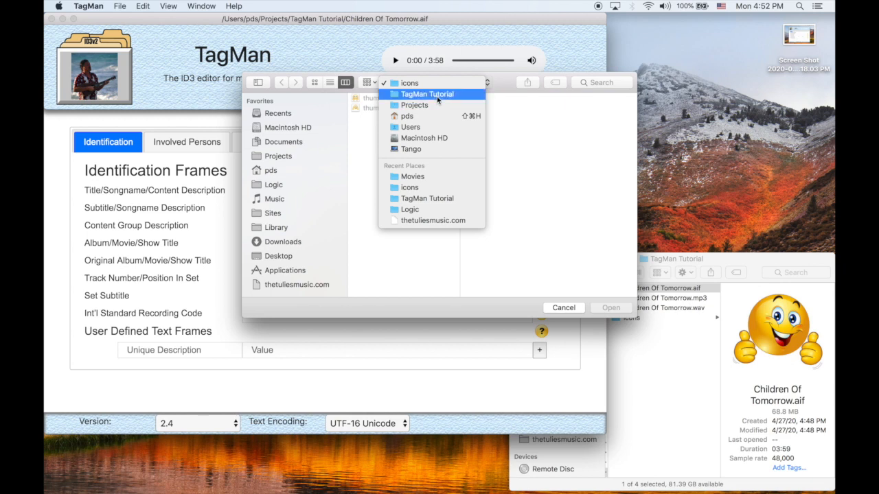
click(425, 94)
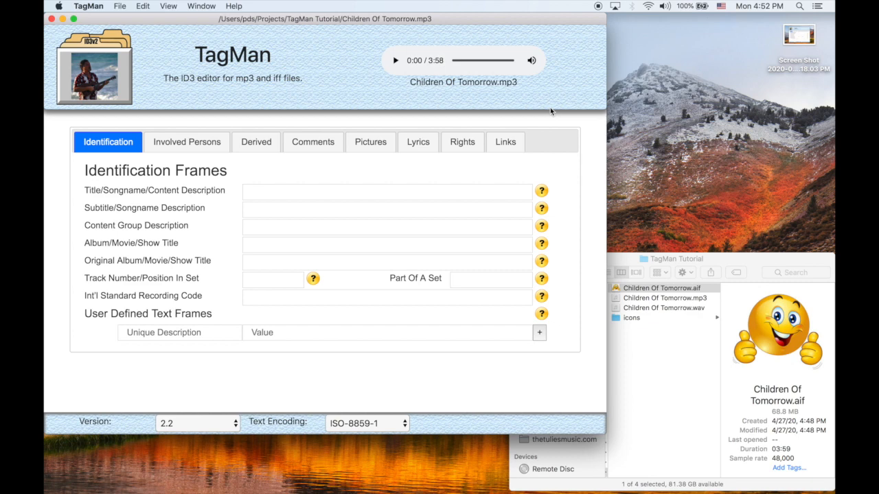
Push the copied AIF tag onto the MP3, calculate length 3:58.656, and review persons, derived and comment frames
click(117, 5)
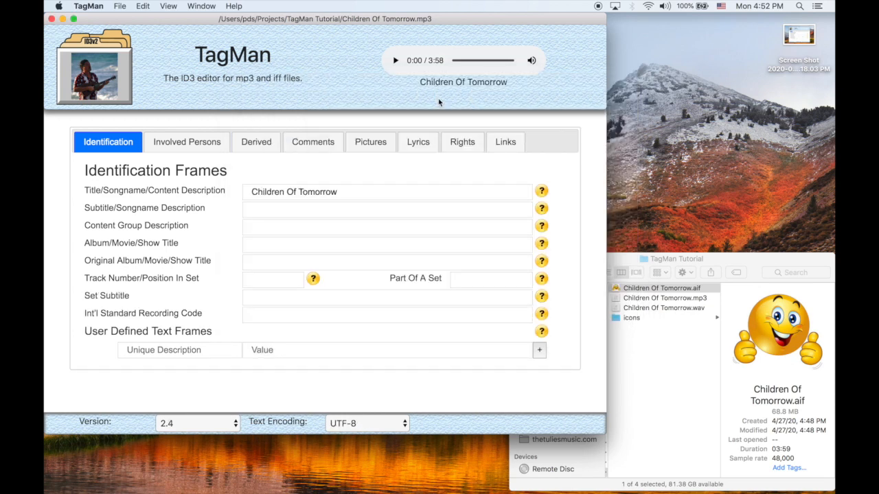
click(187, 142)
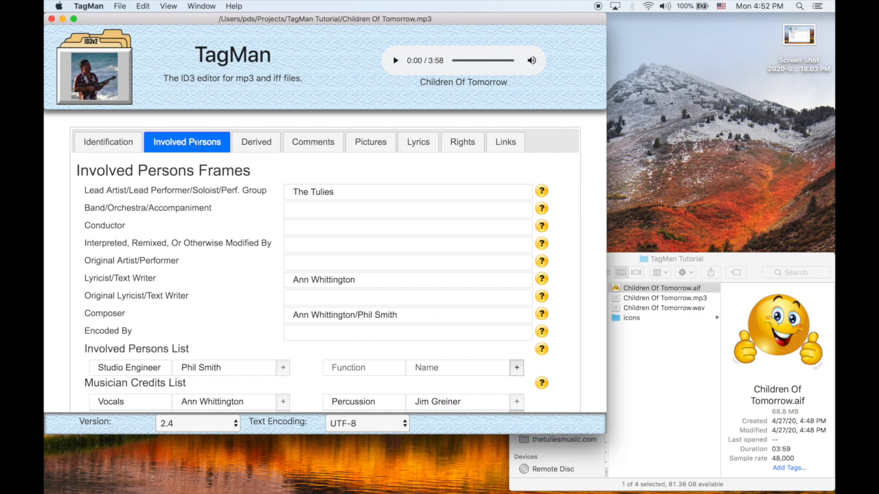
mouse_move(273, 146)
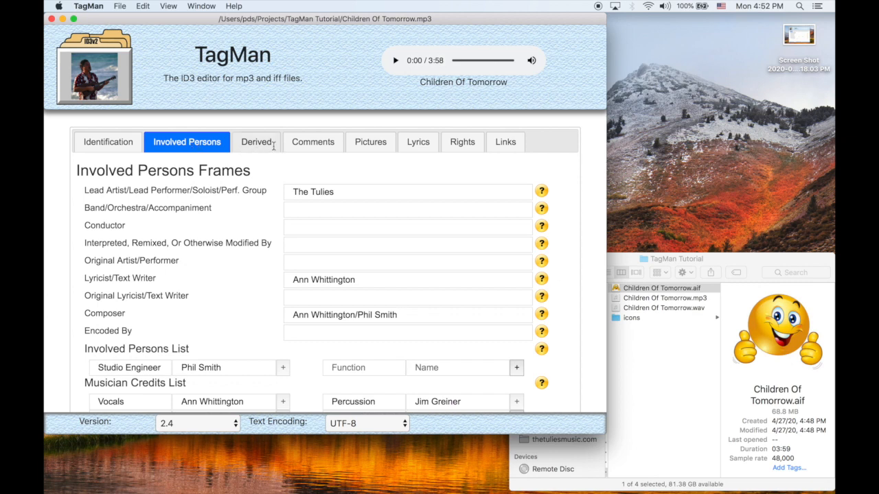
click(255, 141)
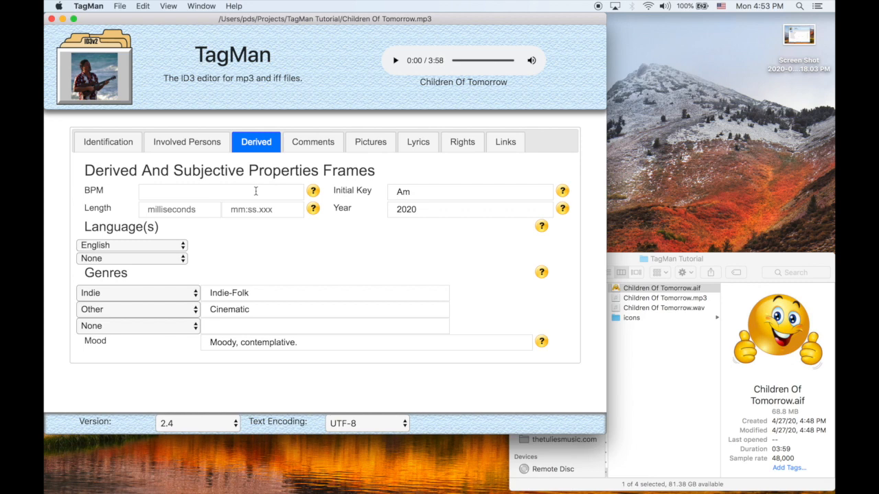
mouse_move(123, 5)
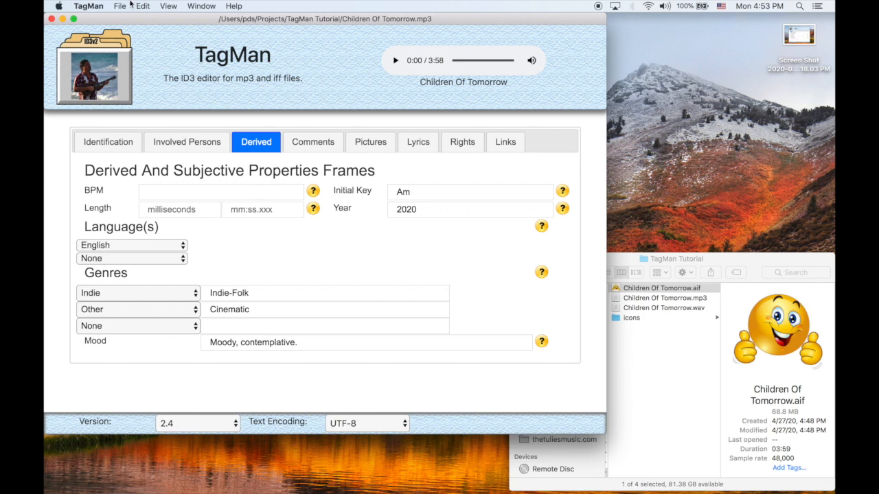
click(121, 5)
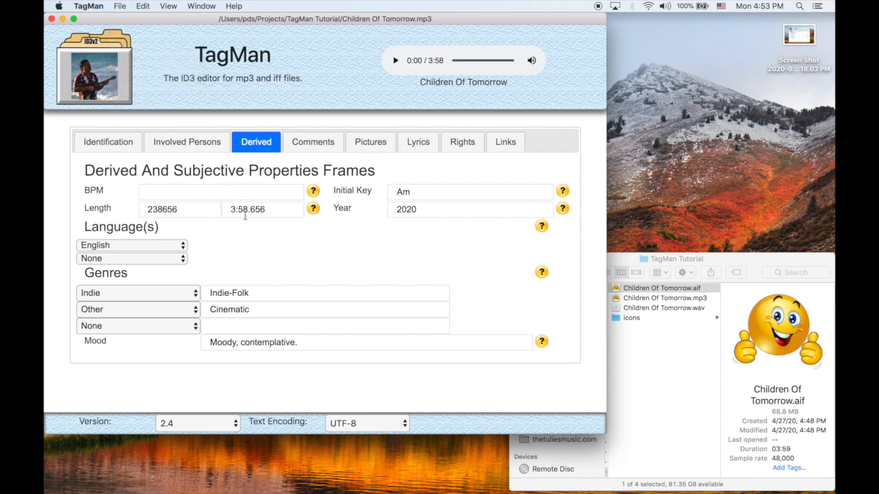
click(314, 142)
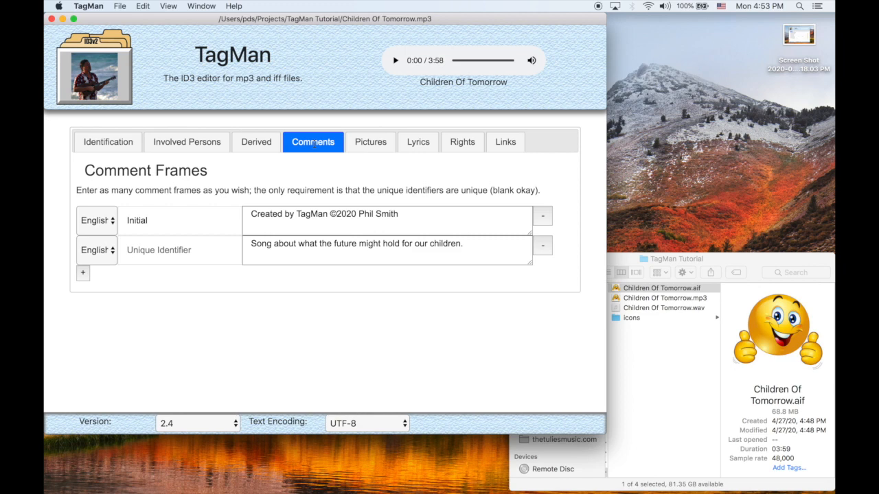